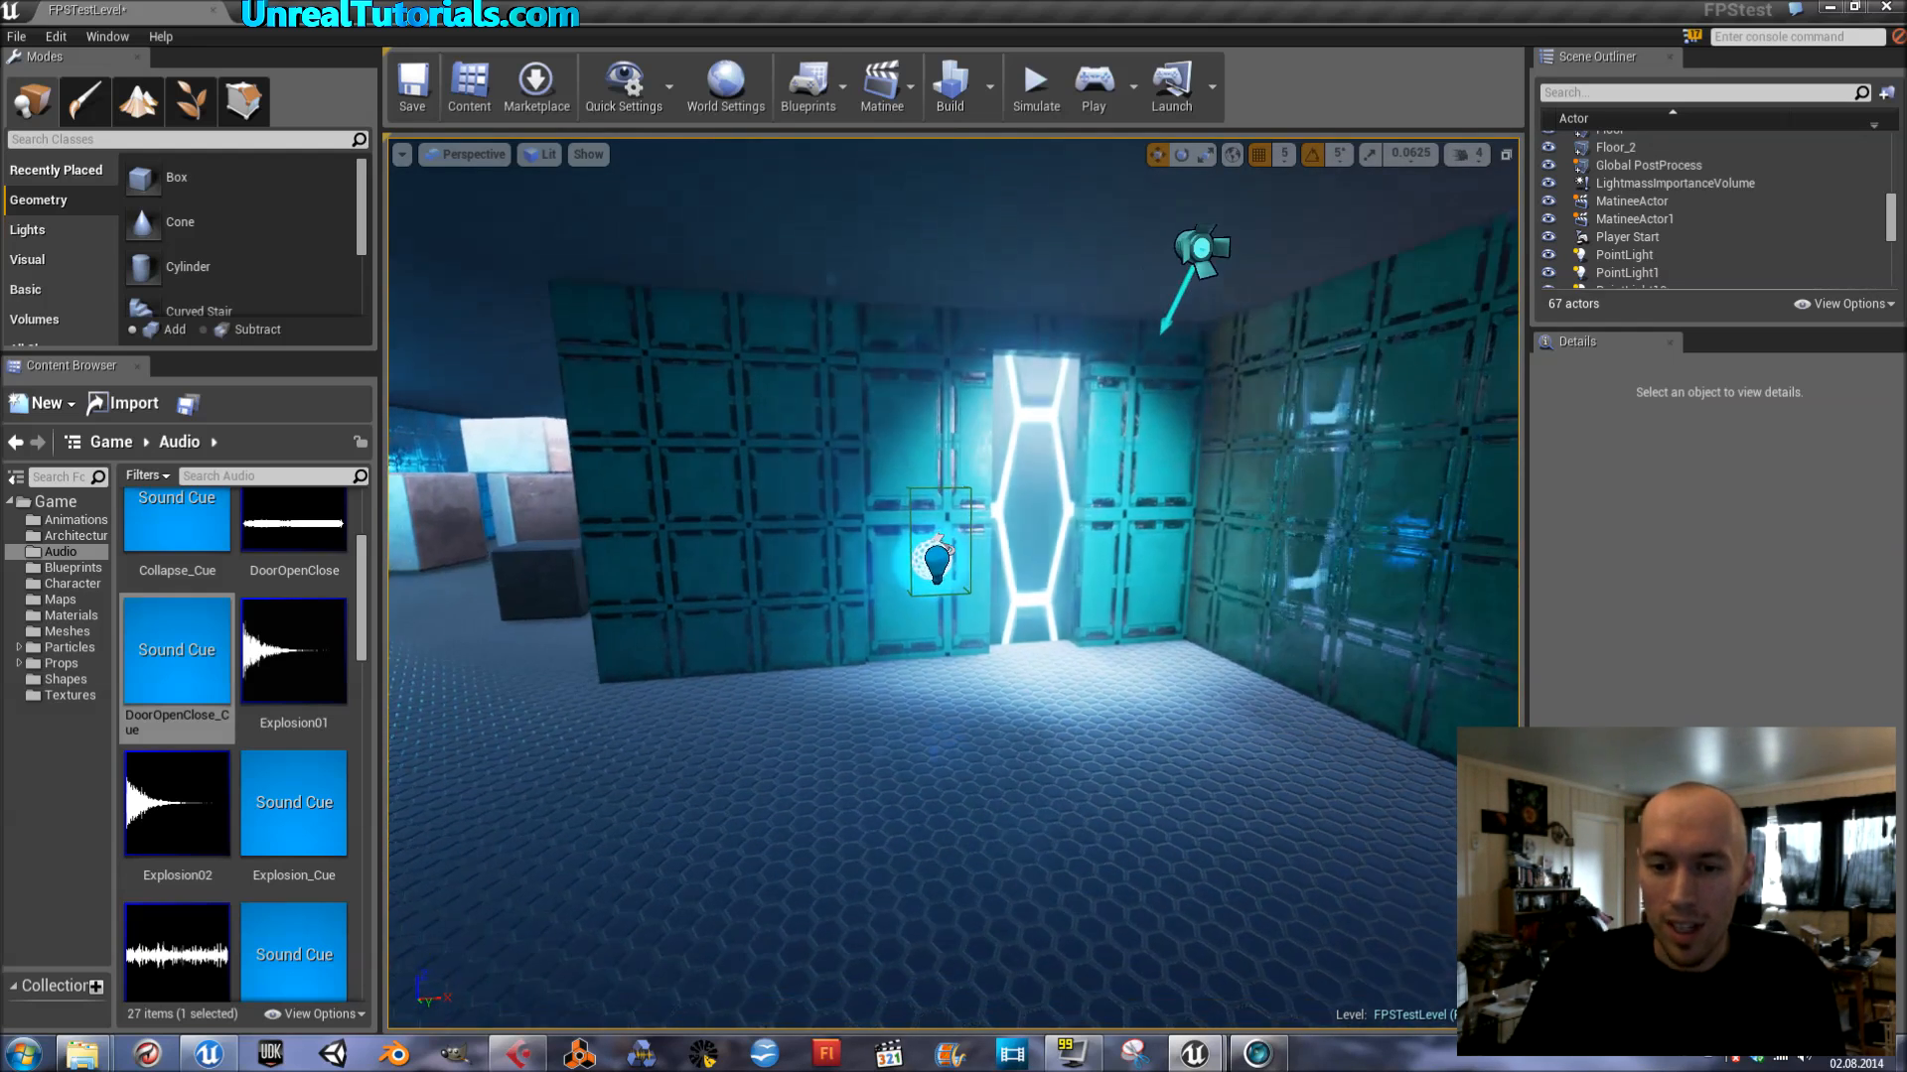
# Step: Preview the game from a spot in the level, then stop and restart the play-test
pyautogui.rightClick(906, 535)
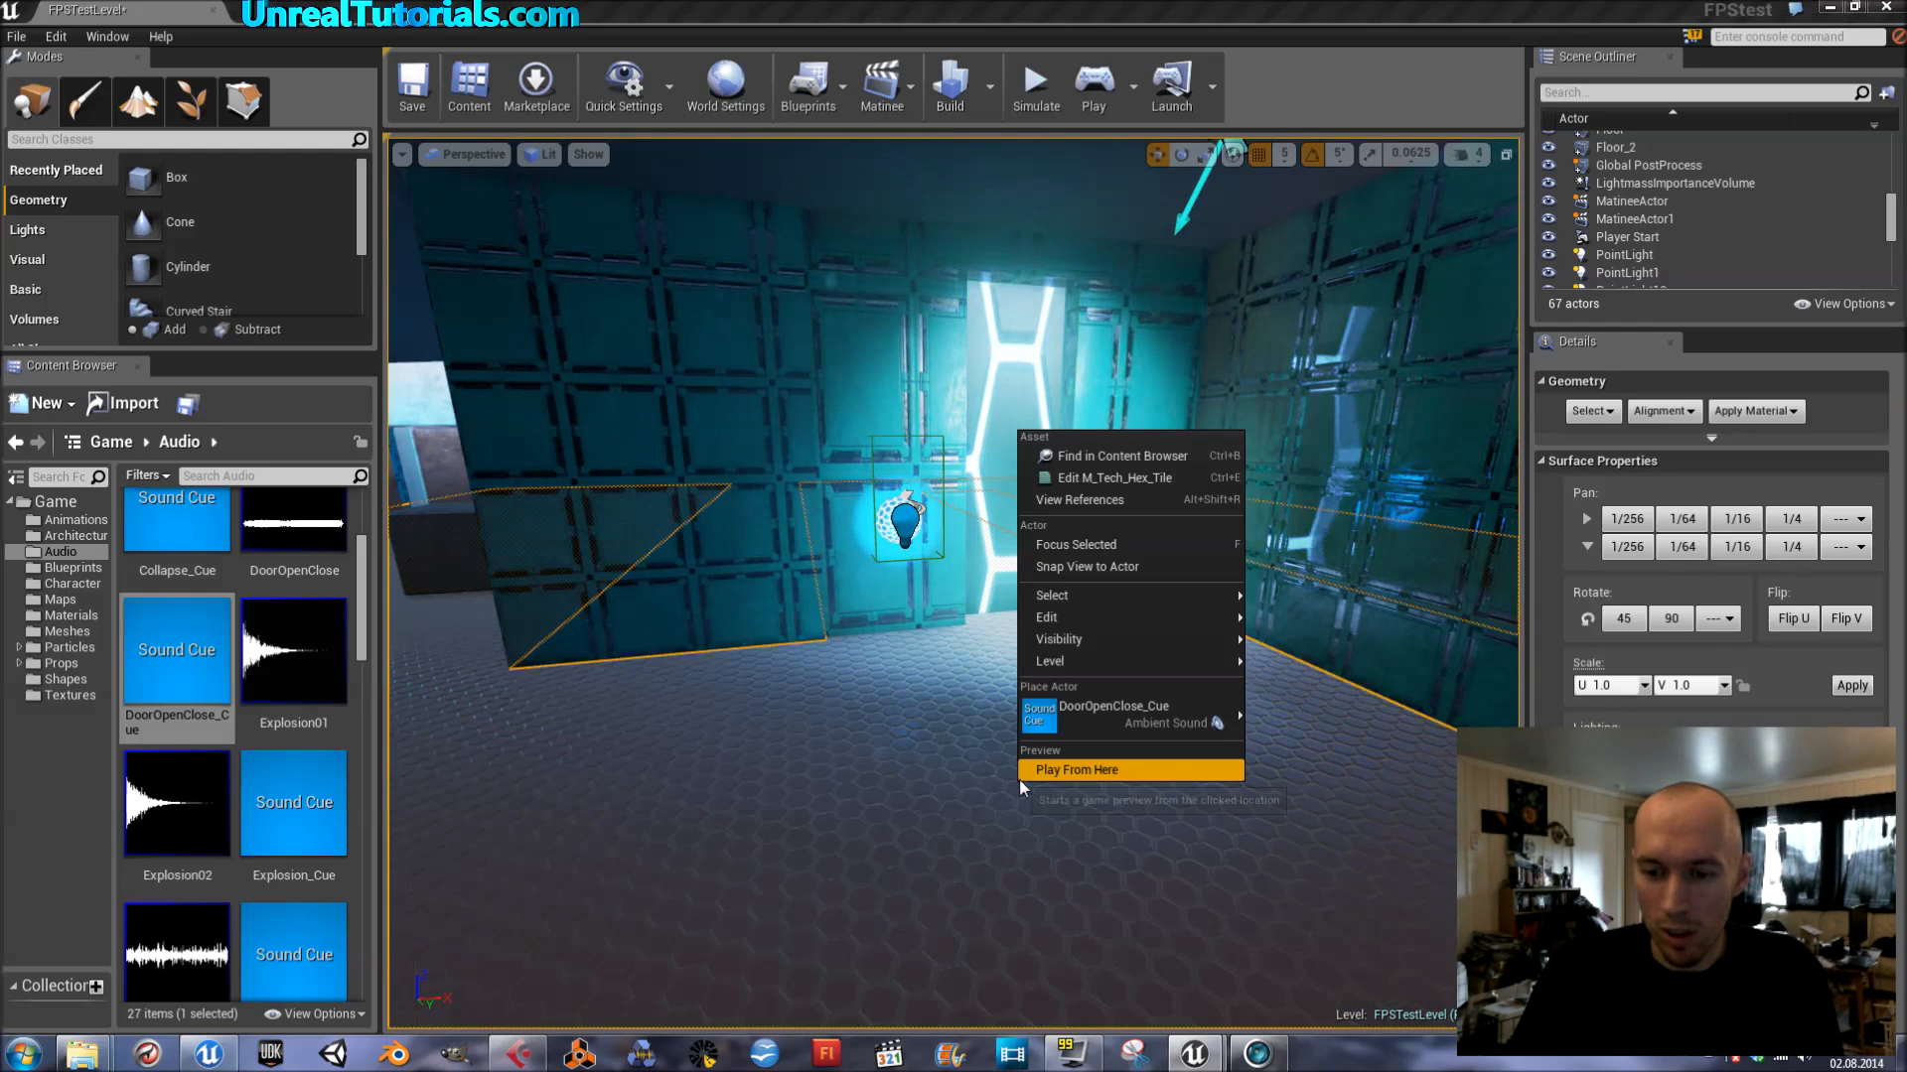
pyautogui.click(1074, 770)
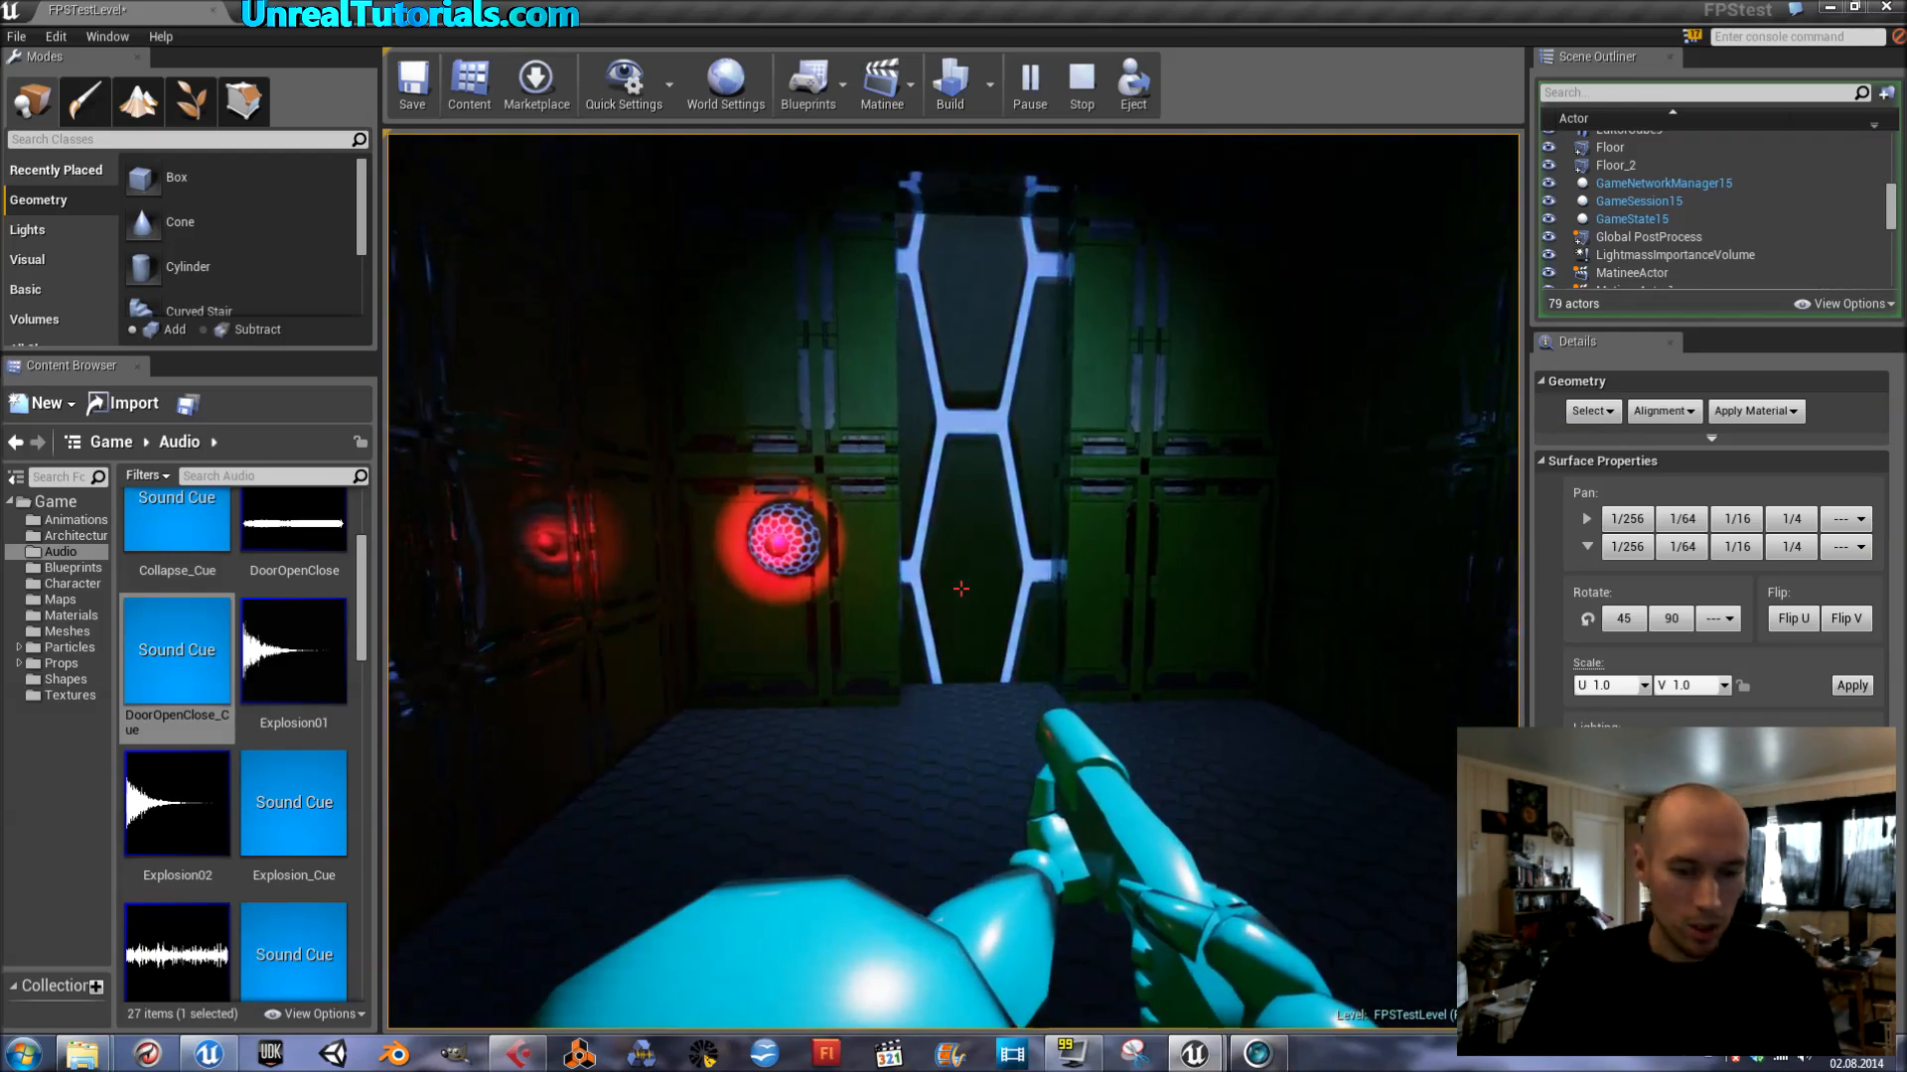
pyautogui.click(1079, 85)
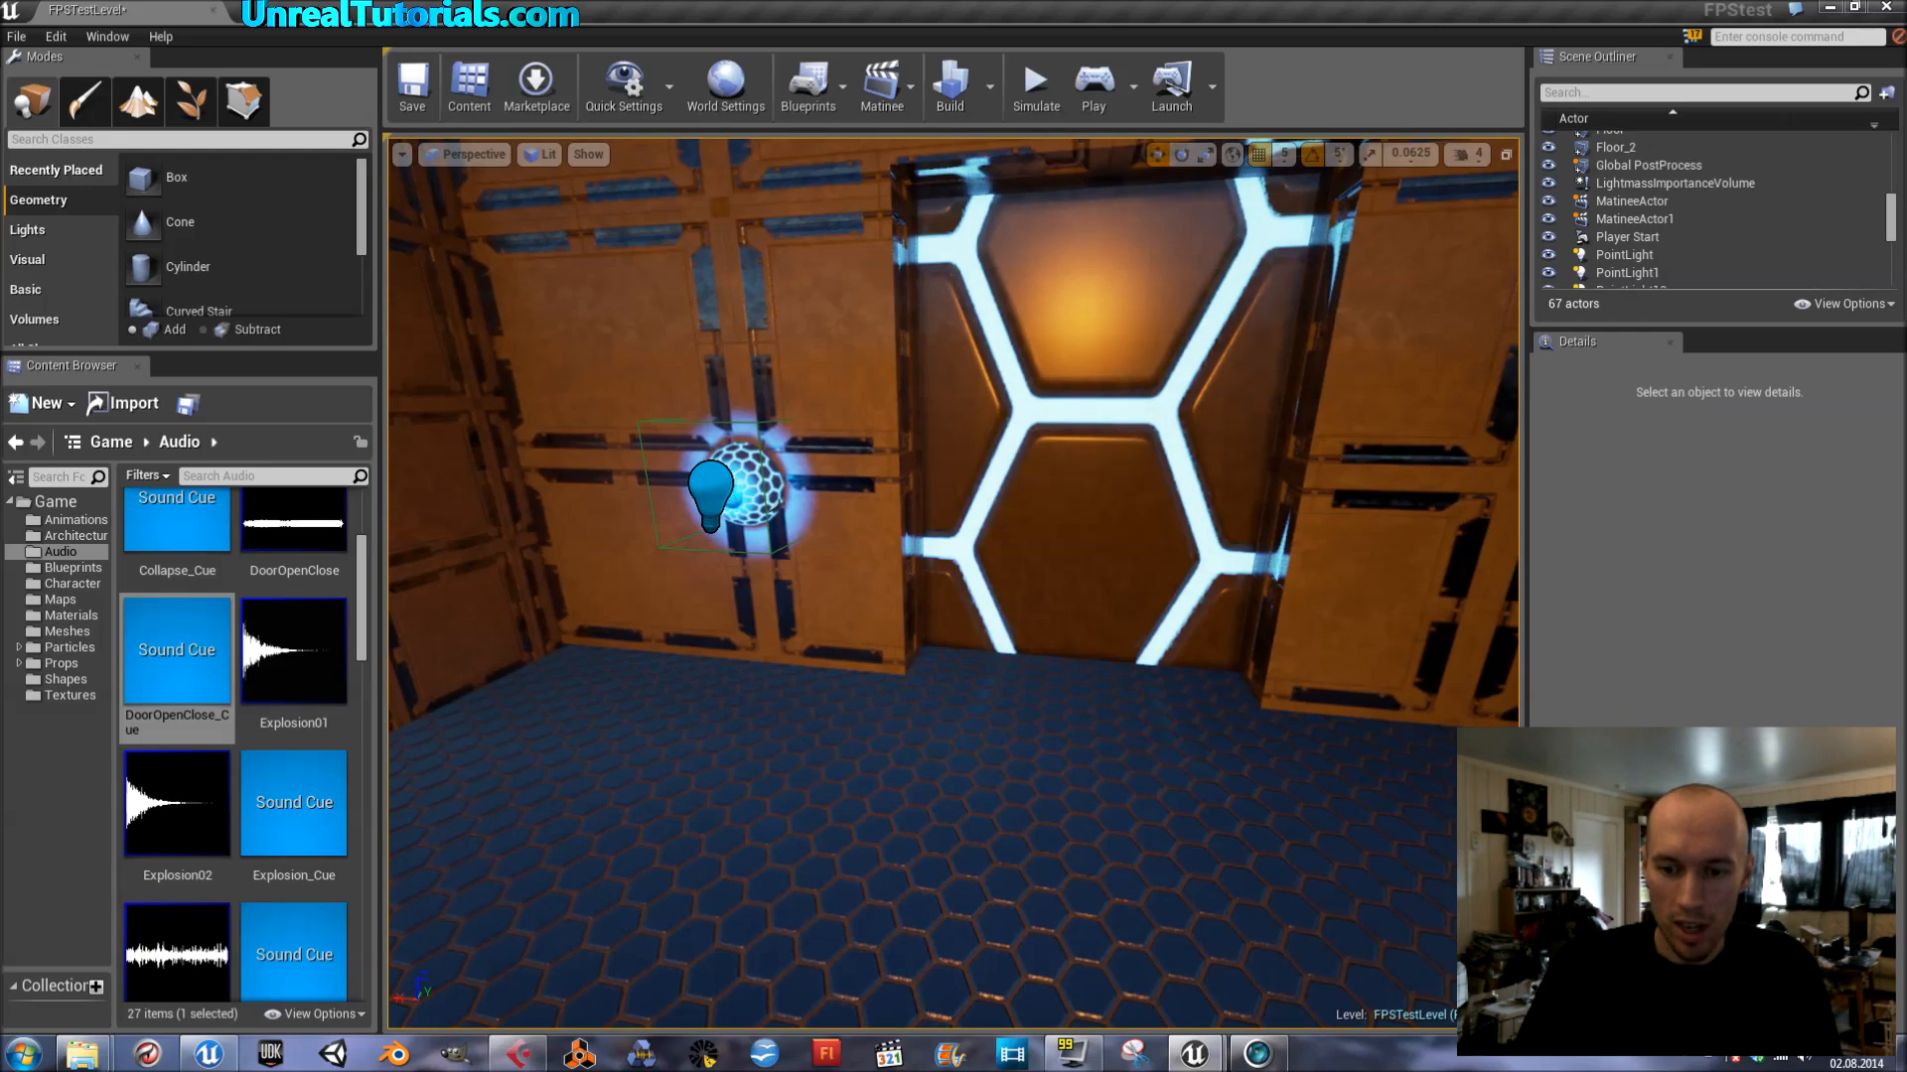
pyautogui.click(1090, 79)
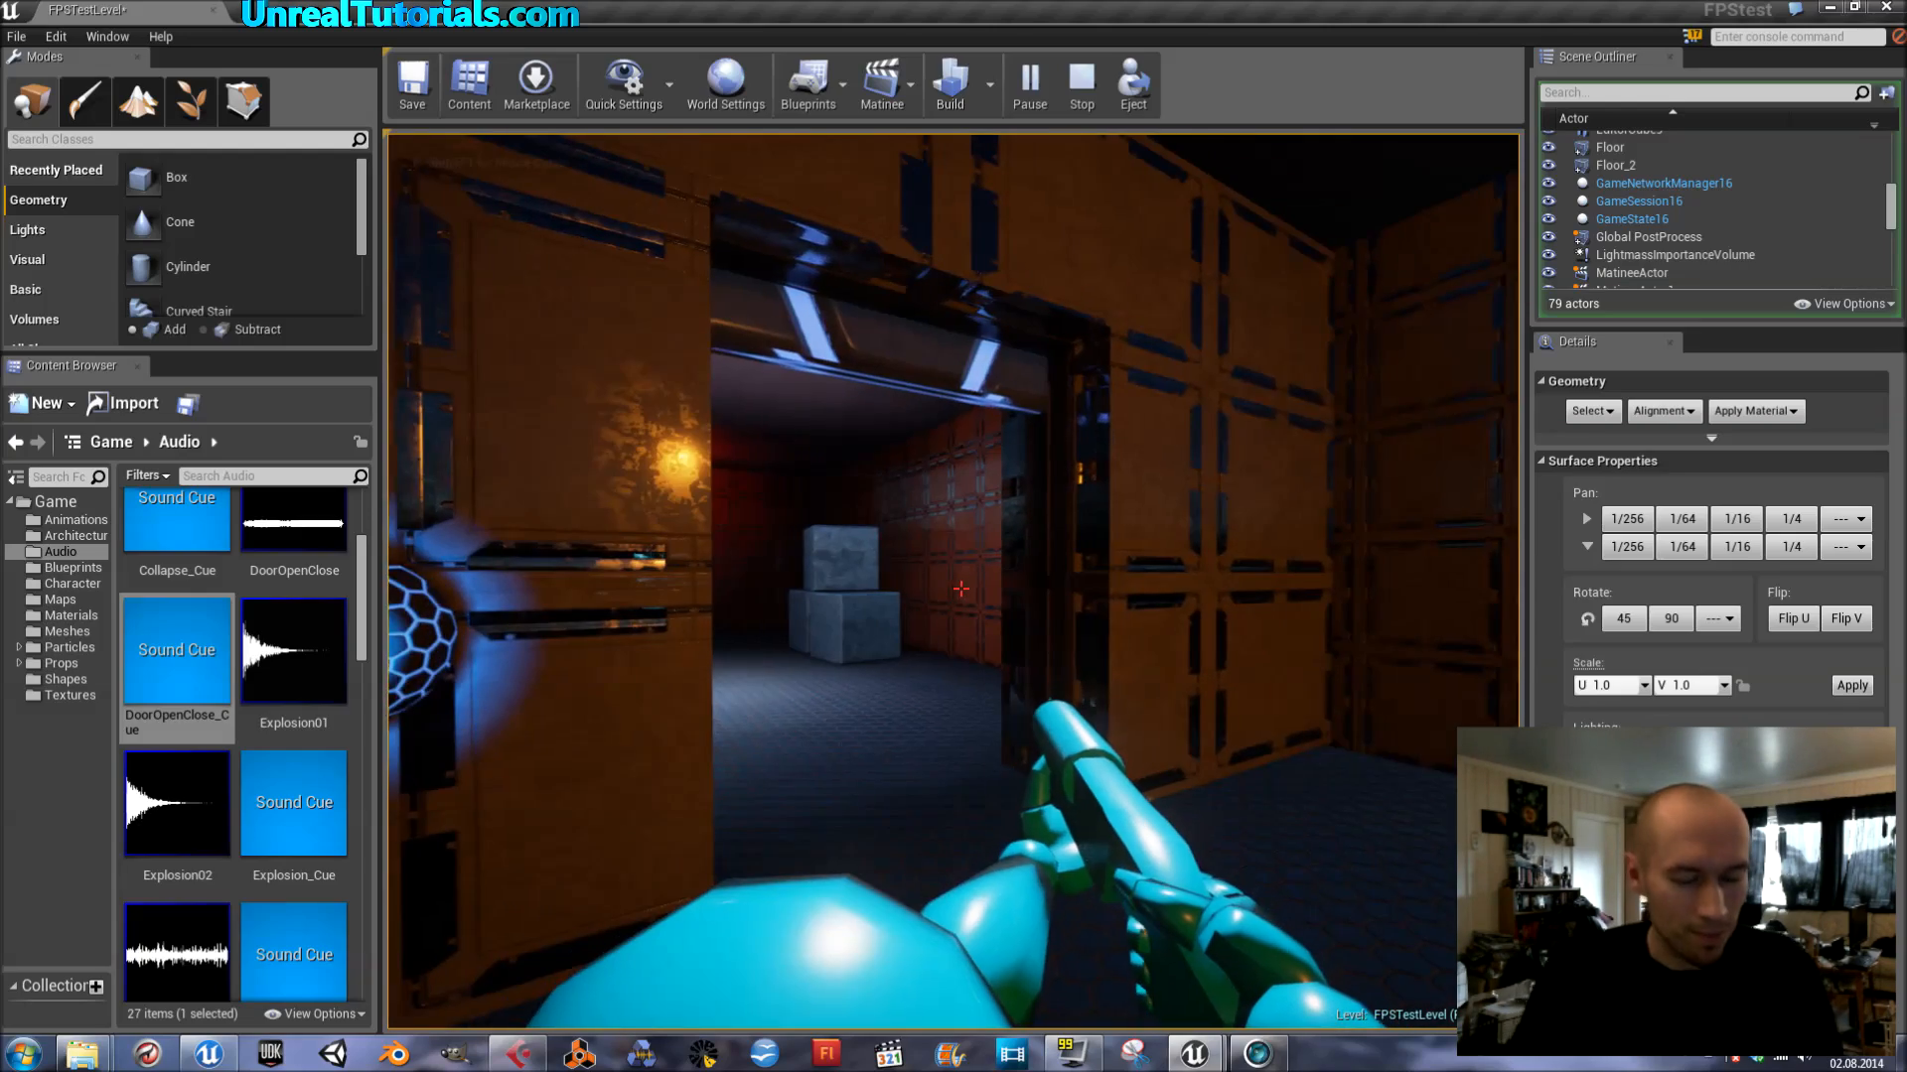
pyautogui.click(1078, 84)
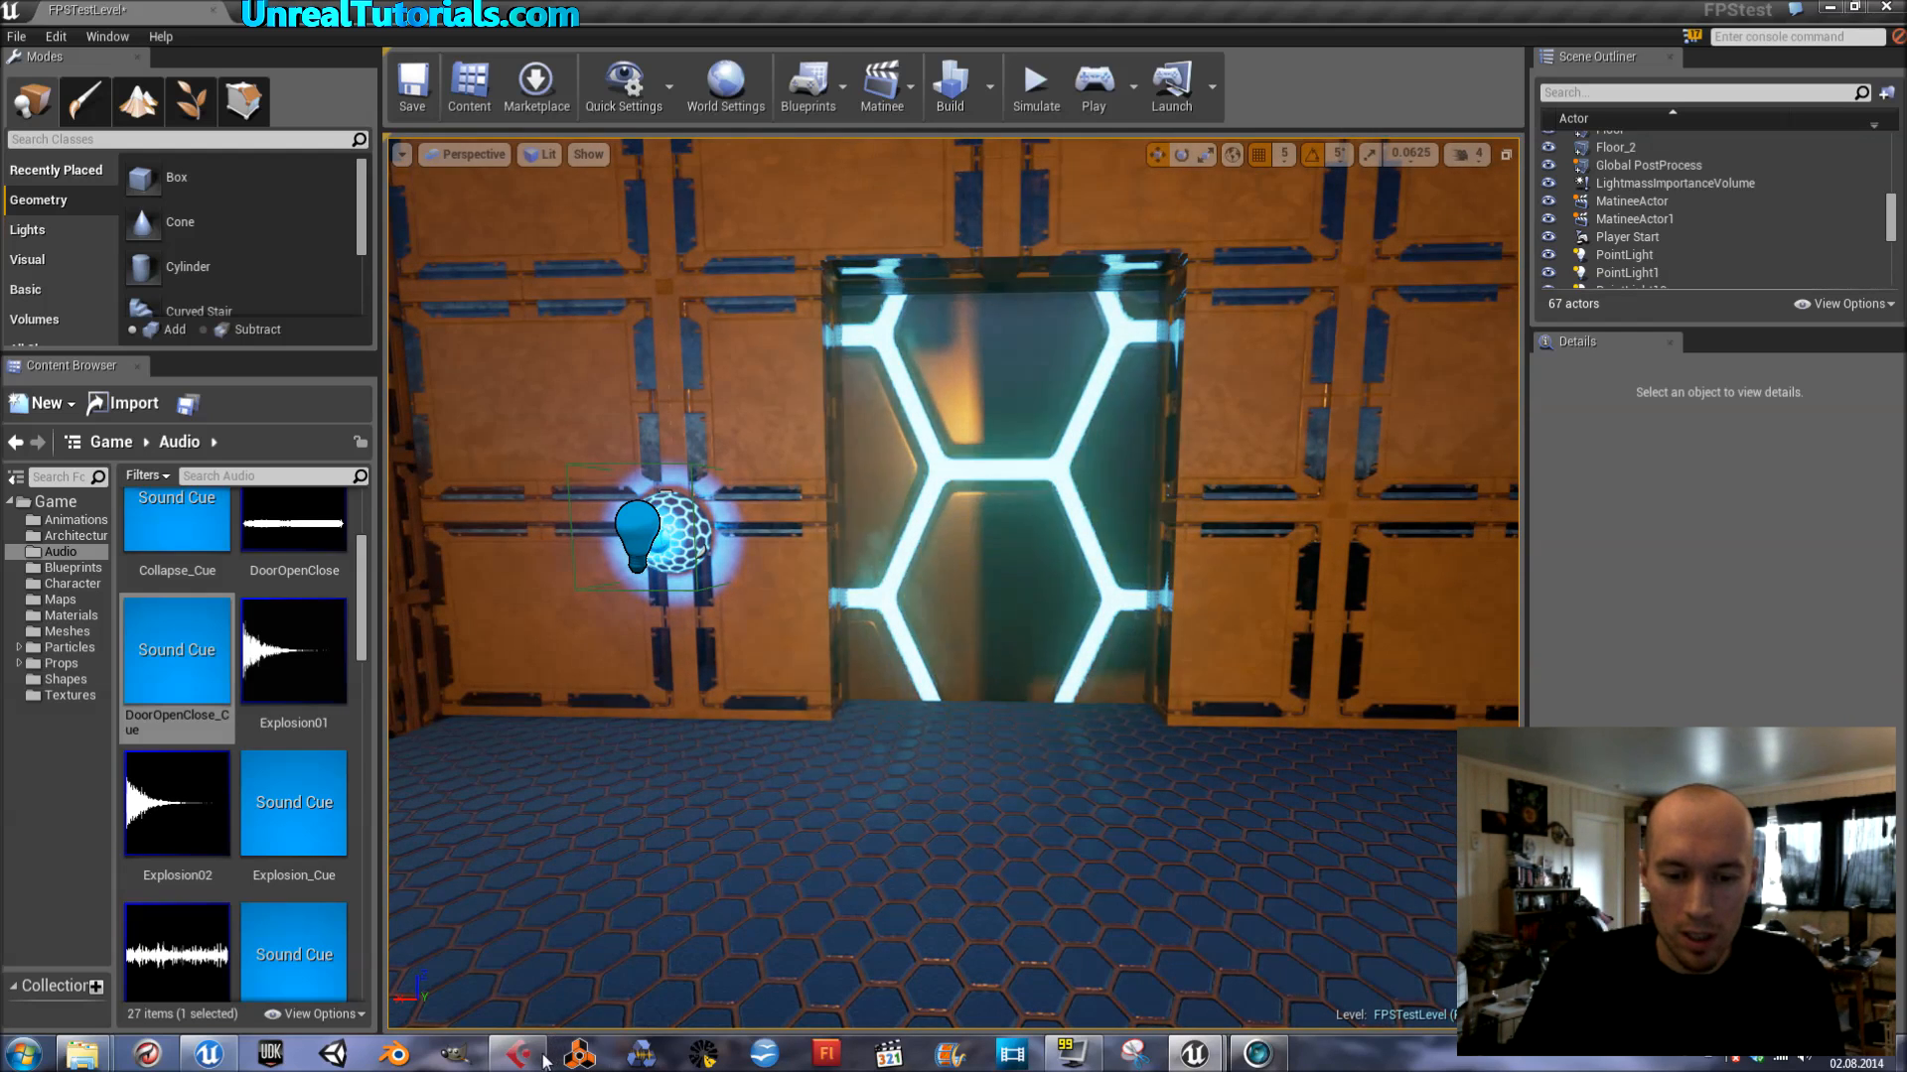
# Step: In Cubase, play and stop the DoorOpenClose sound, then open the File menu
pyautogui.click(515, 1053)
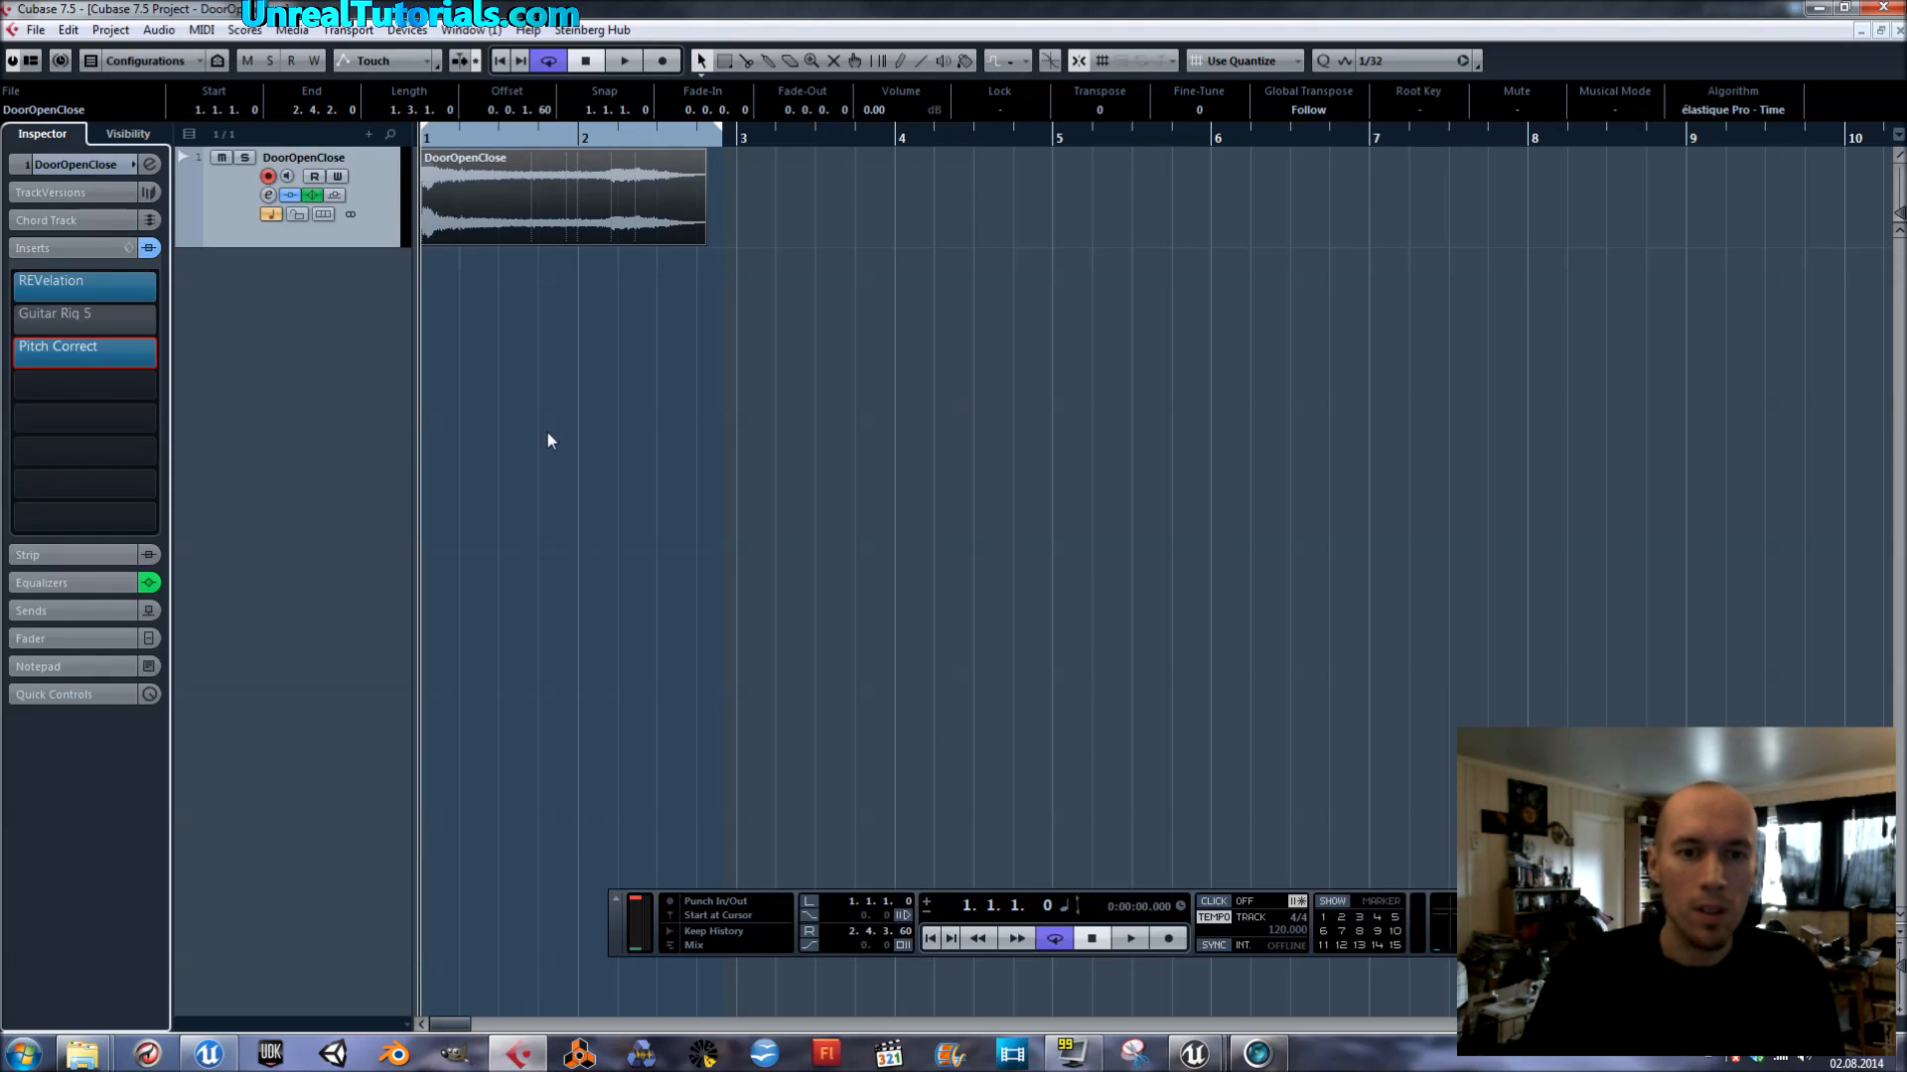
pyautogui.moveTo(614, 95)
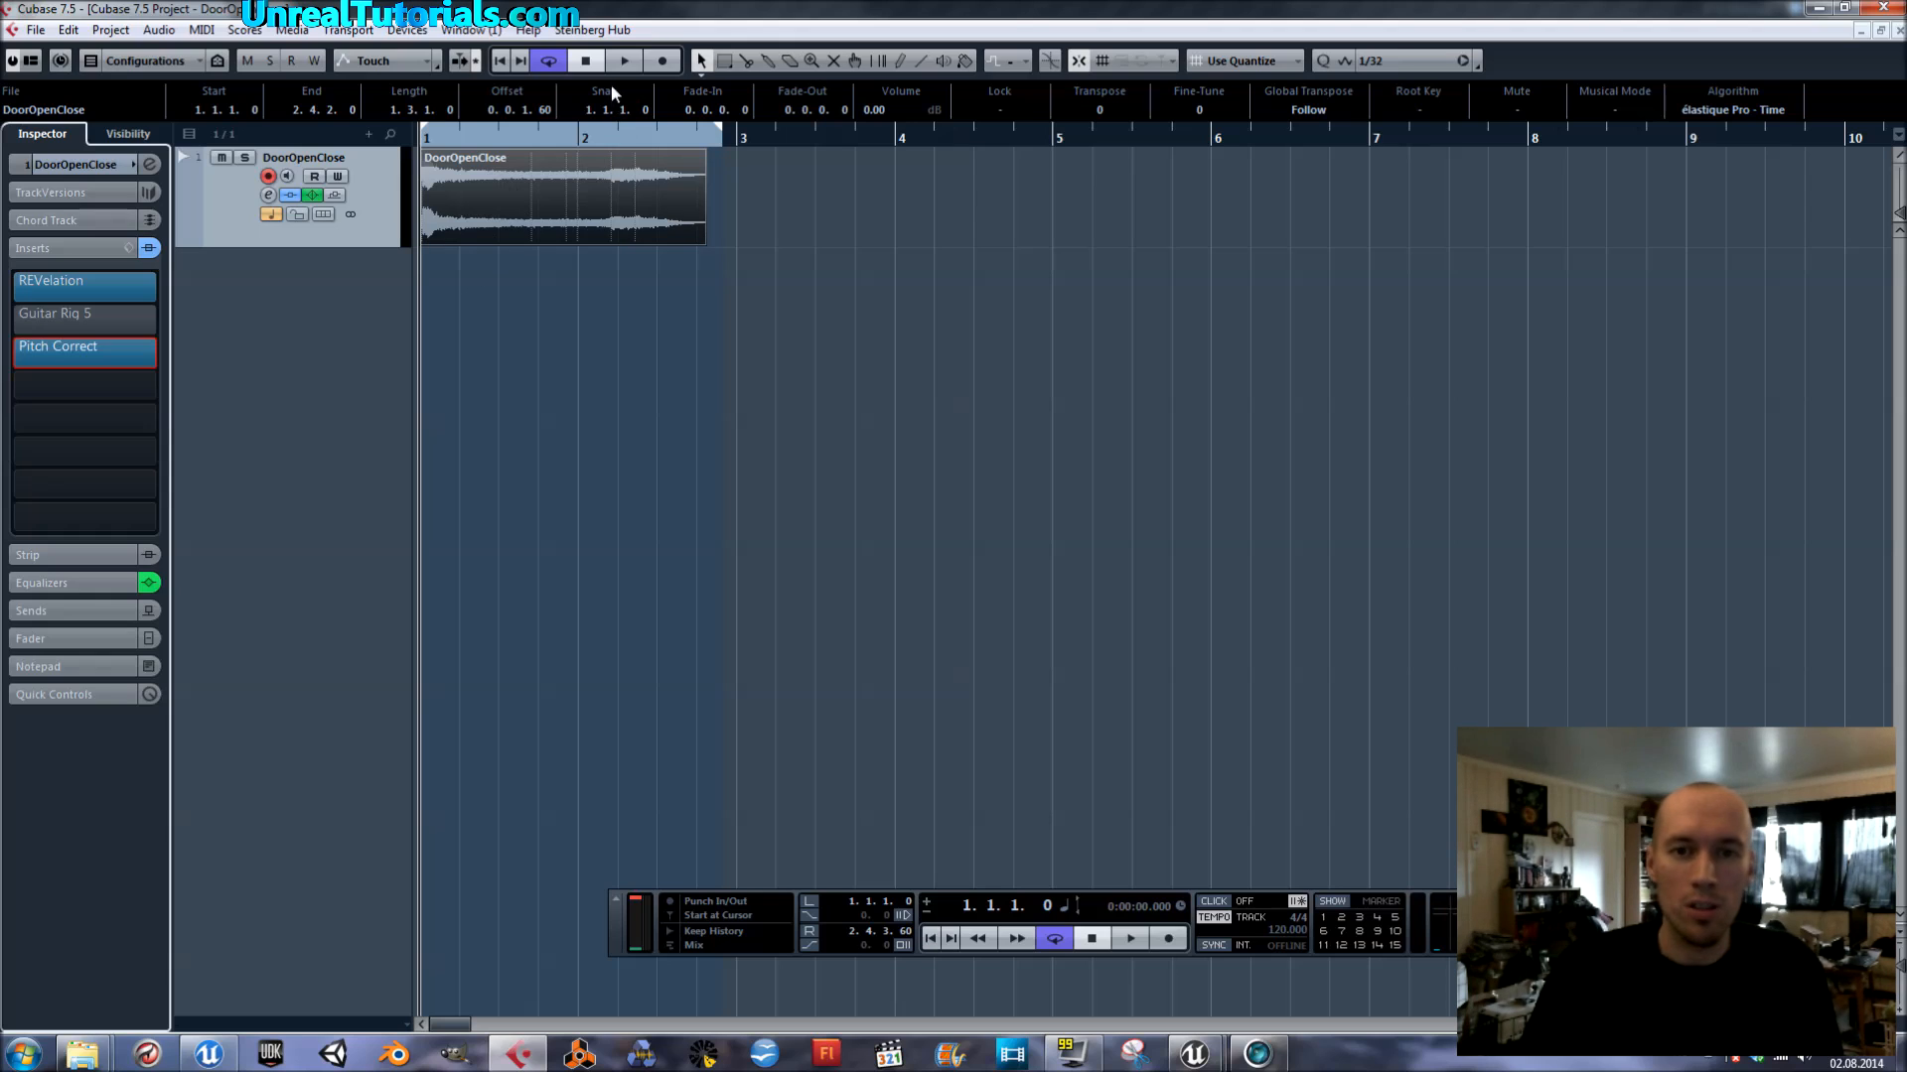
pyautogui.moveTo(624, 60)
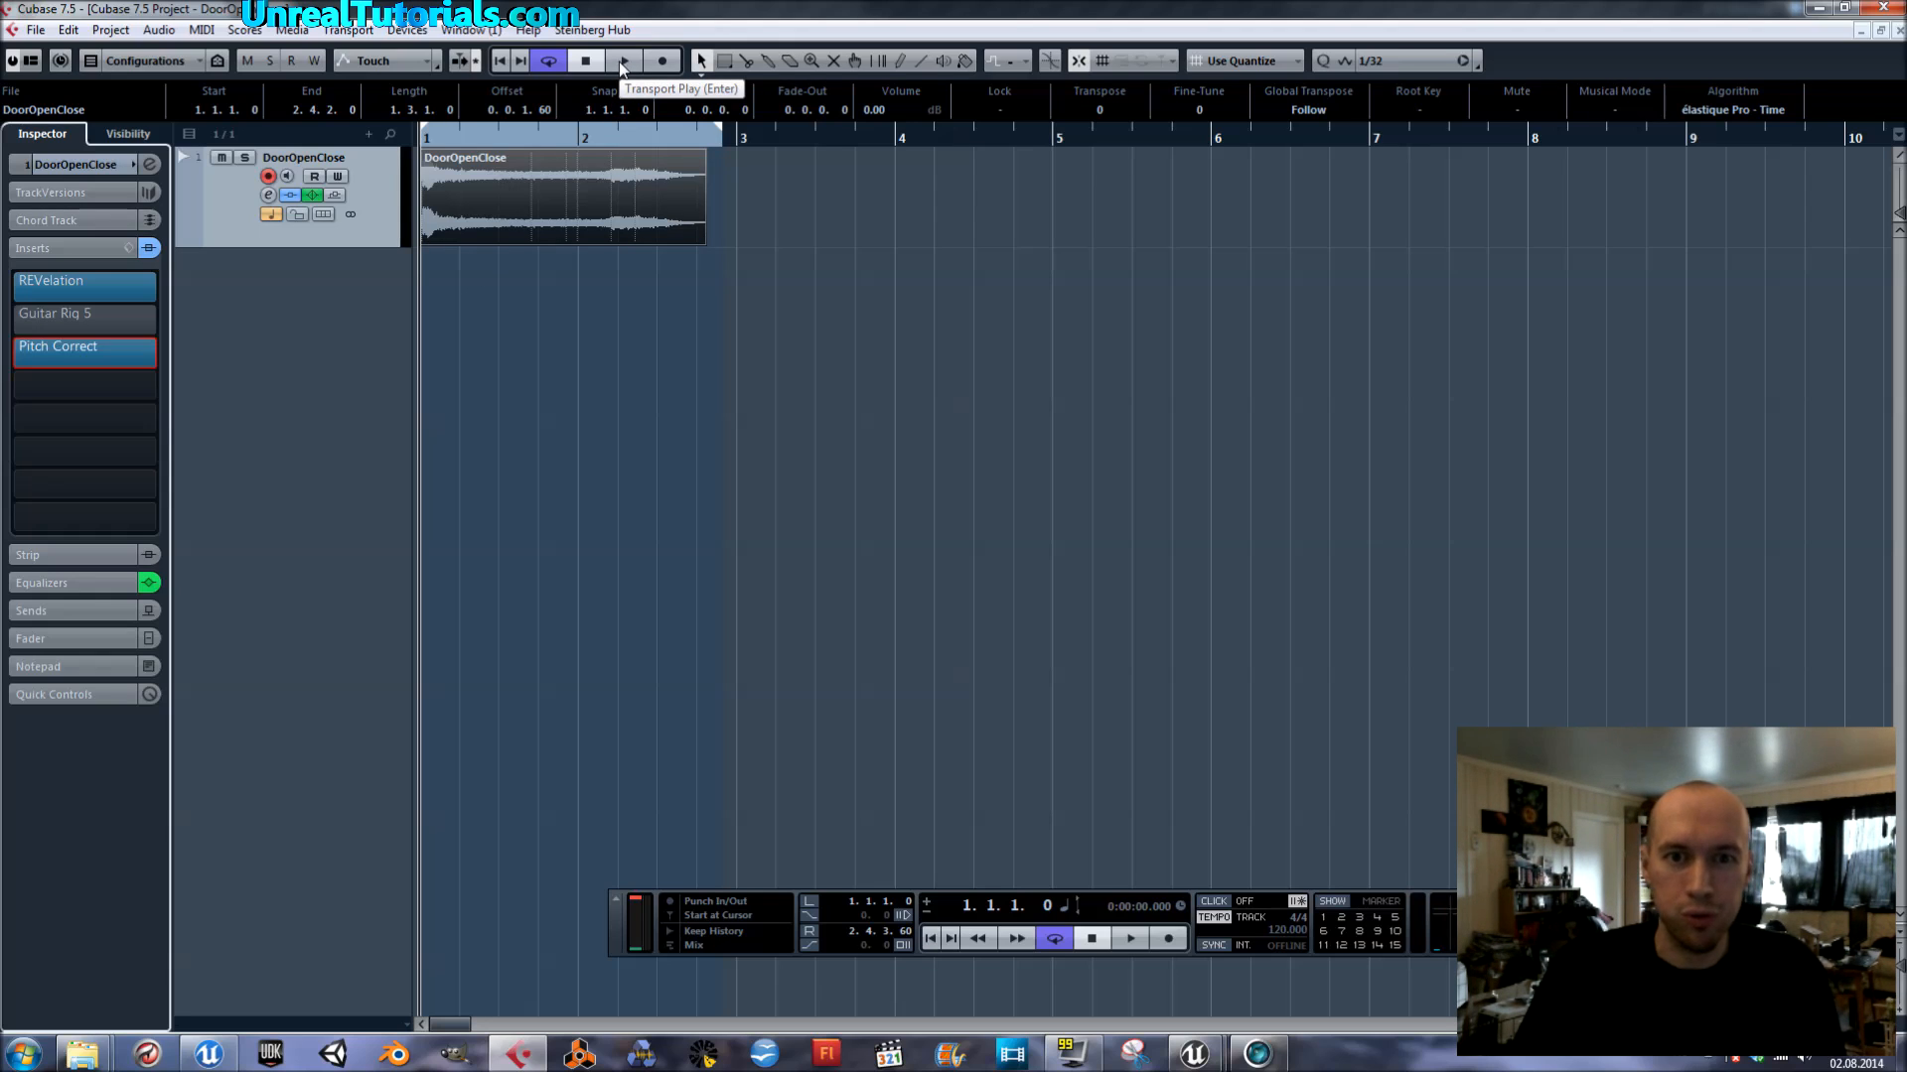
pyautogui.click(623, 61)
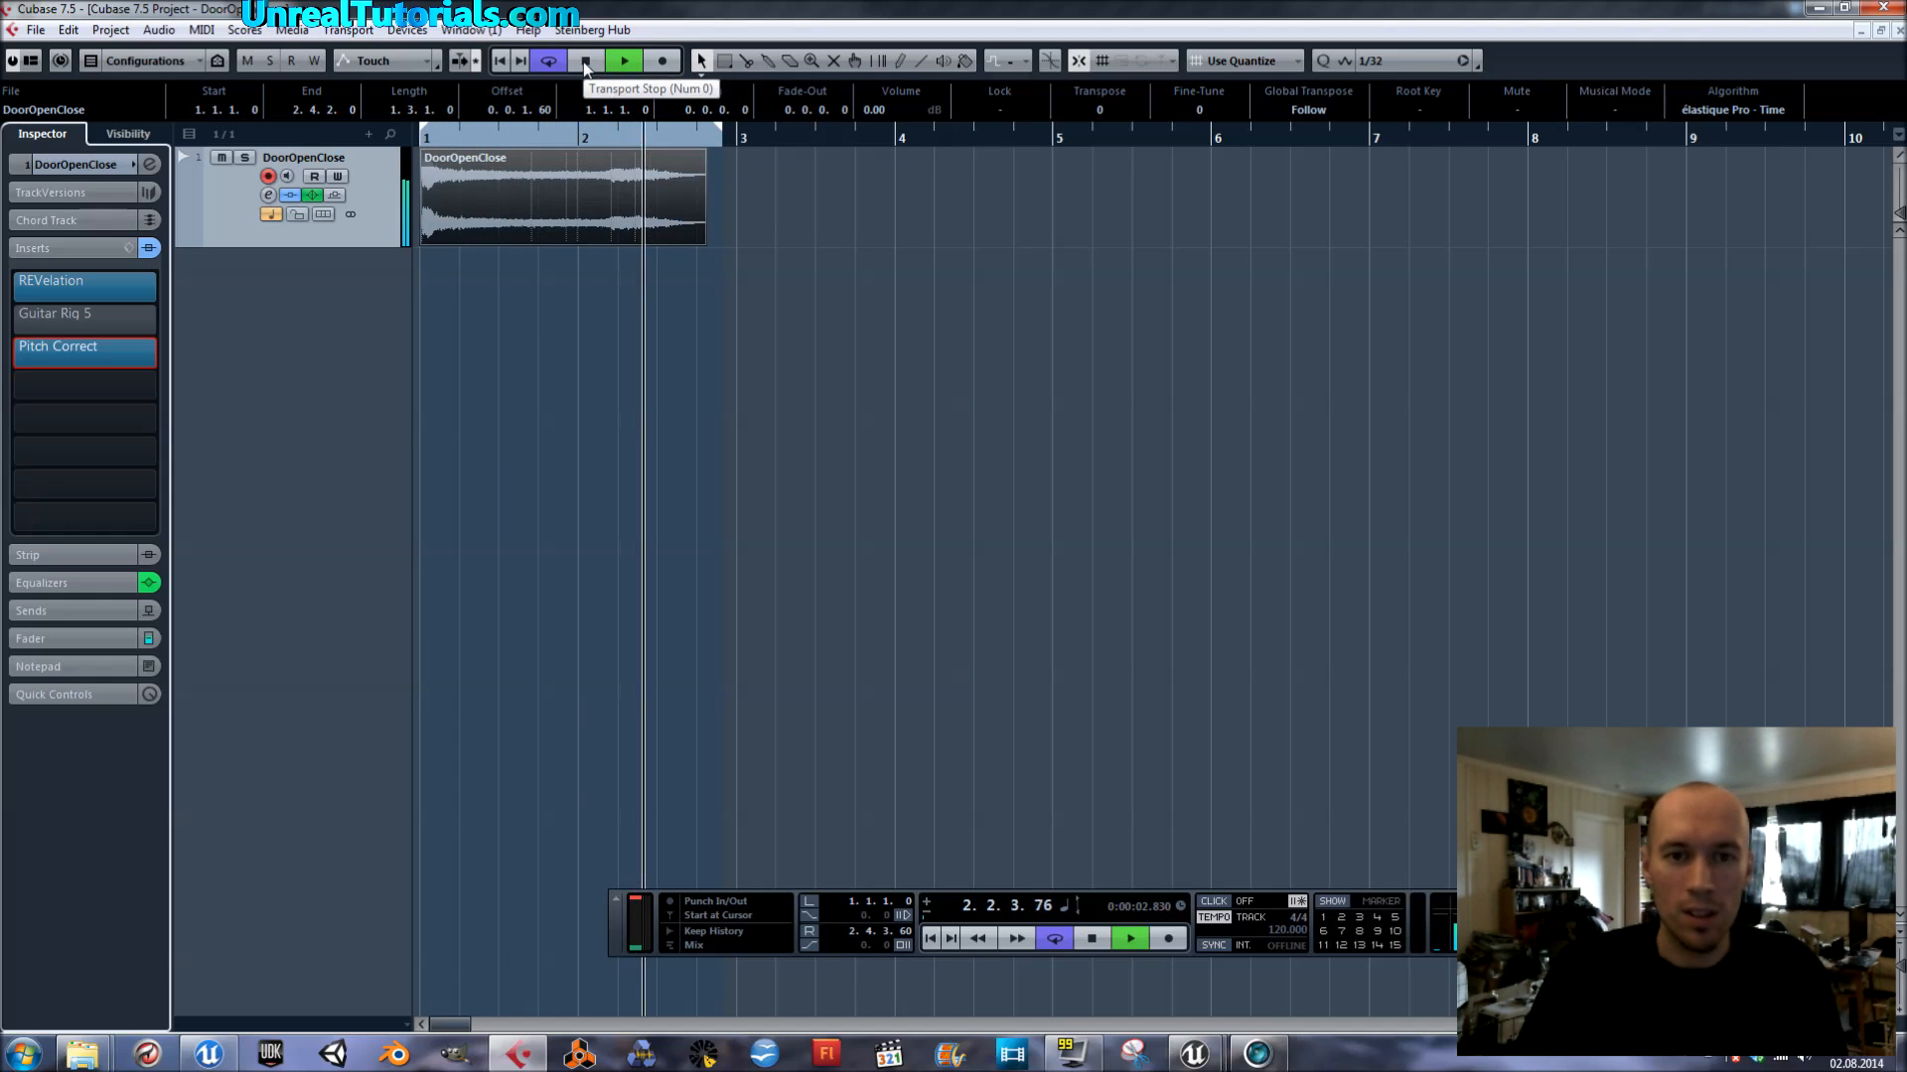
pyautogui.click(586, 60)
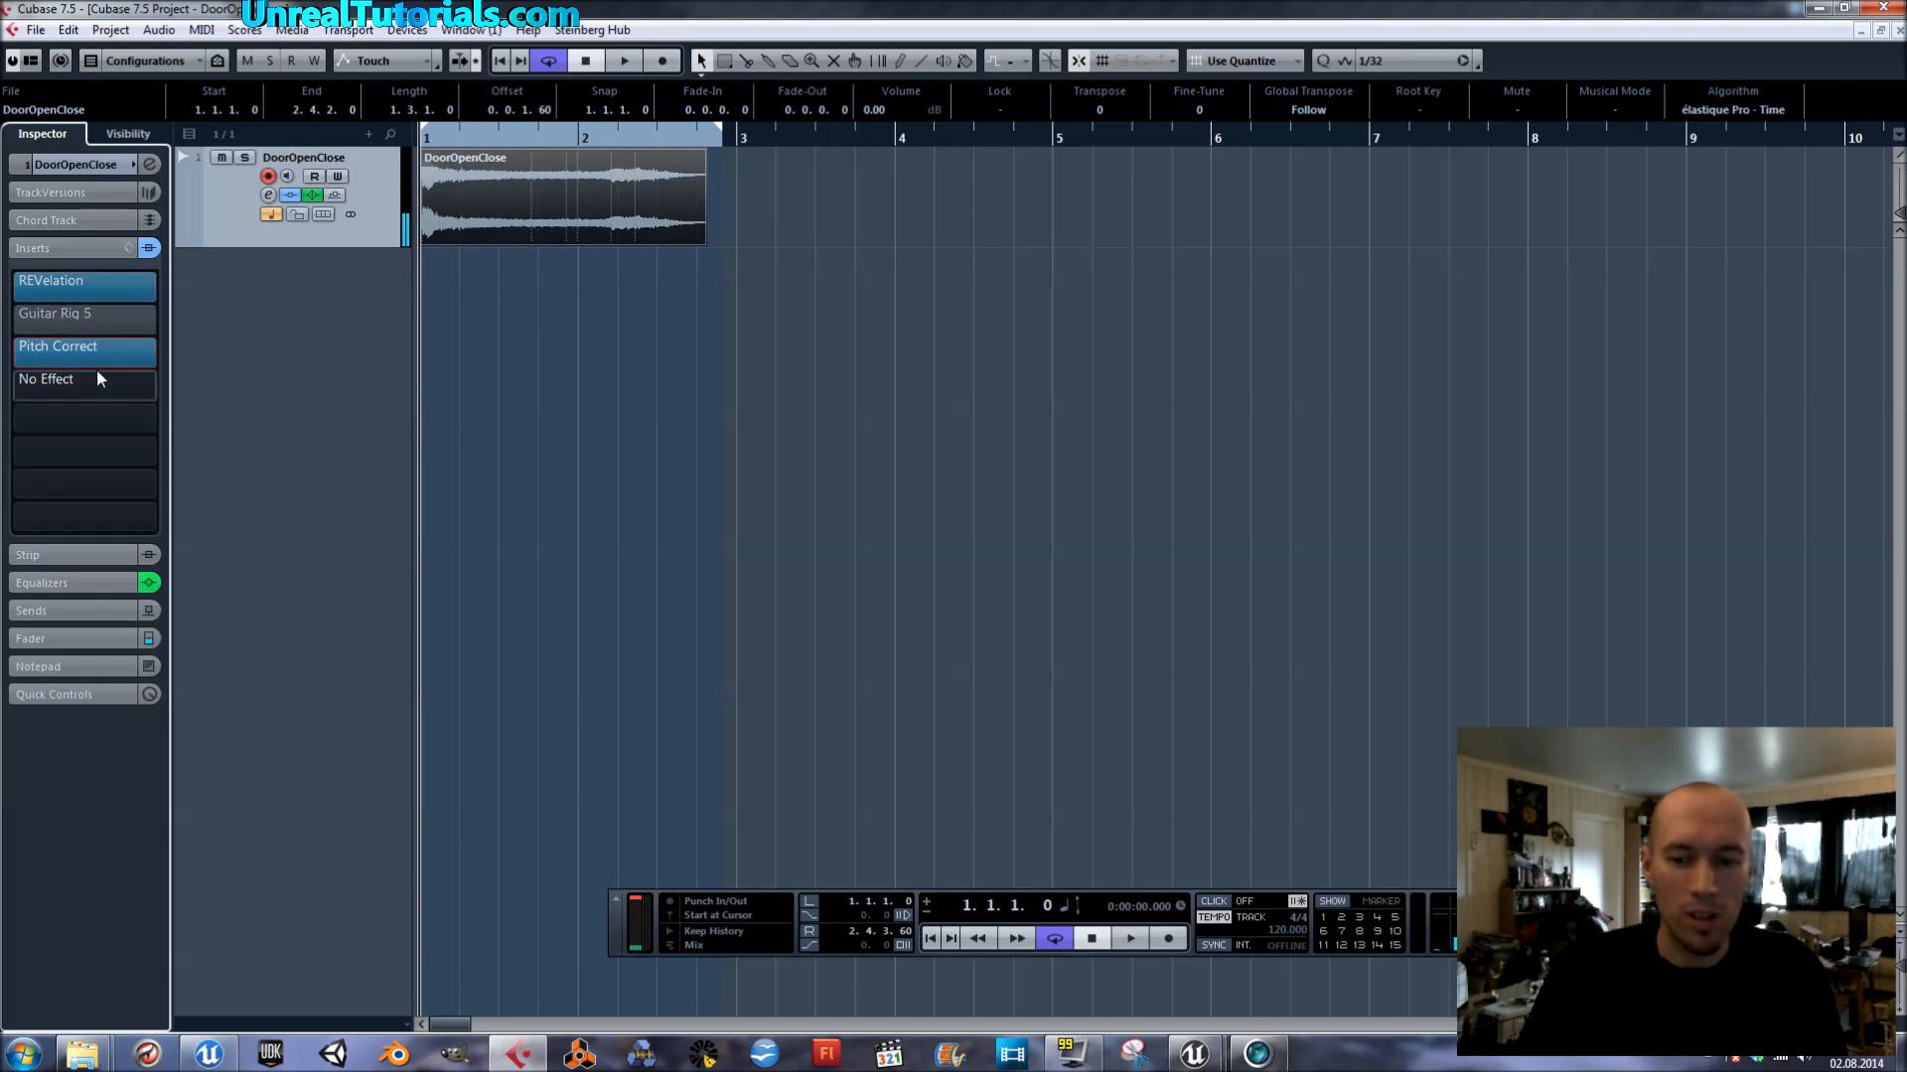
pyautogui.click(57, 346)
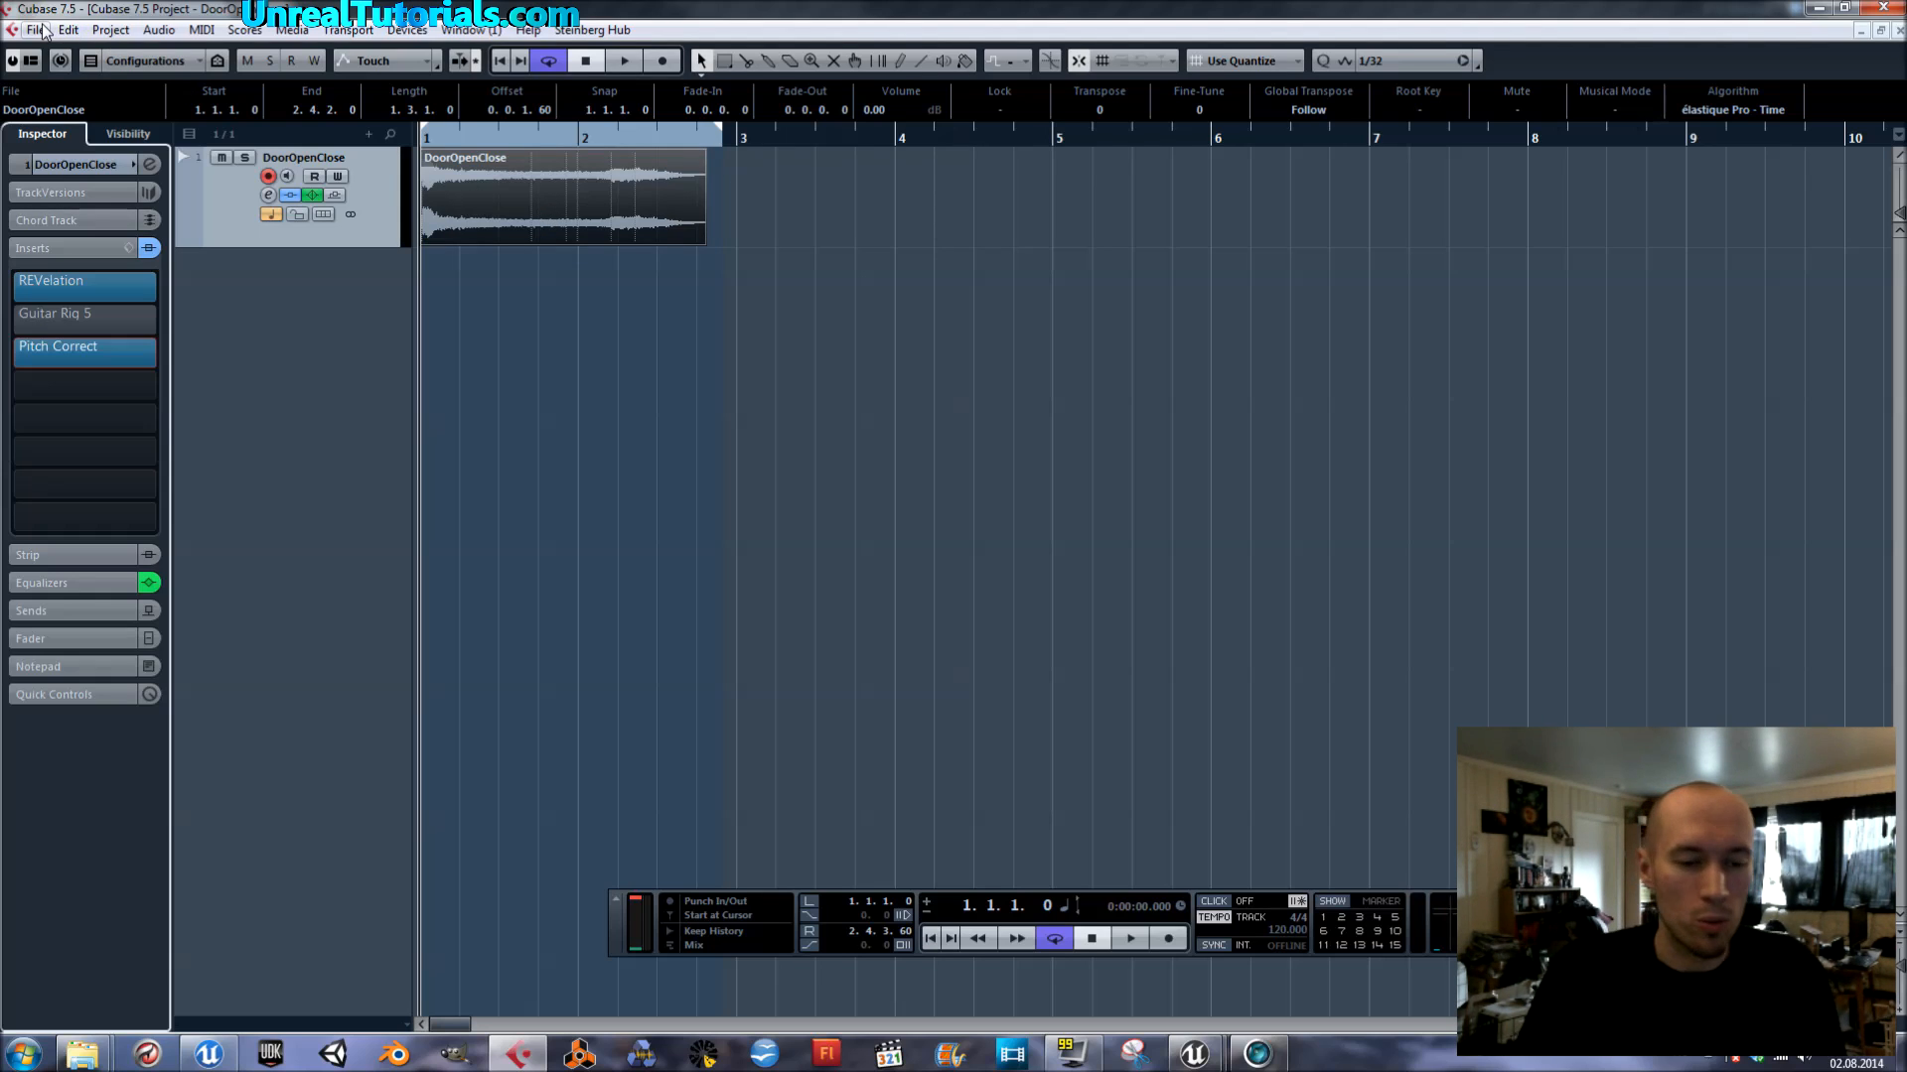
pyautogui.click(36, 29)
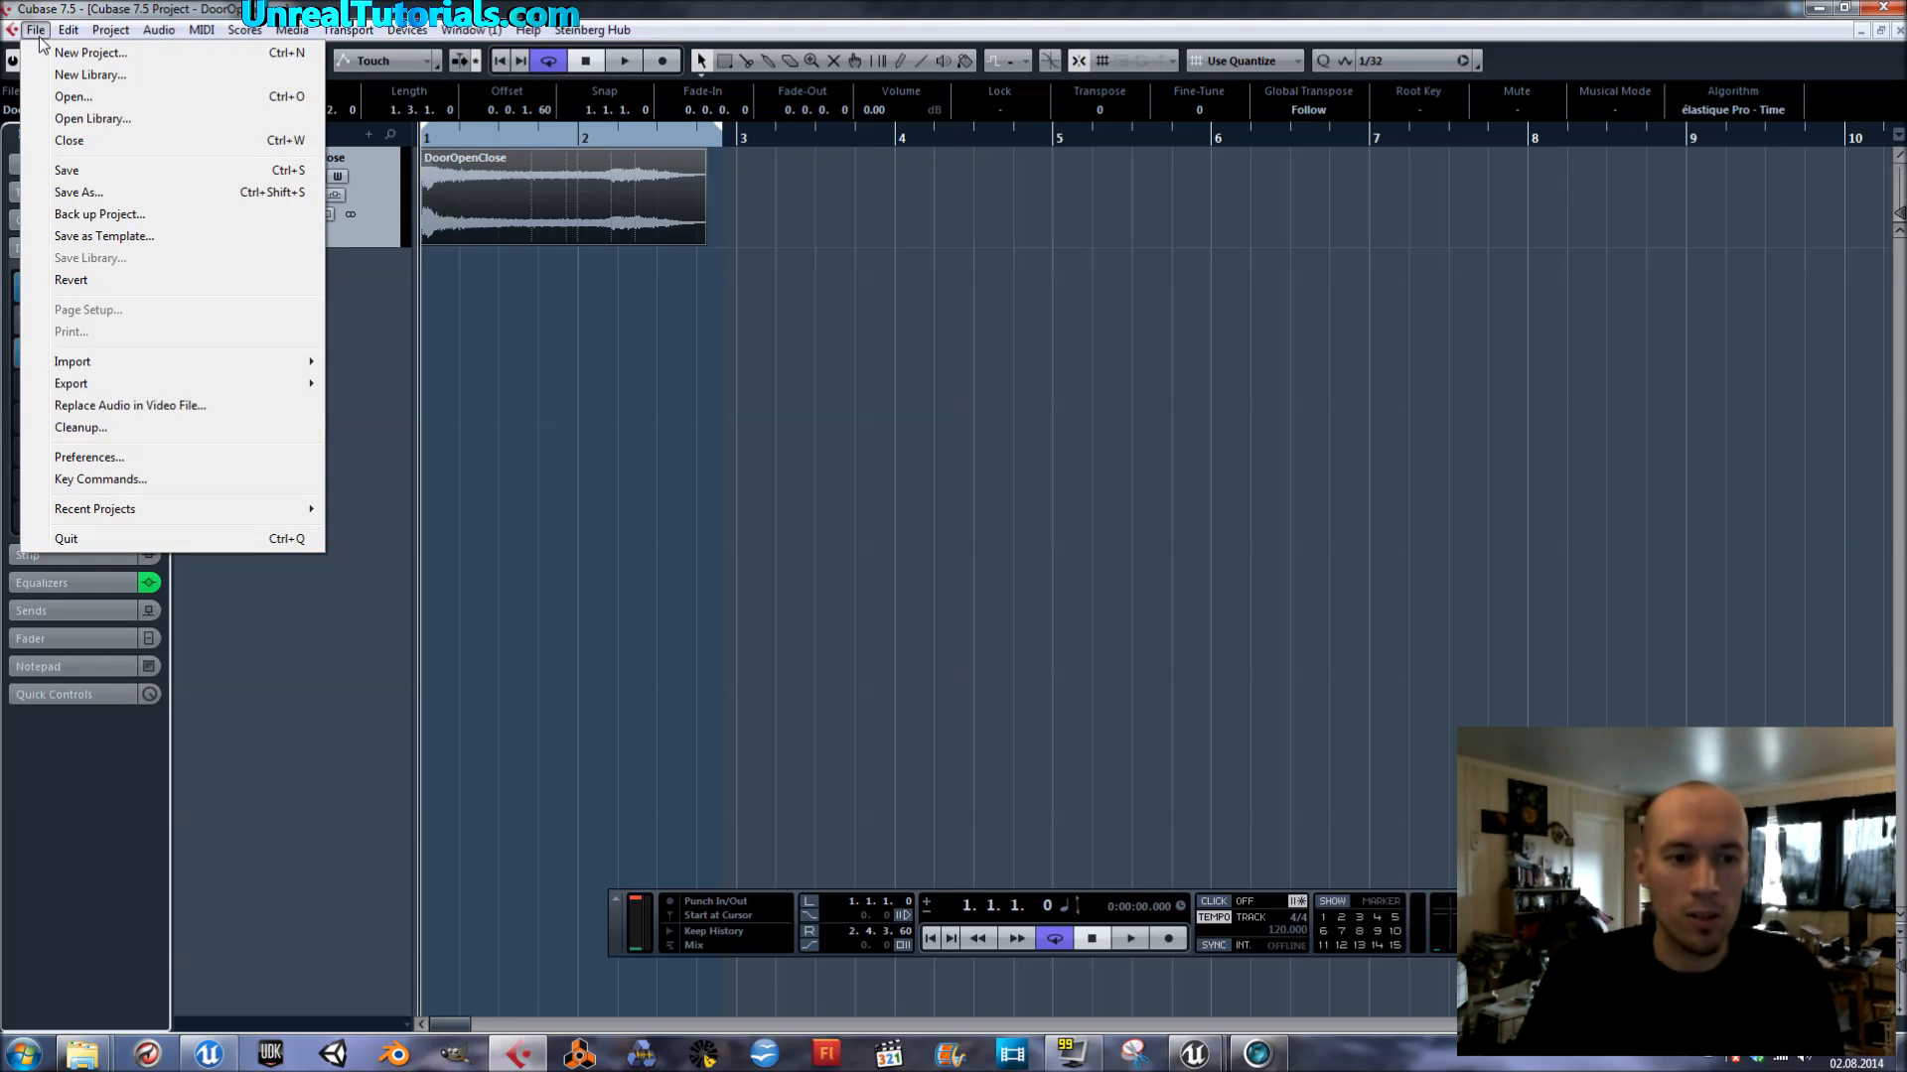
pyautogui.moveTo(70, 384)
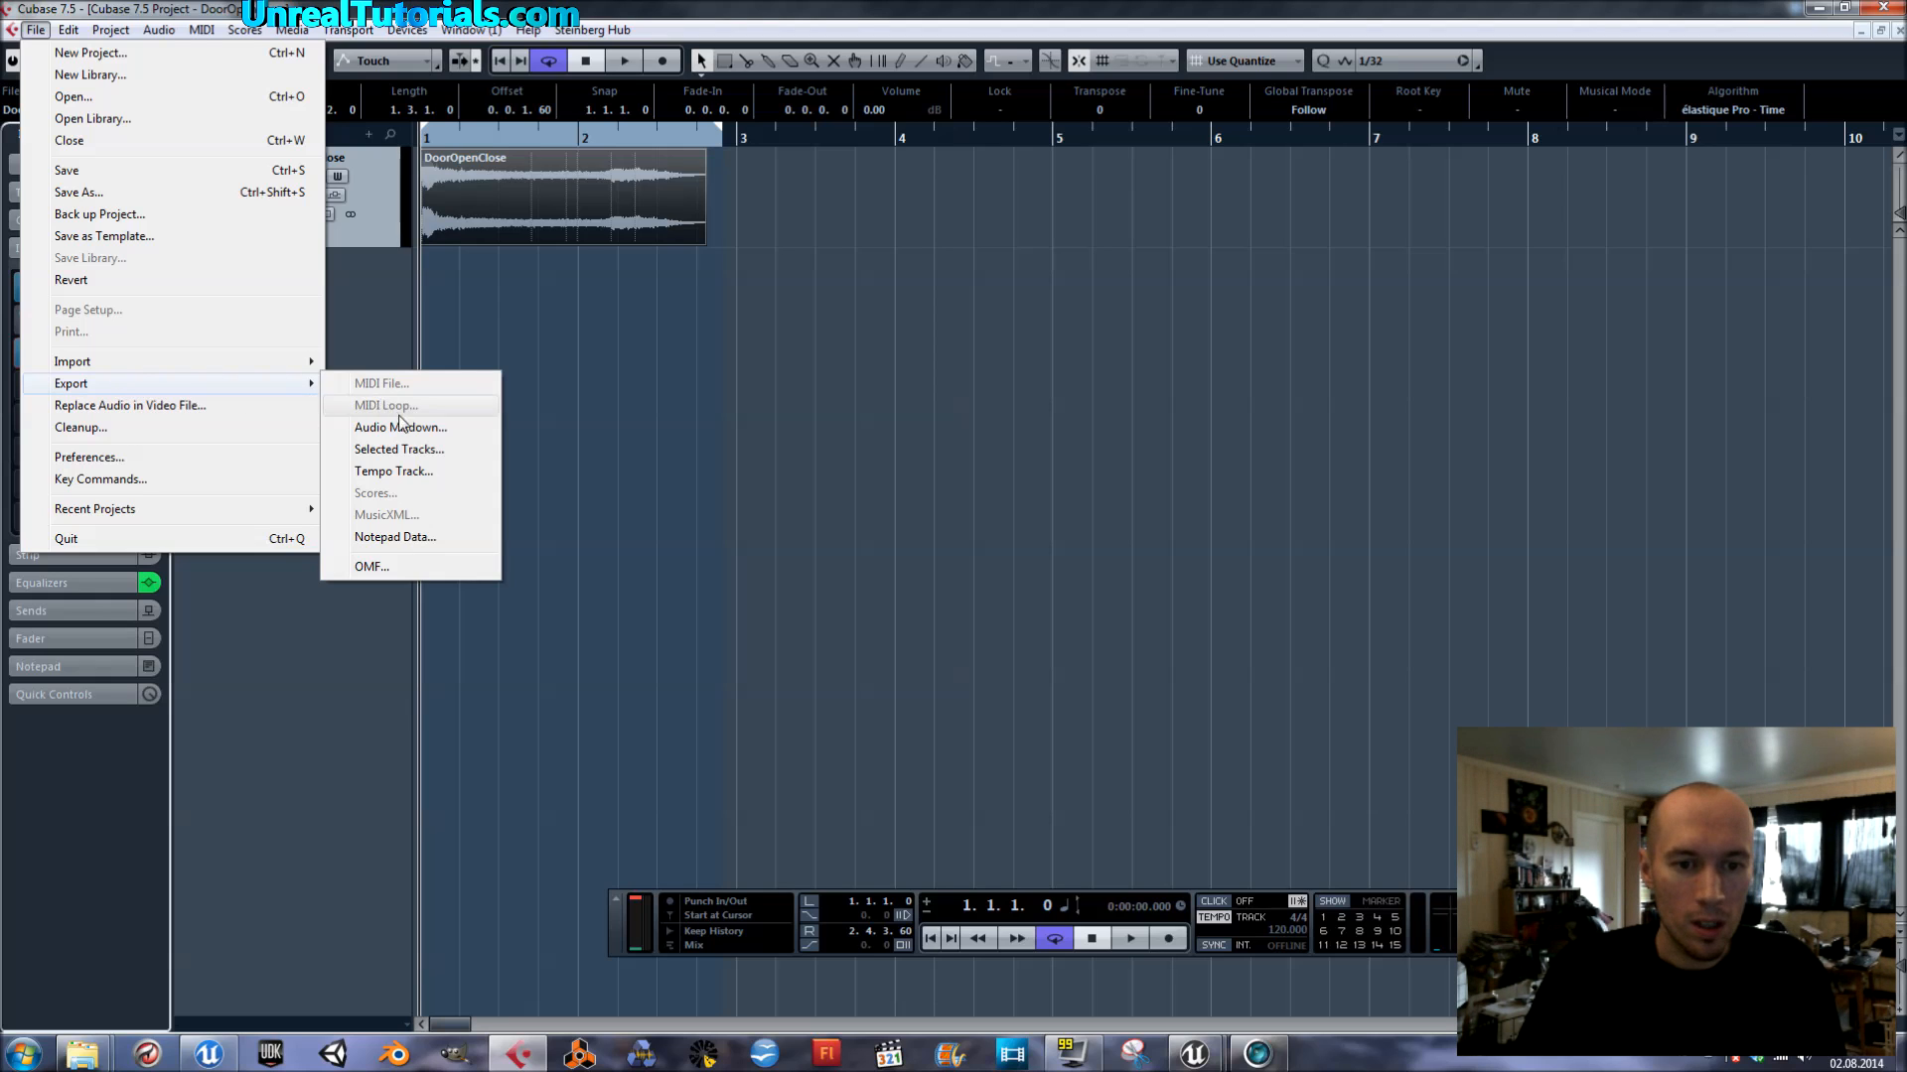
# Step: Export the audio mixdown as DoorOpenClose2, a 16-bit WAV file
pyautogui.click(399, 427)
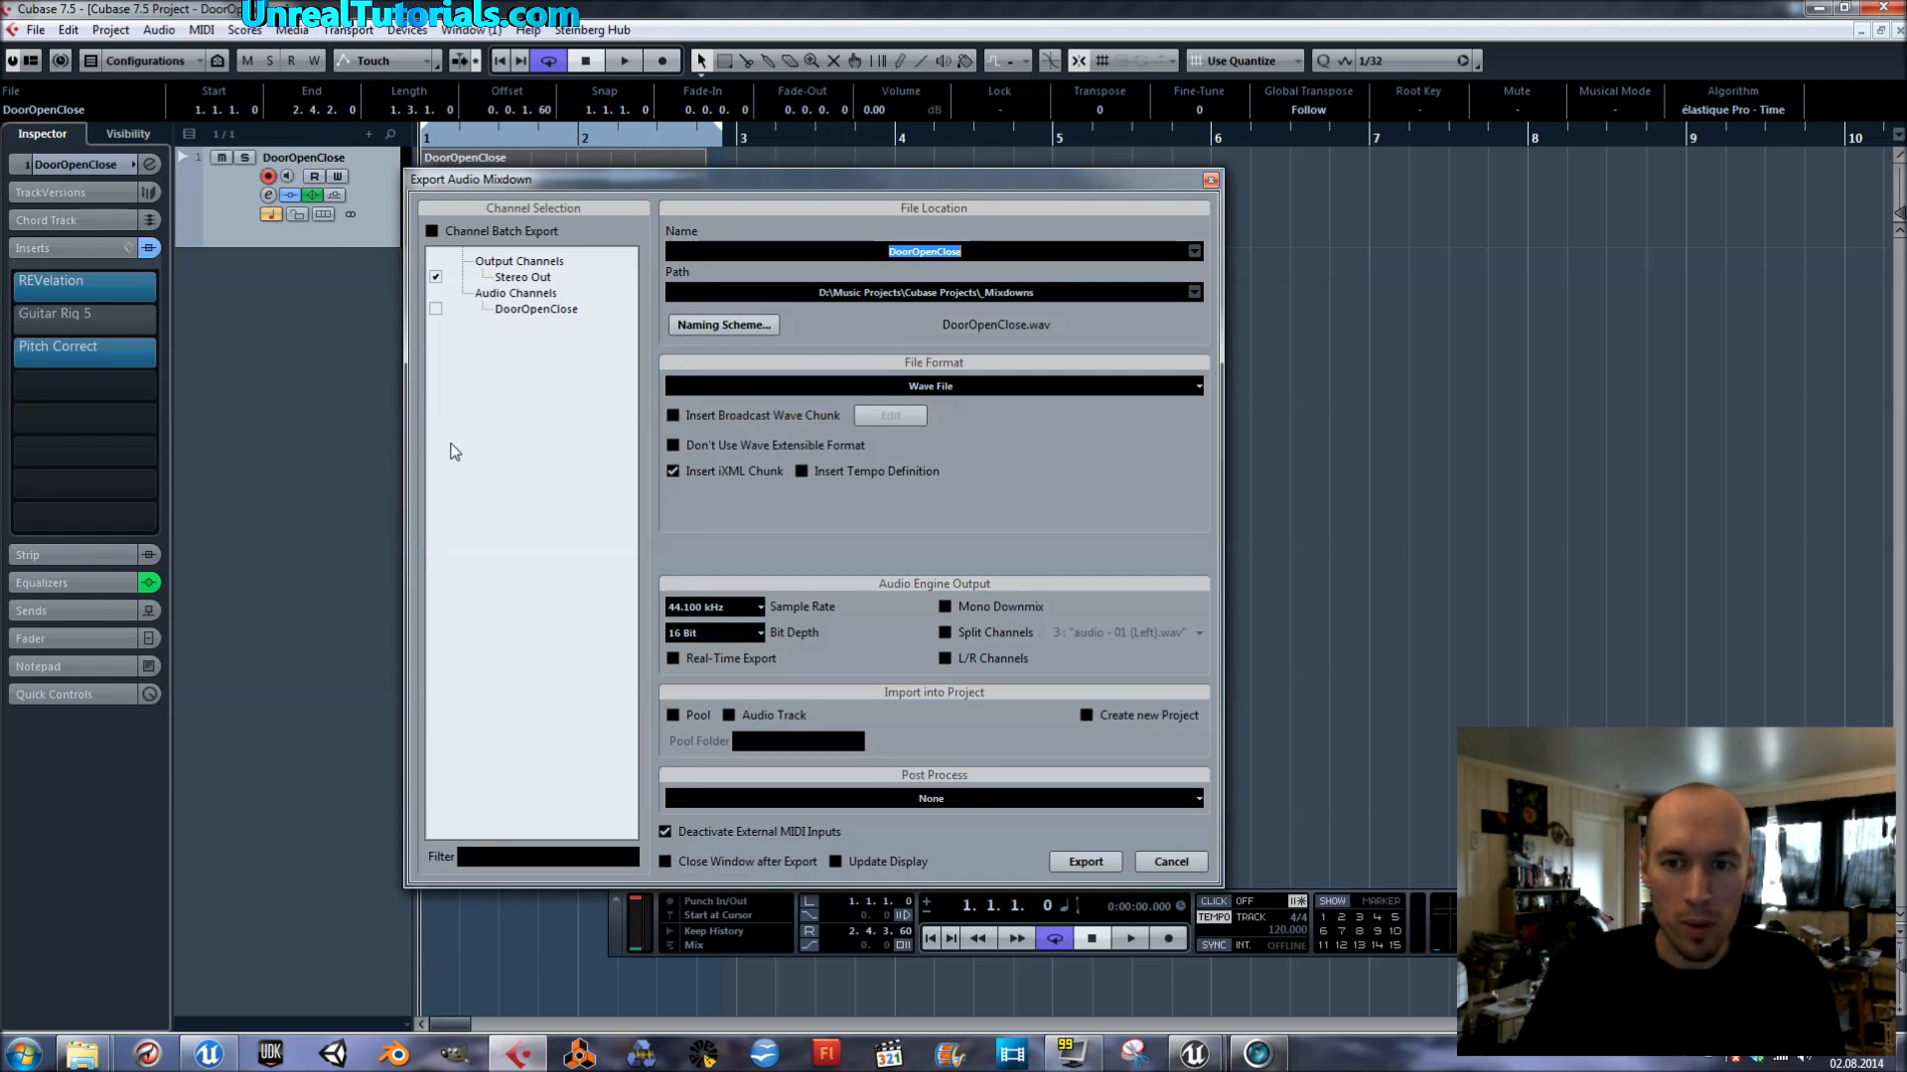
pyautogui.moveTo(751, 389)
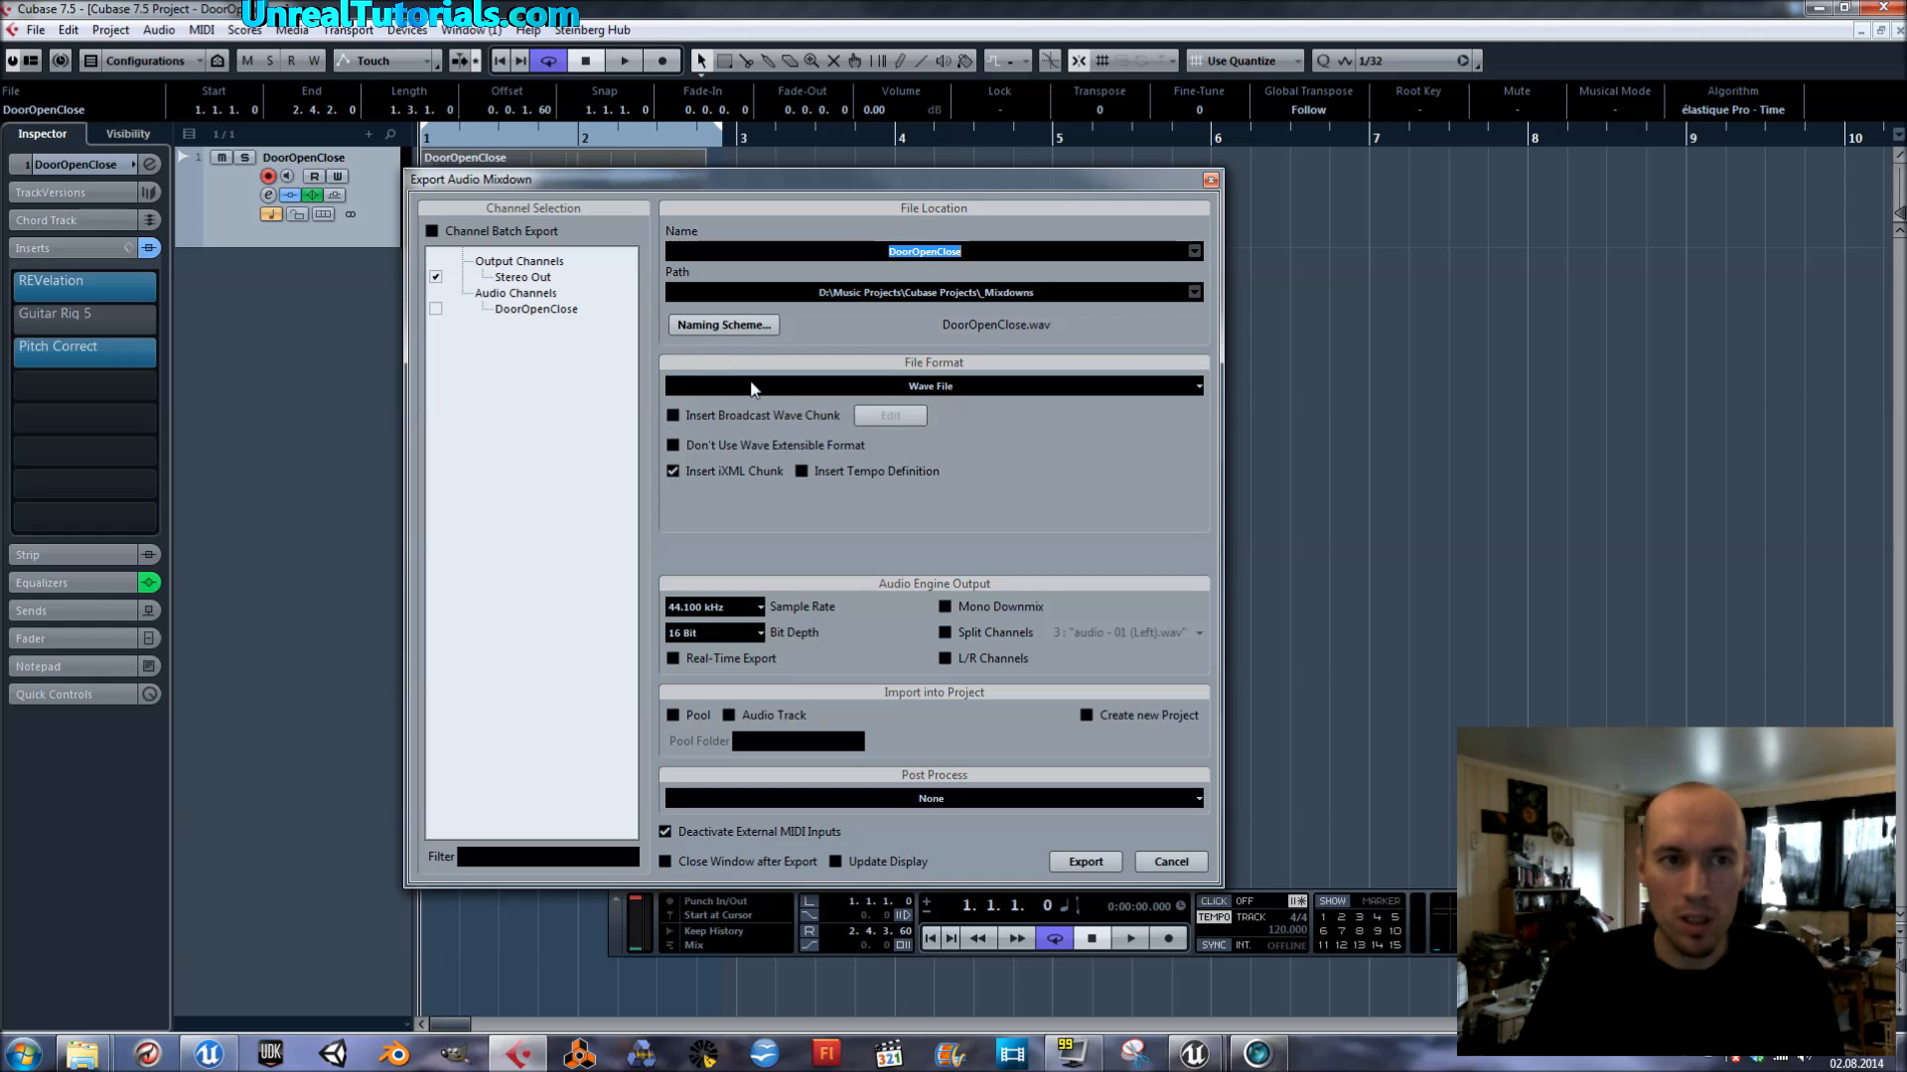
pyautogui.moveTo(946, 358)
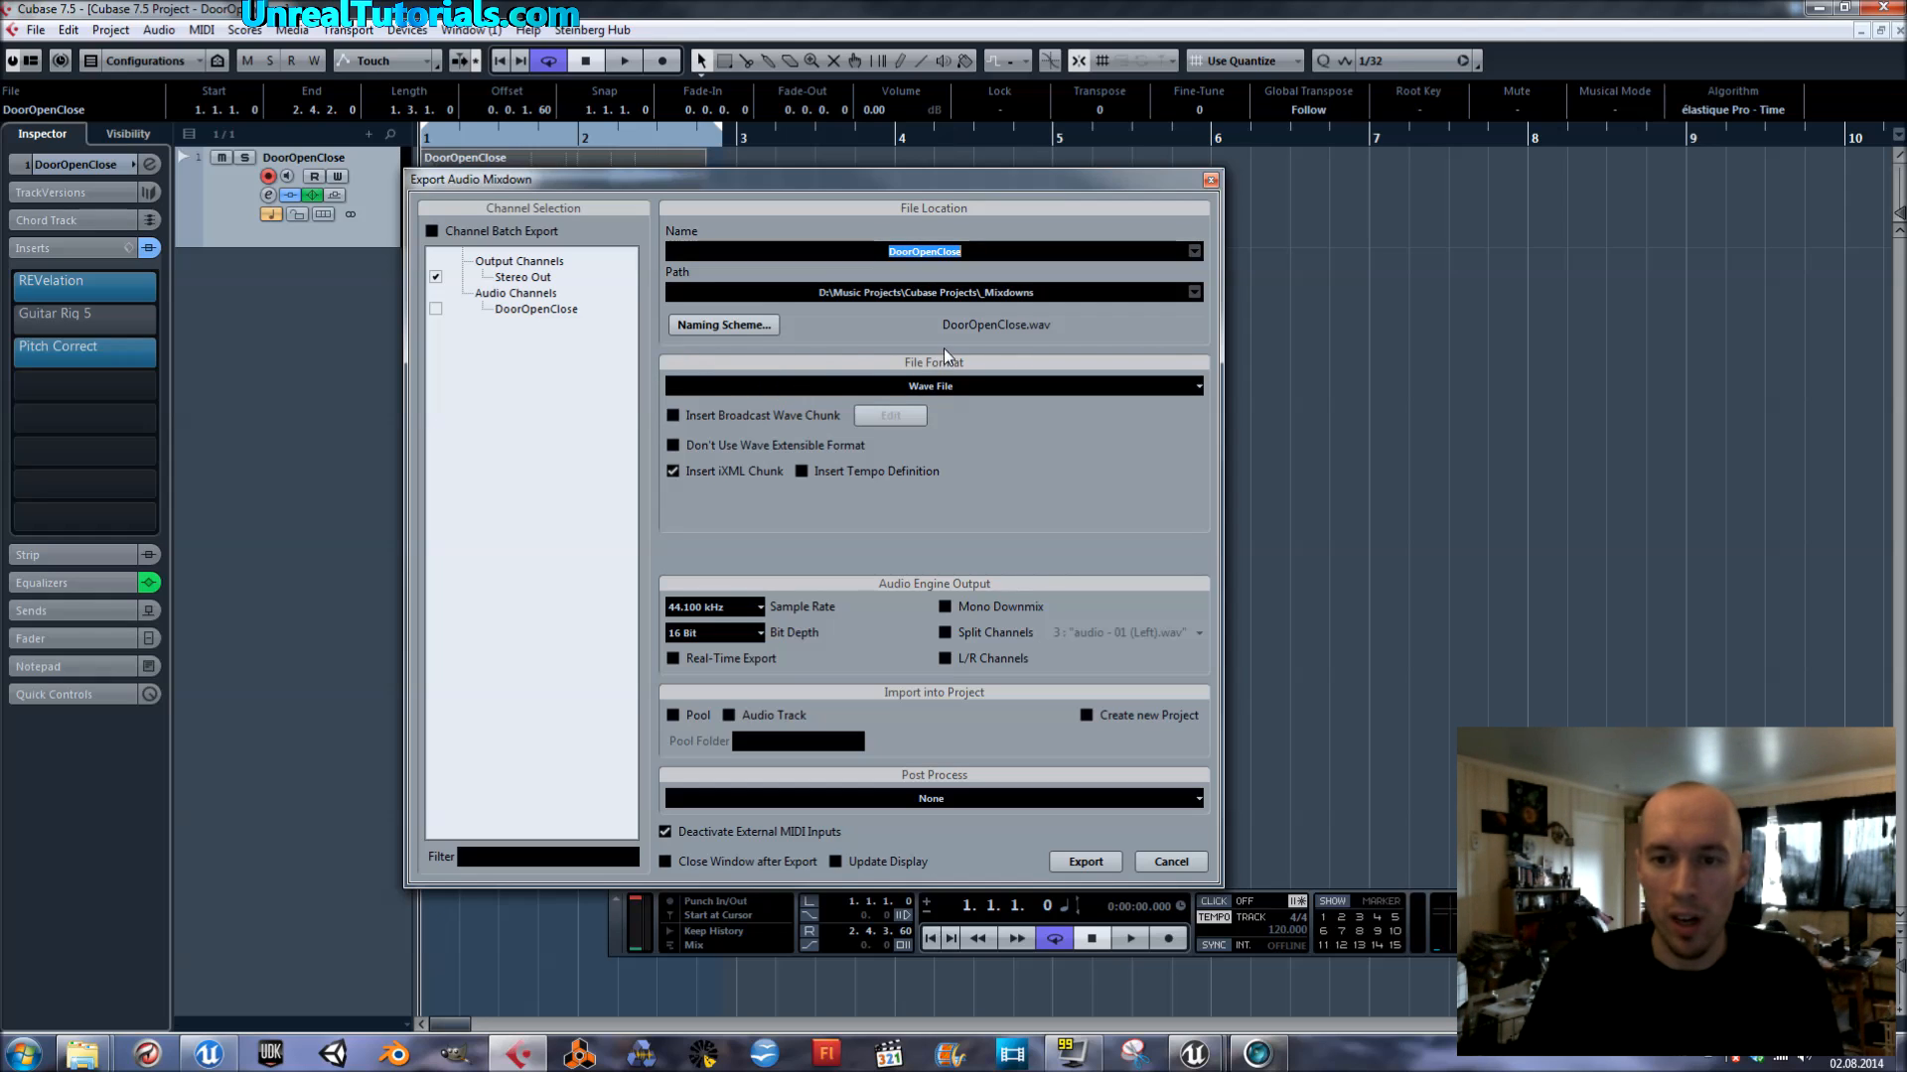
pyautogui.moveTo(969, 326)
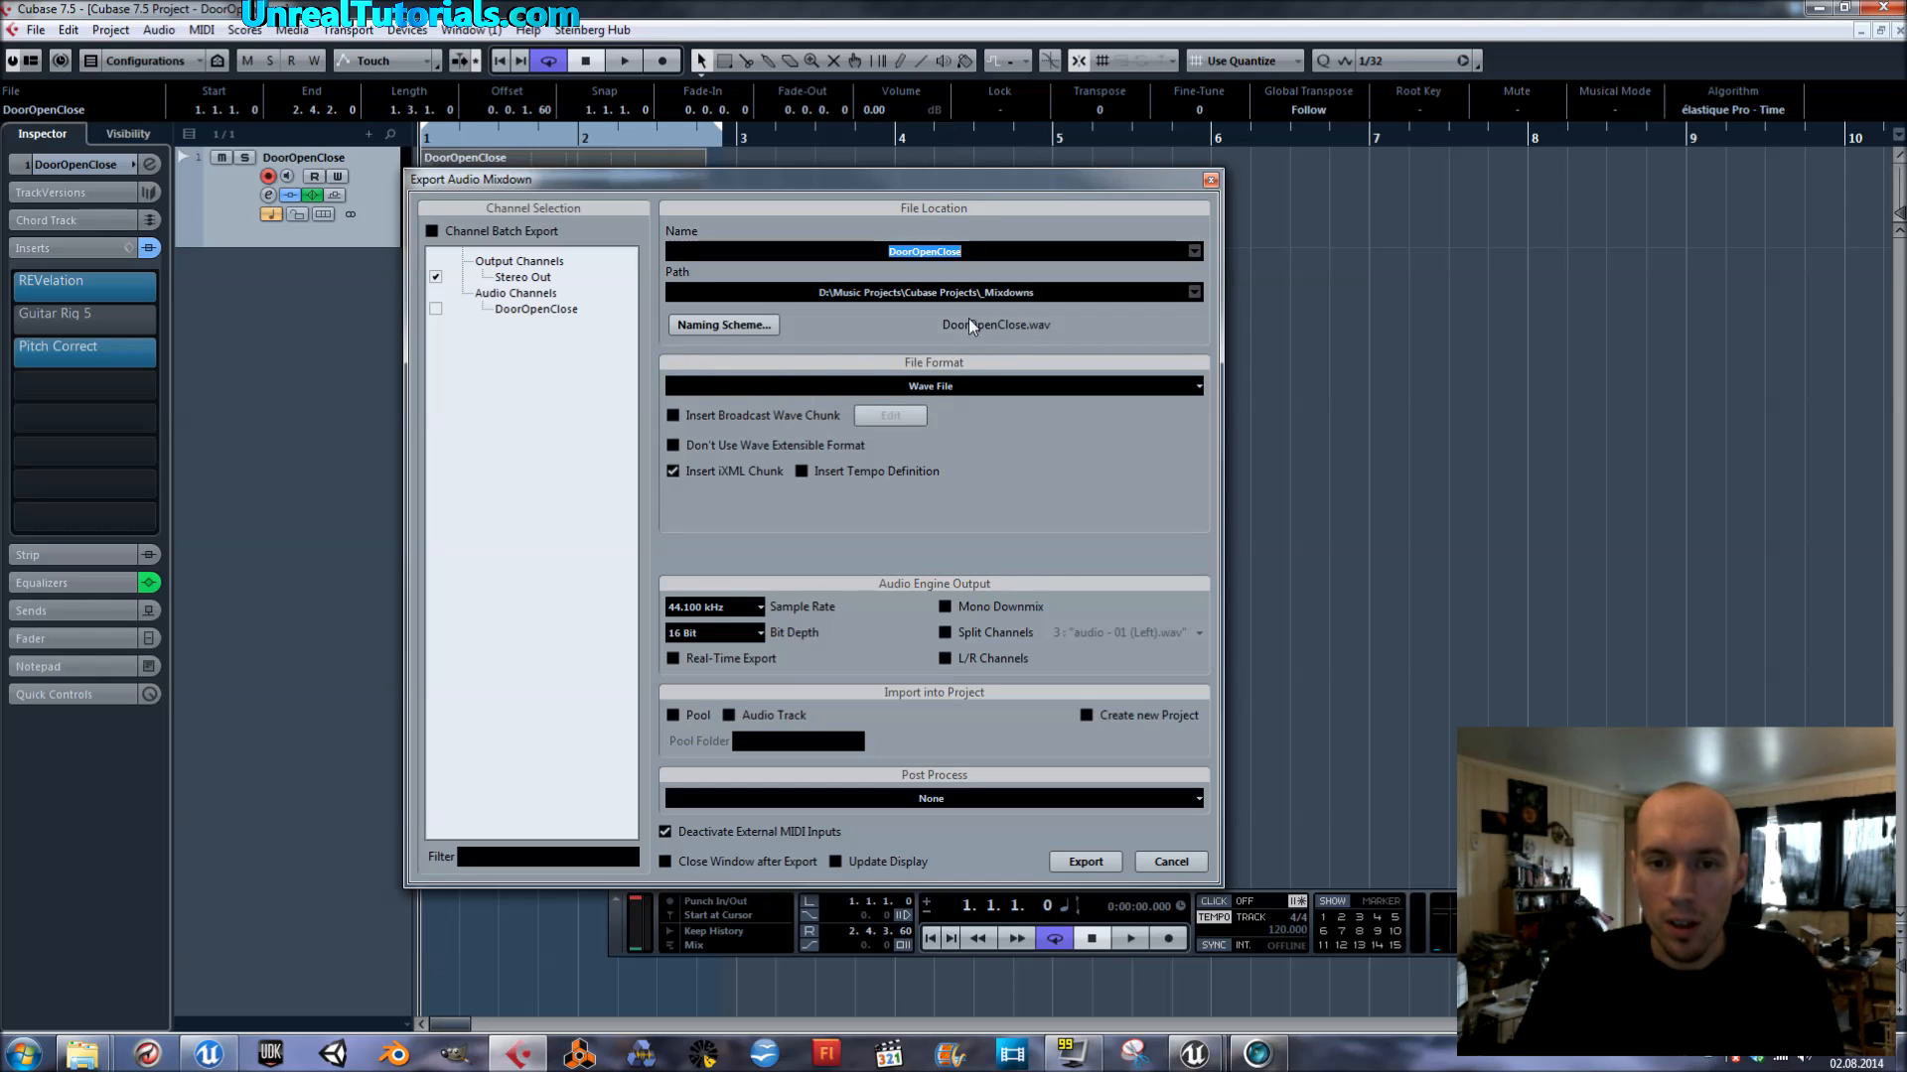
pyautogui.moveTo(835, 556)
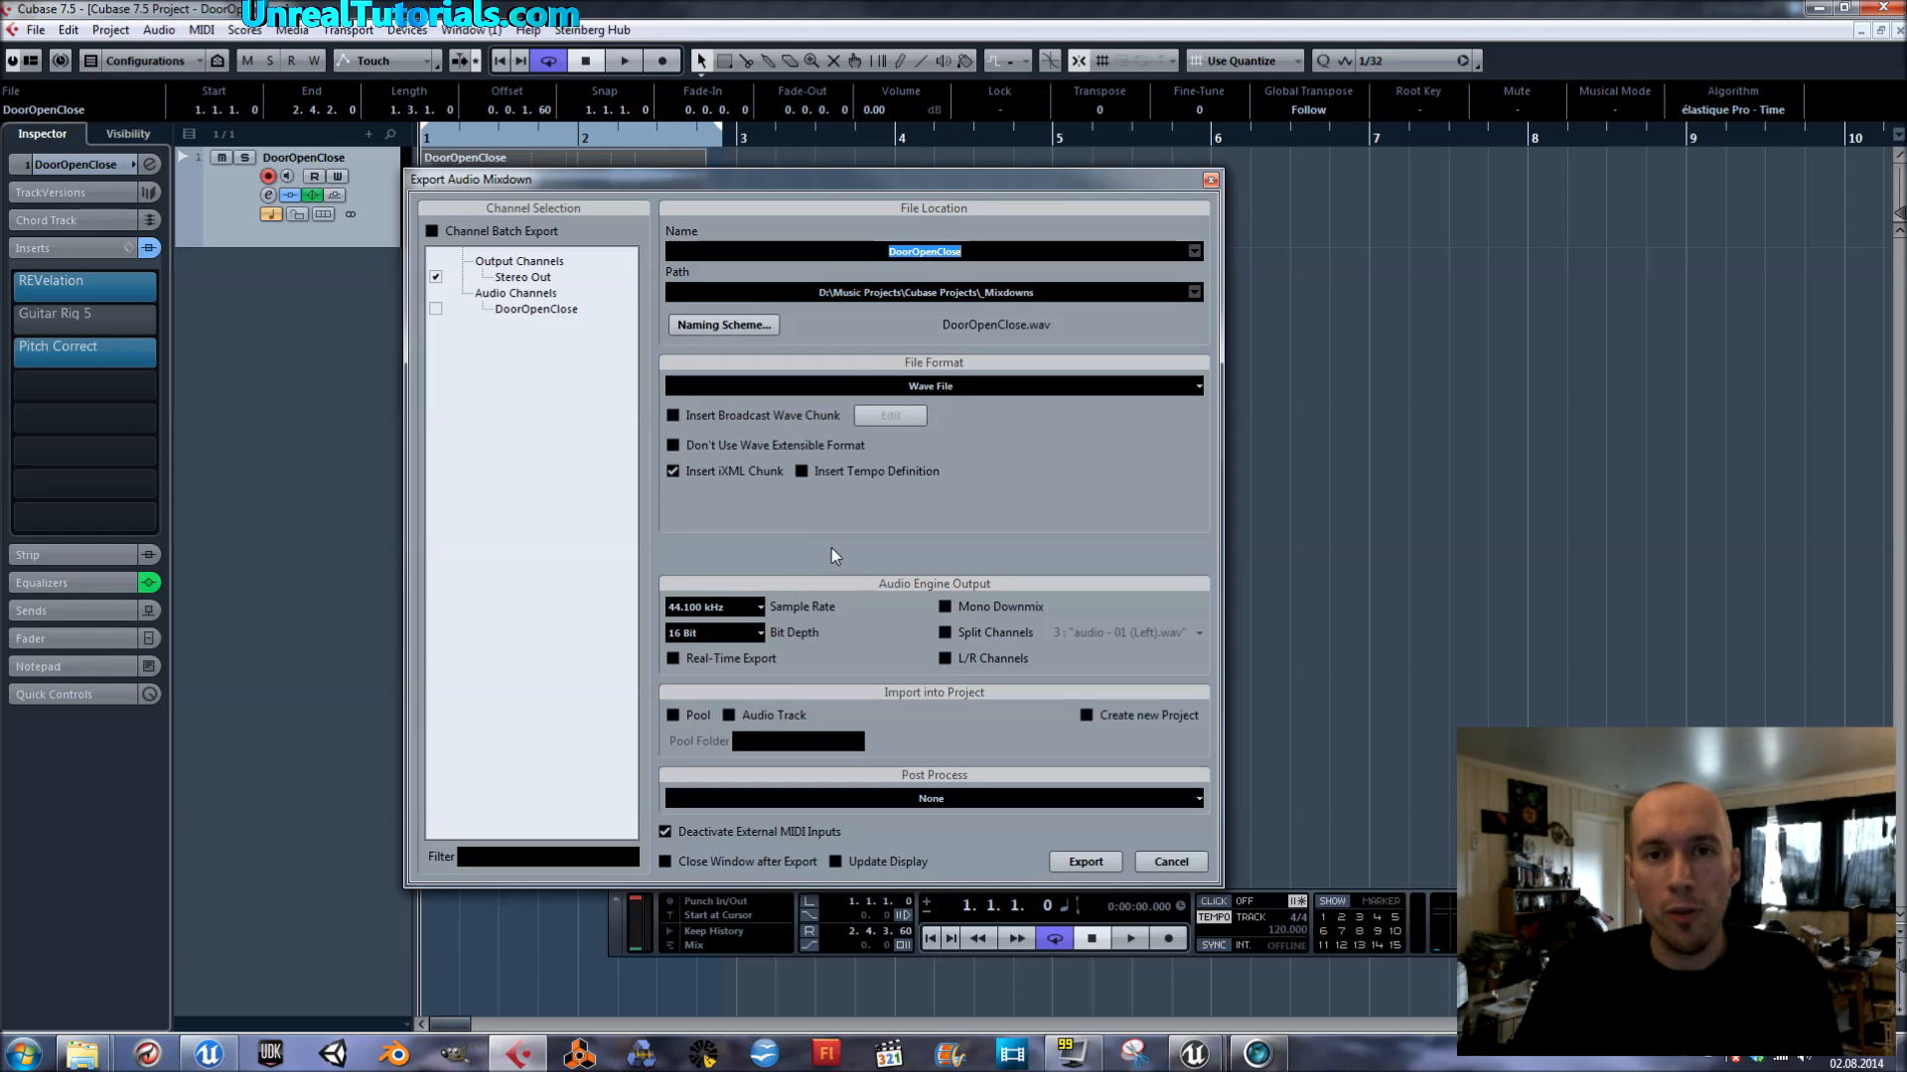
pyautogui.moveTo(797, 641)
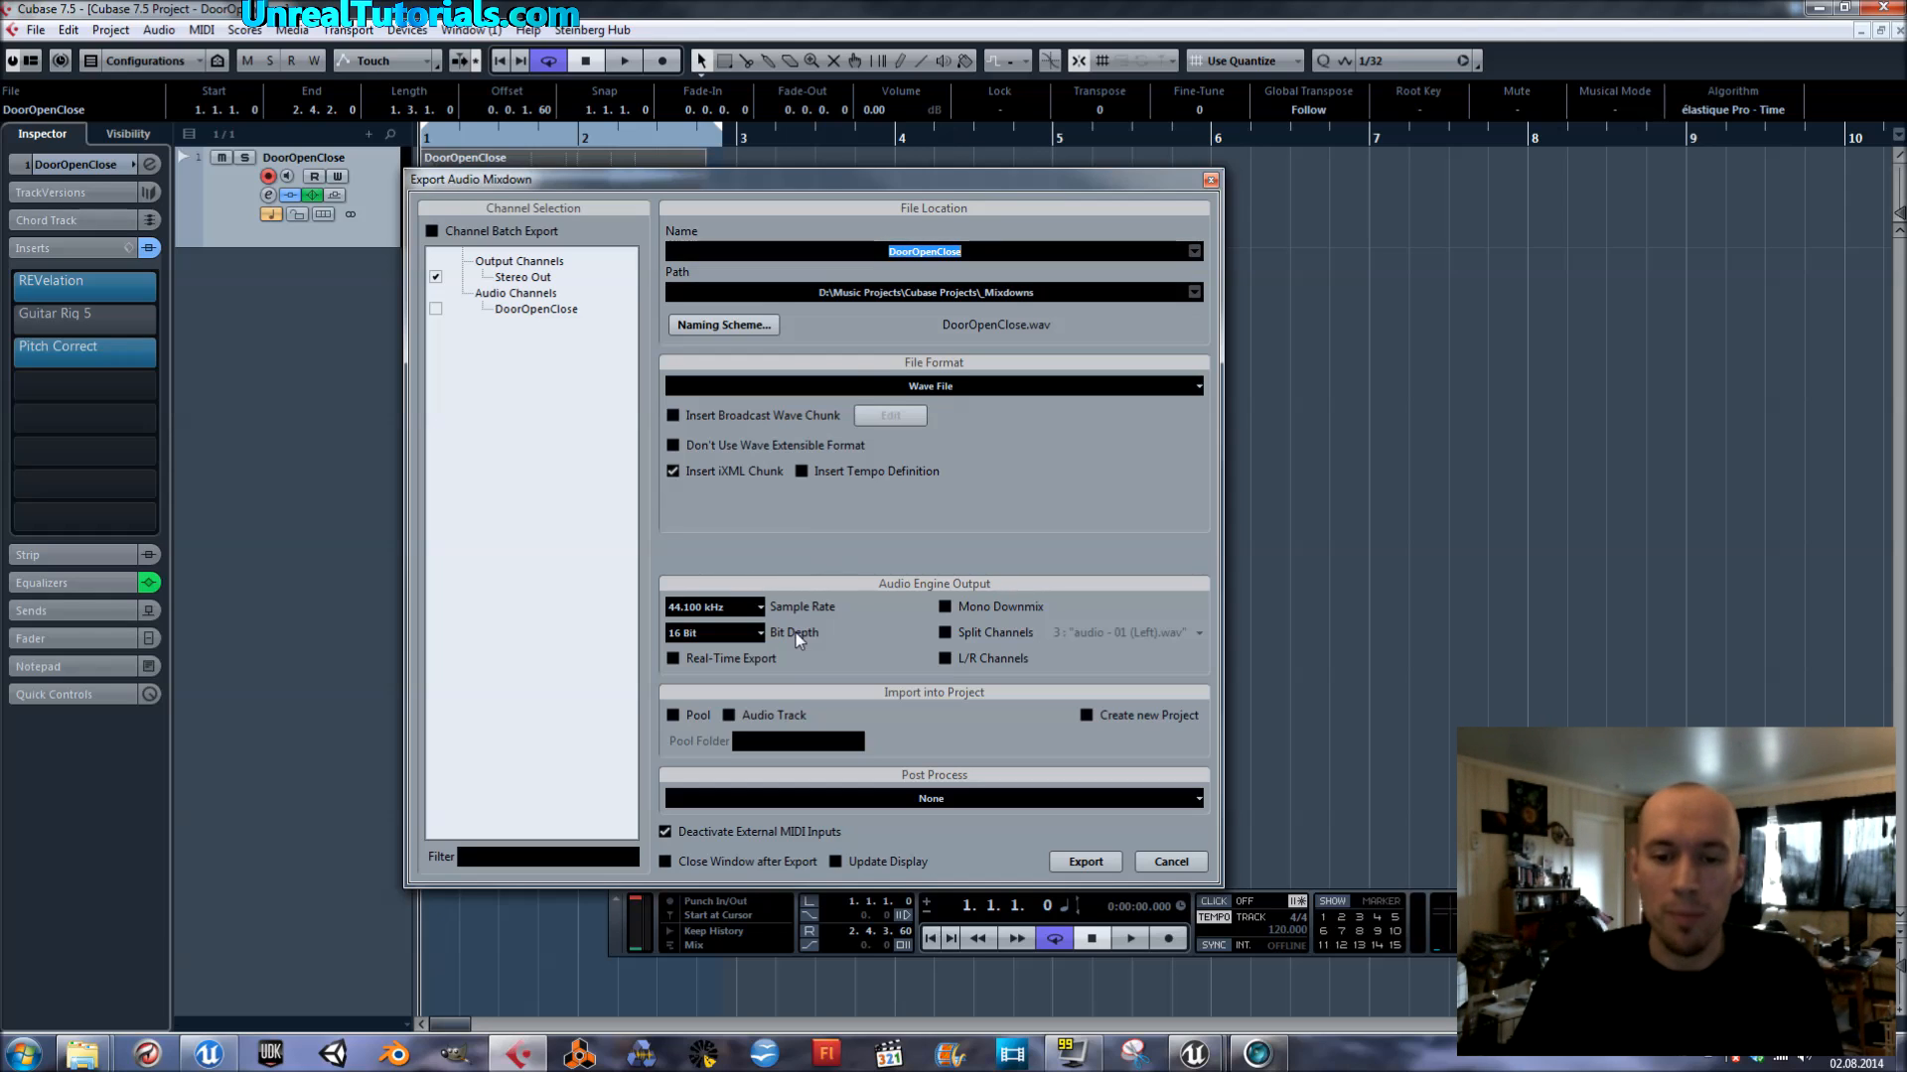
pyautogui.click(715, 633)
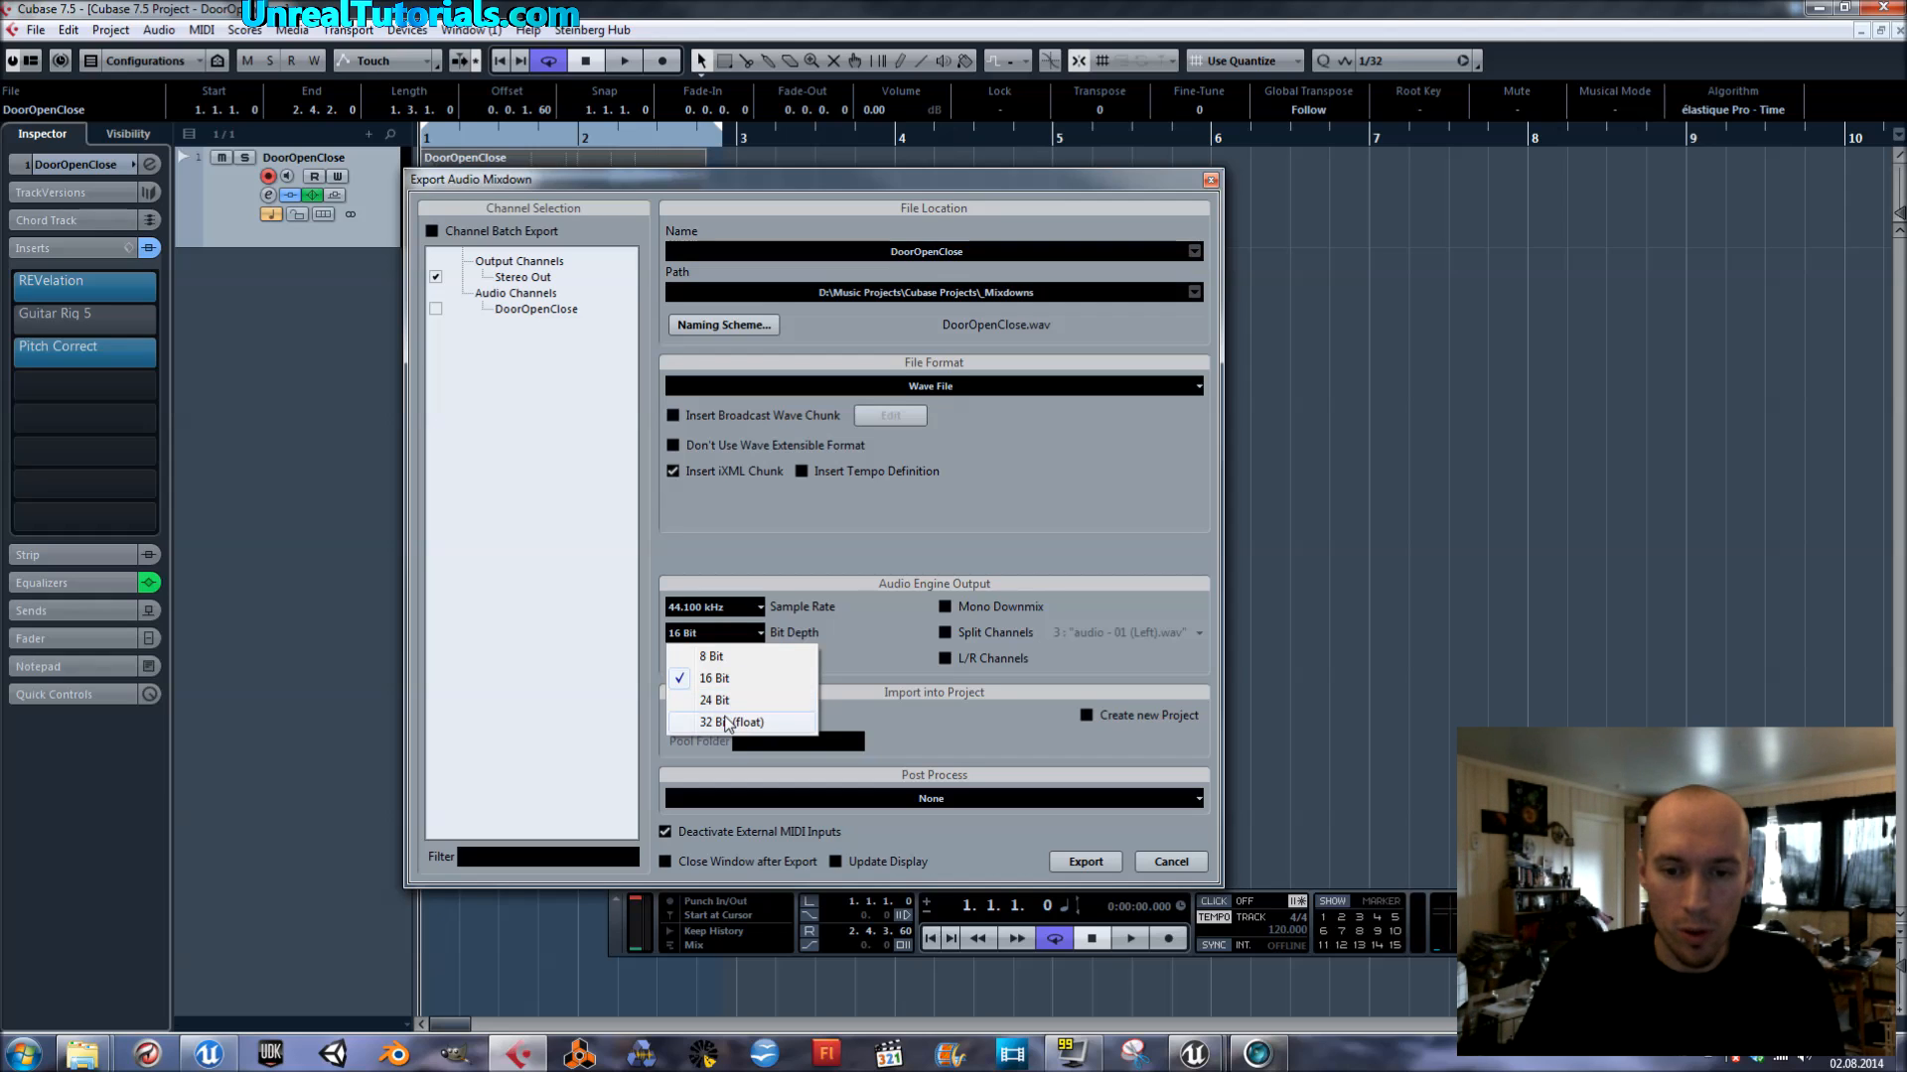
pyautogui.click(731, 722)
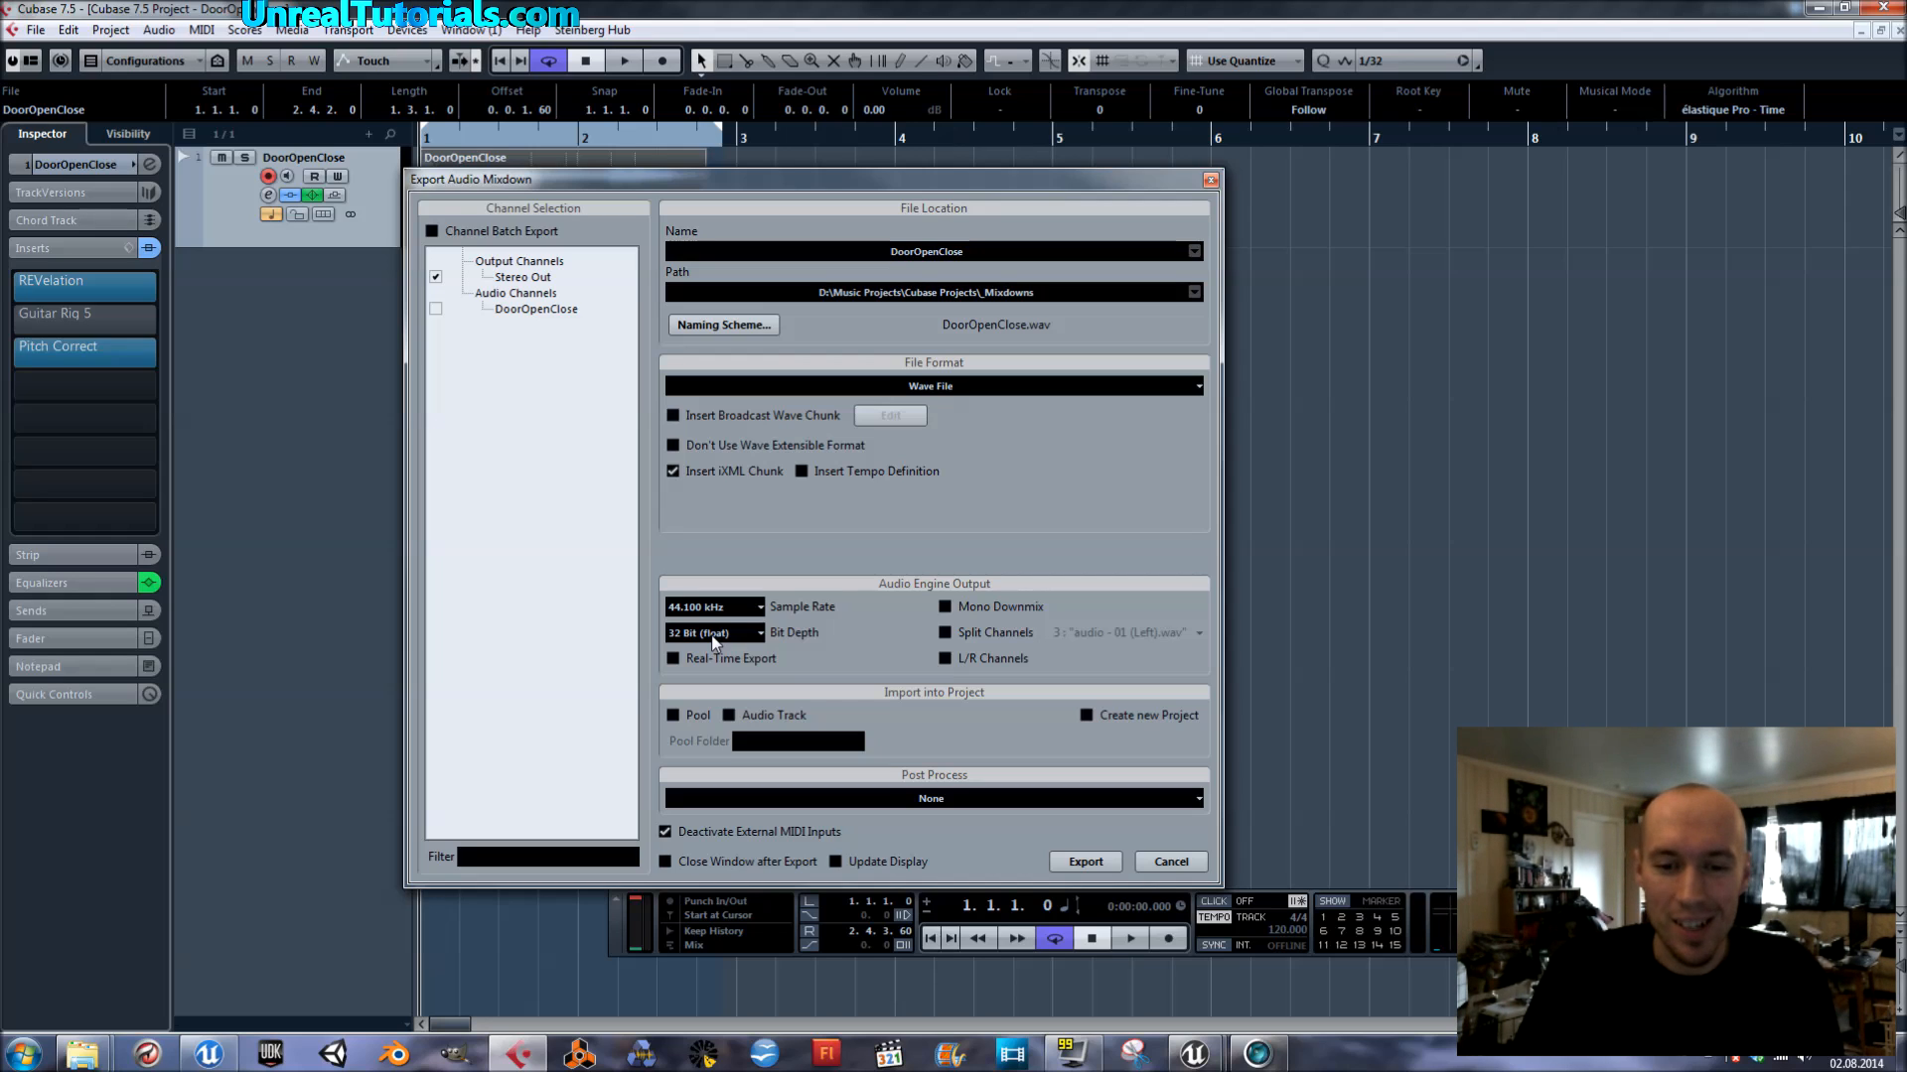
pyautogui.click(714, 632)
pyautogui.write('2')
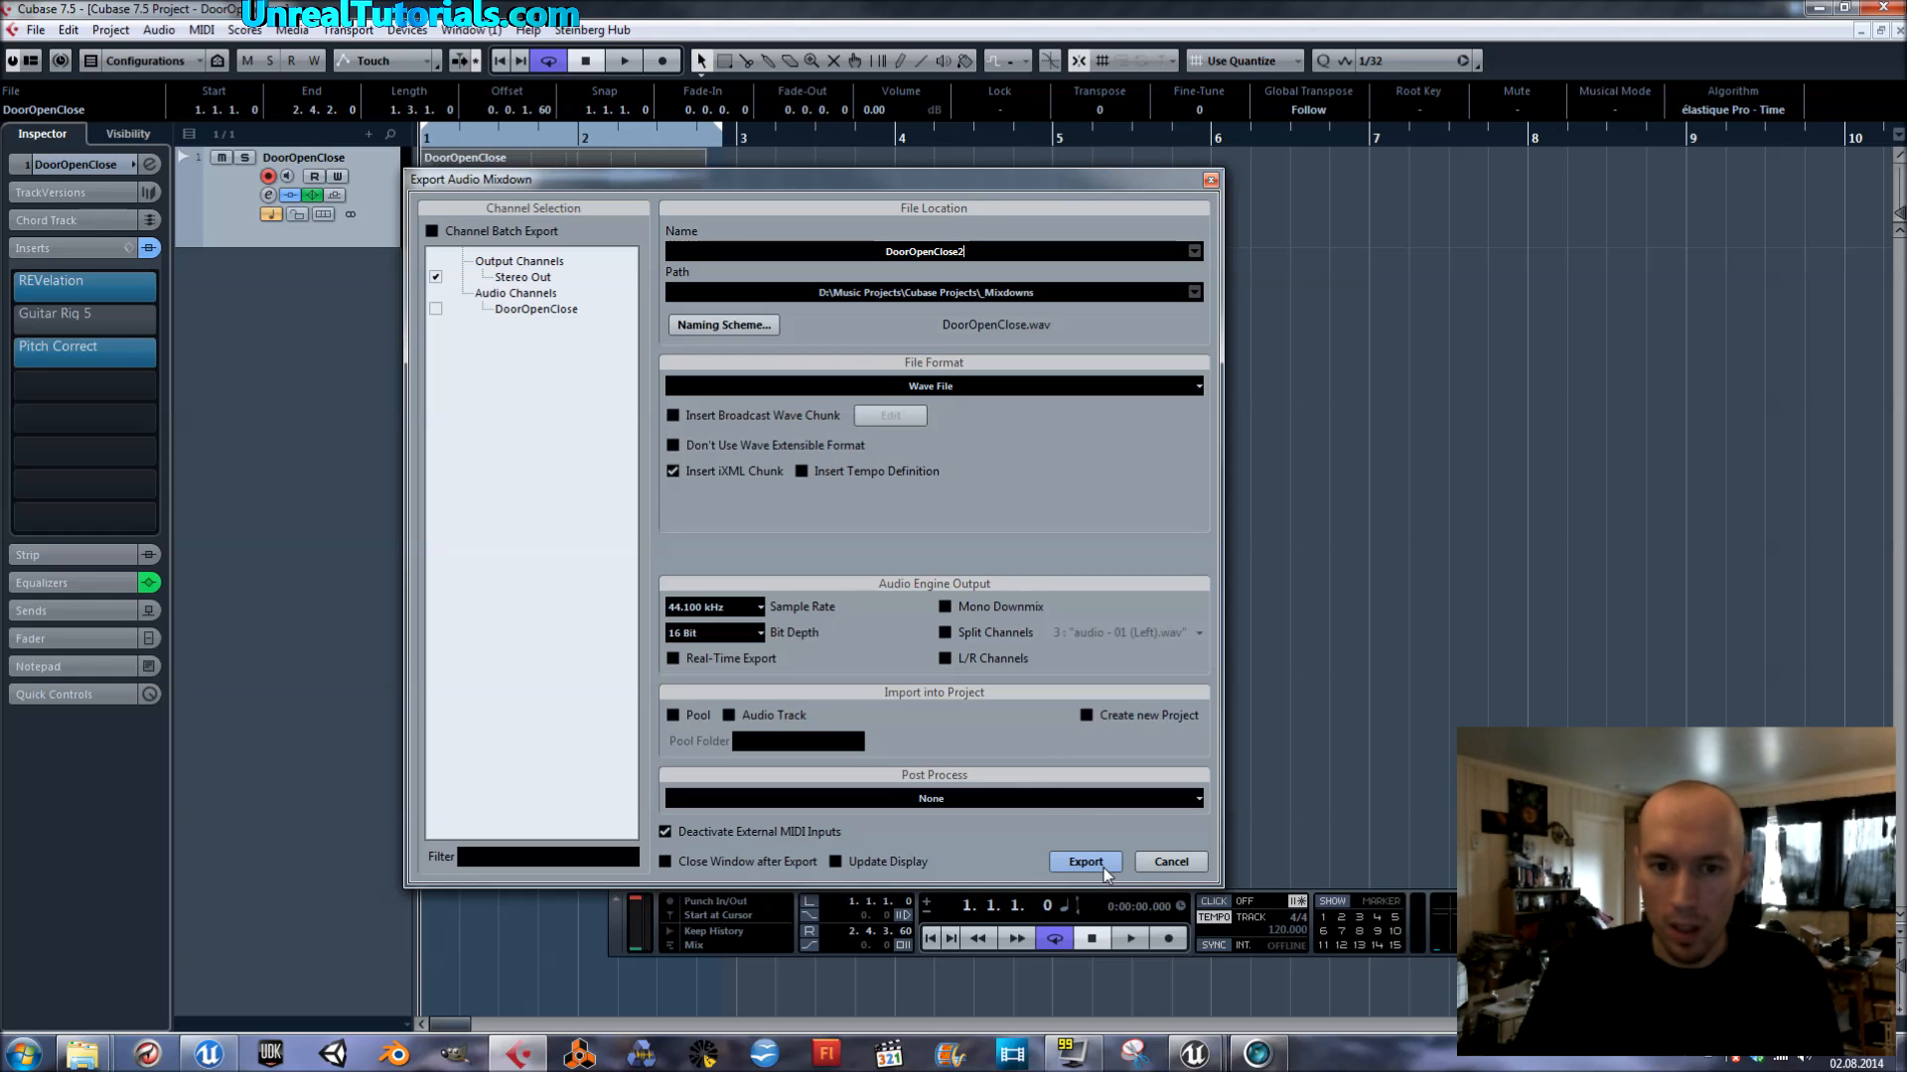
pyautogui.click(1083, 861)
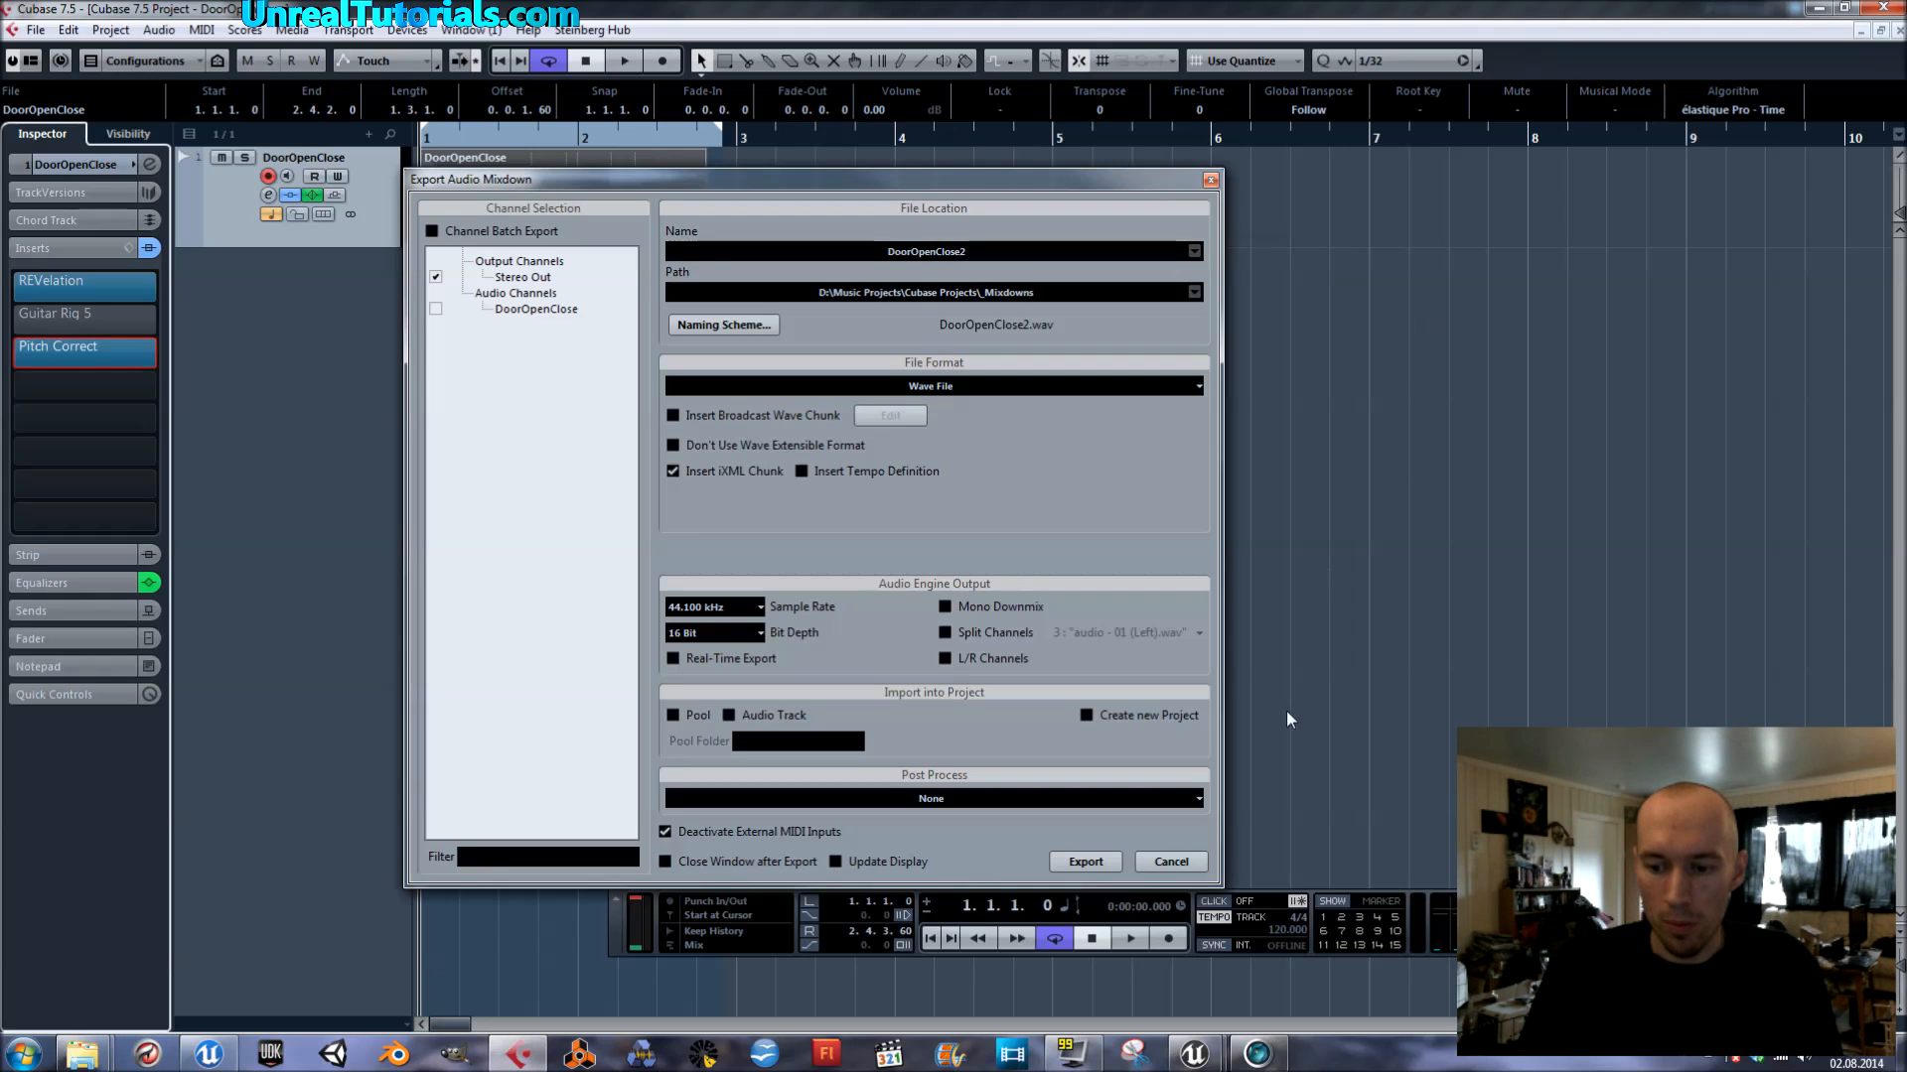
pyautogui.moveTo(1193, 1053)
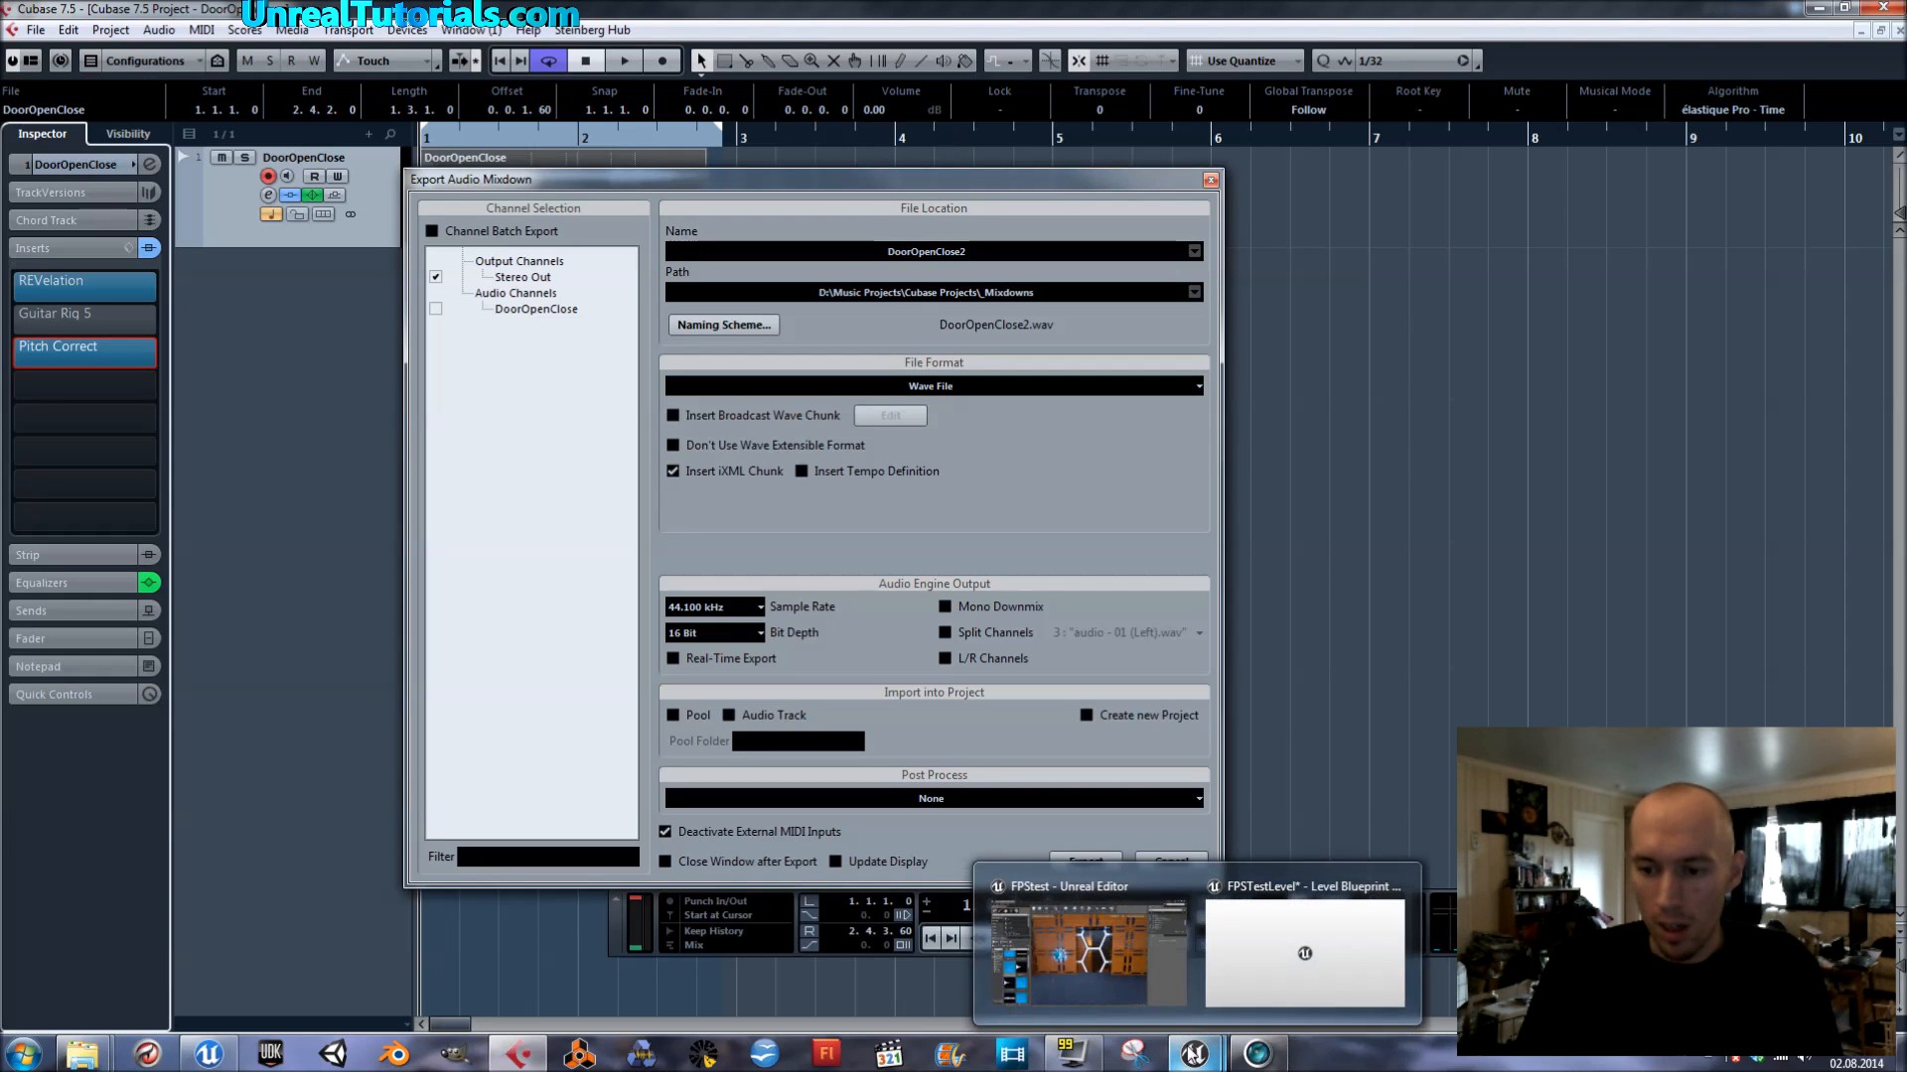
# Step: Import DoorOpenClose2 into the Game/Audio folder through the Content Browser
pyautogui.click(1085, 952)
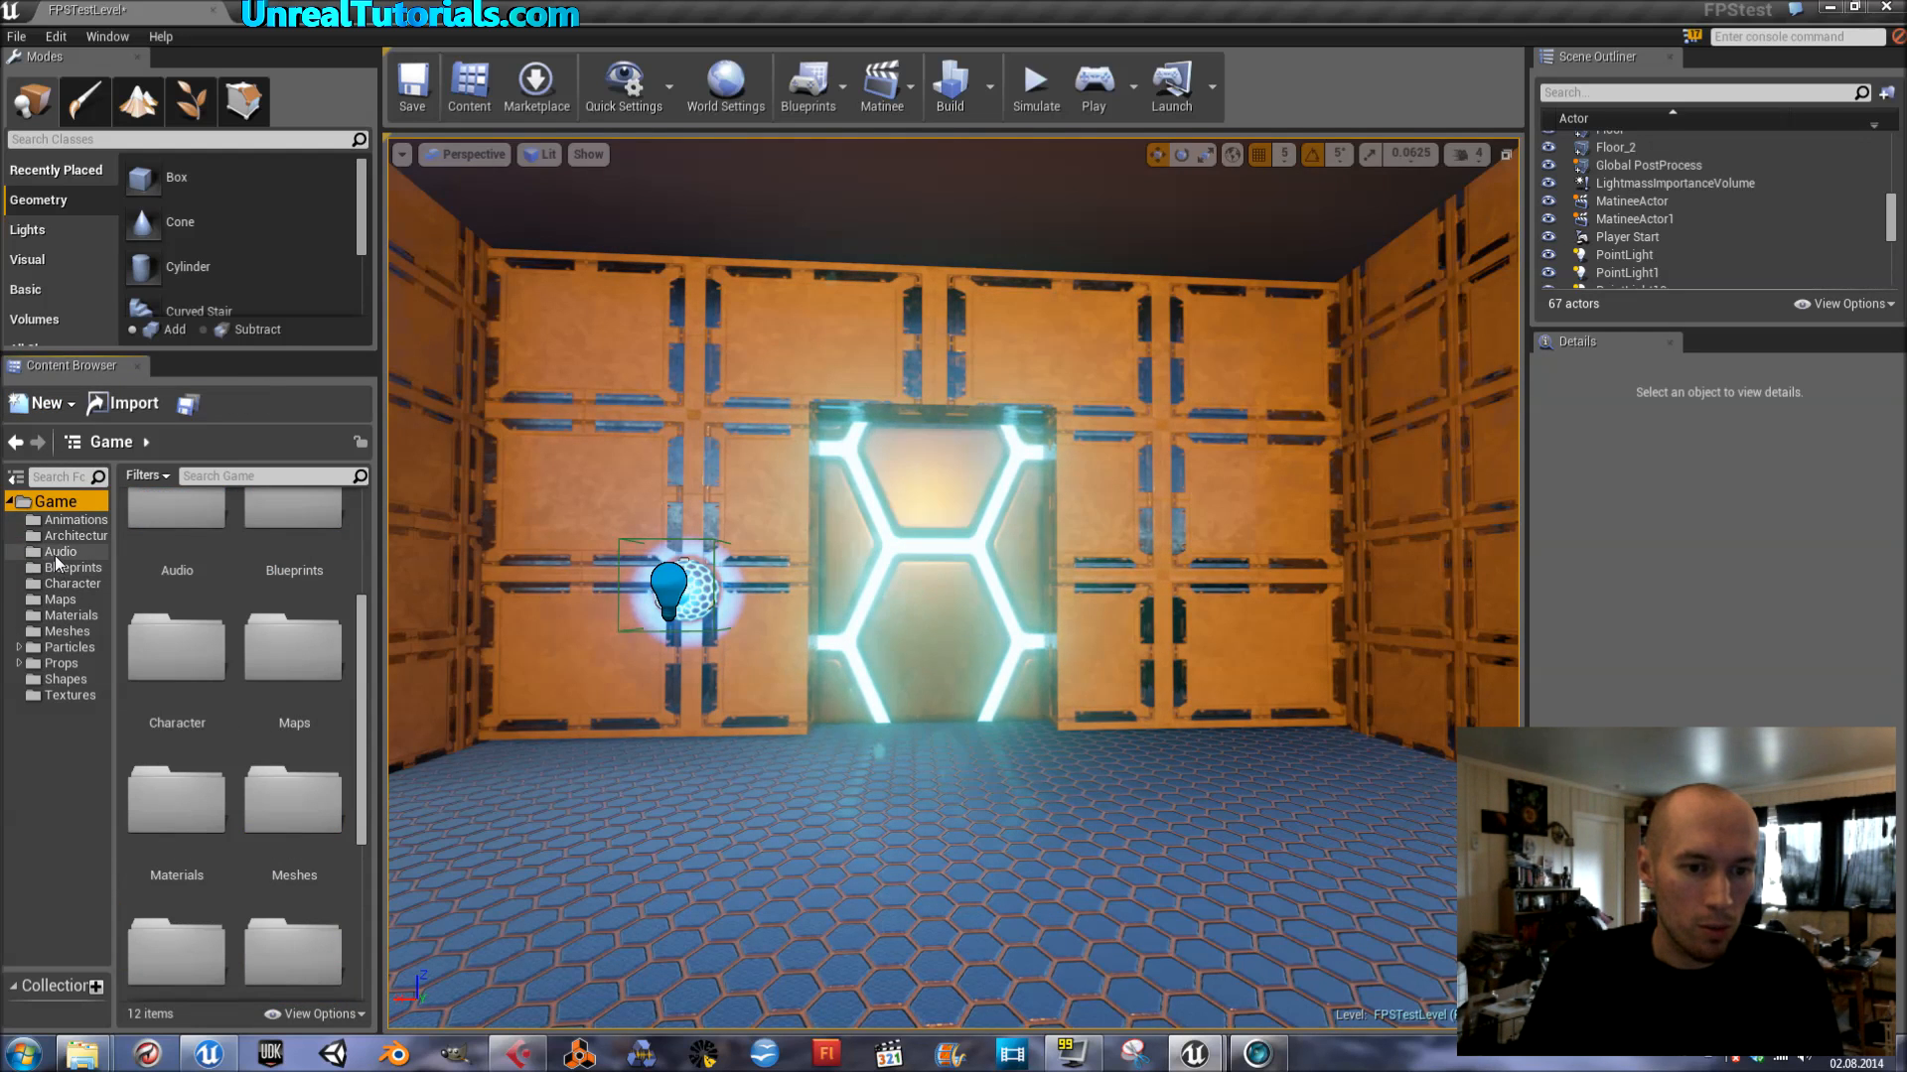
pyautogui.click(60, 551)
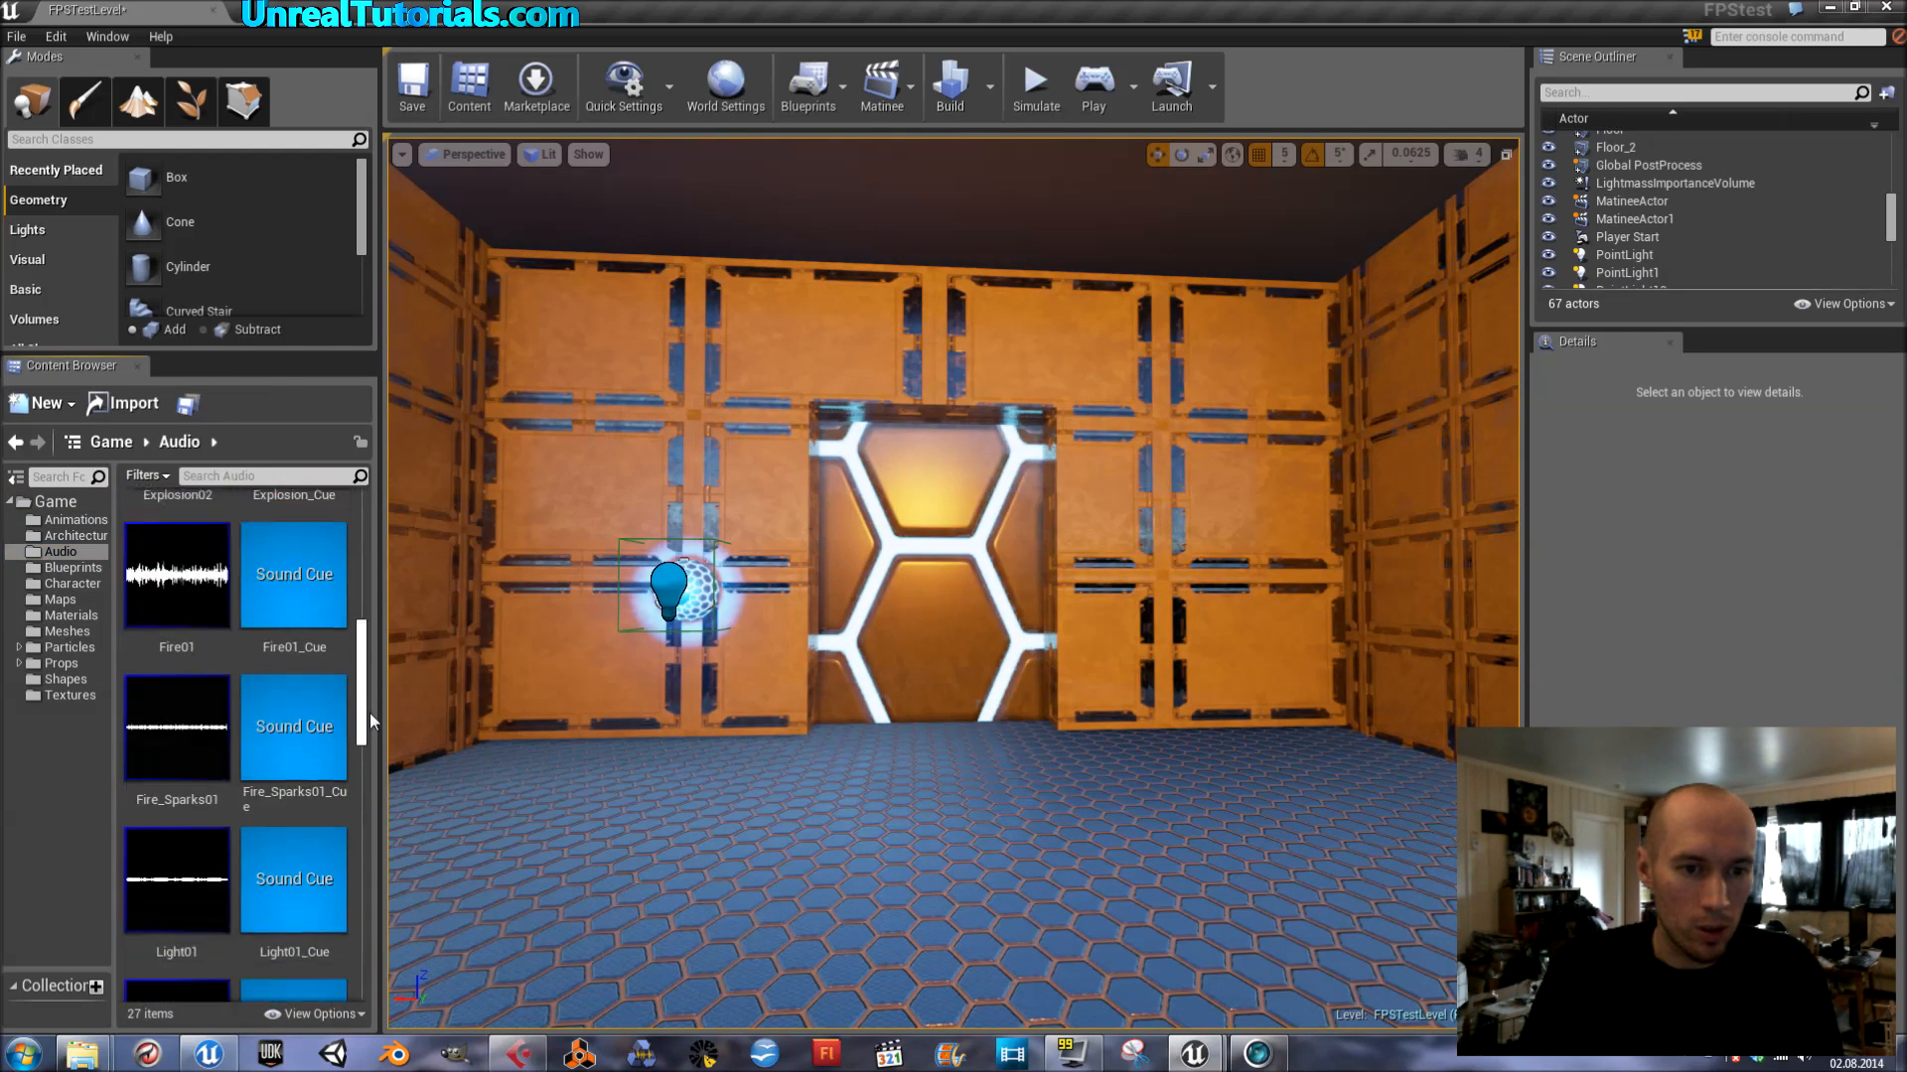
pyautogui.scroll(-3)
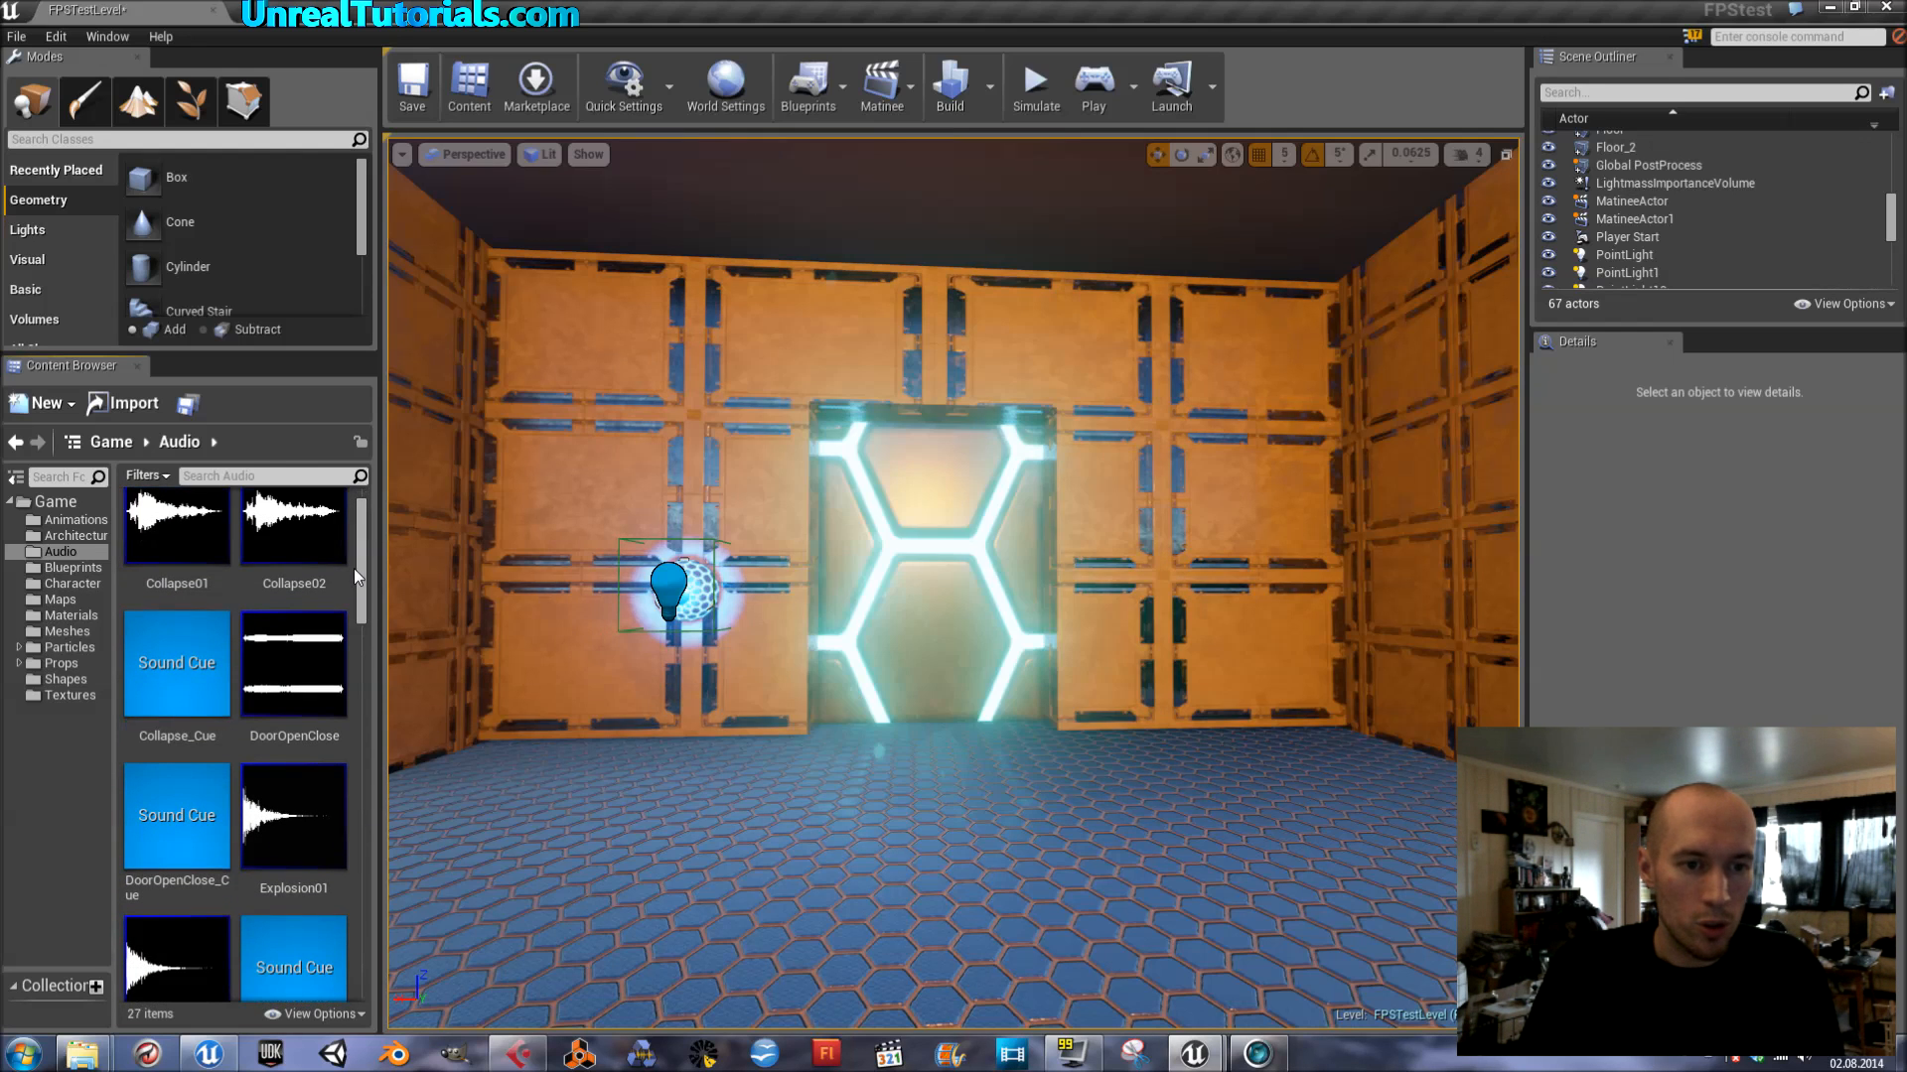
pyautogui.moveTo(134, 402)
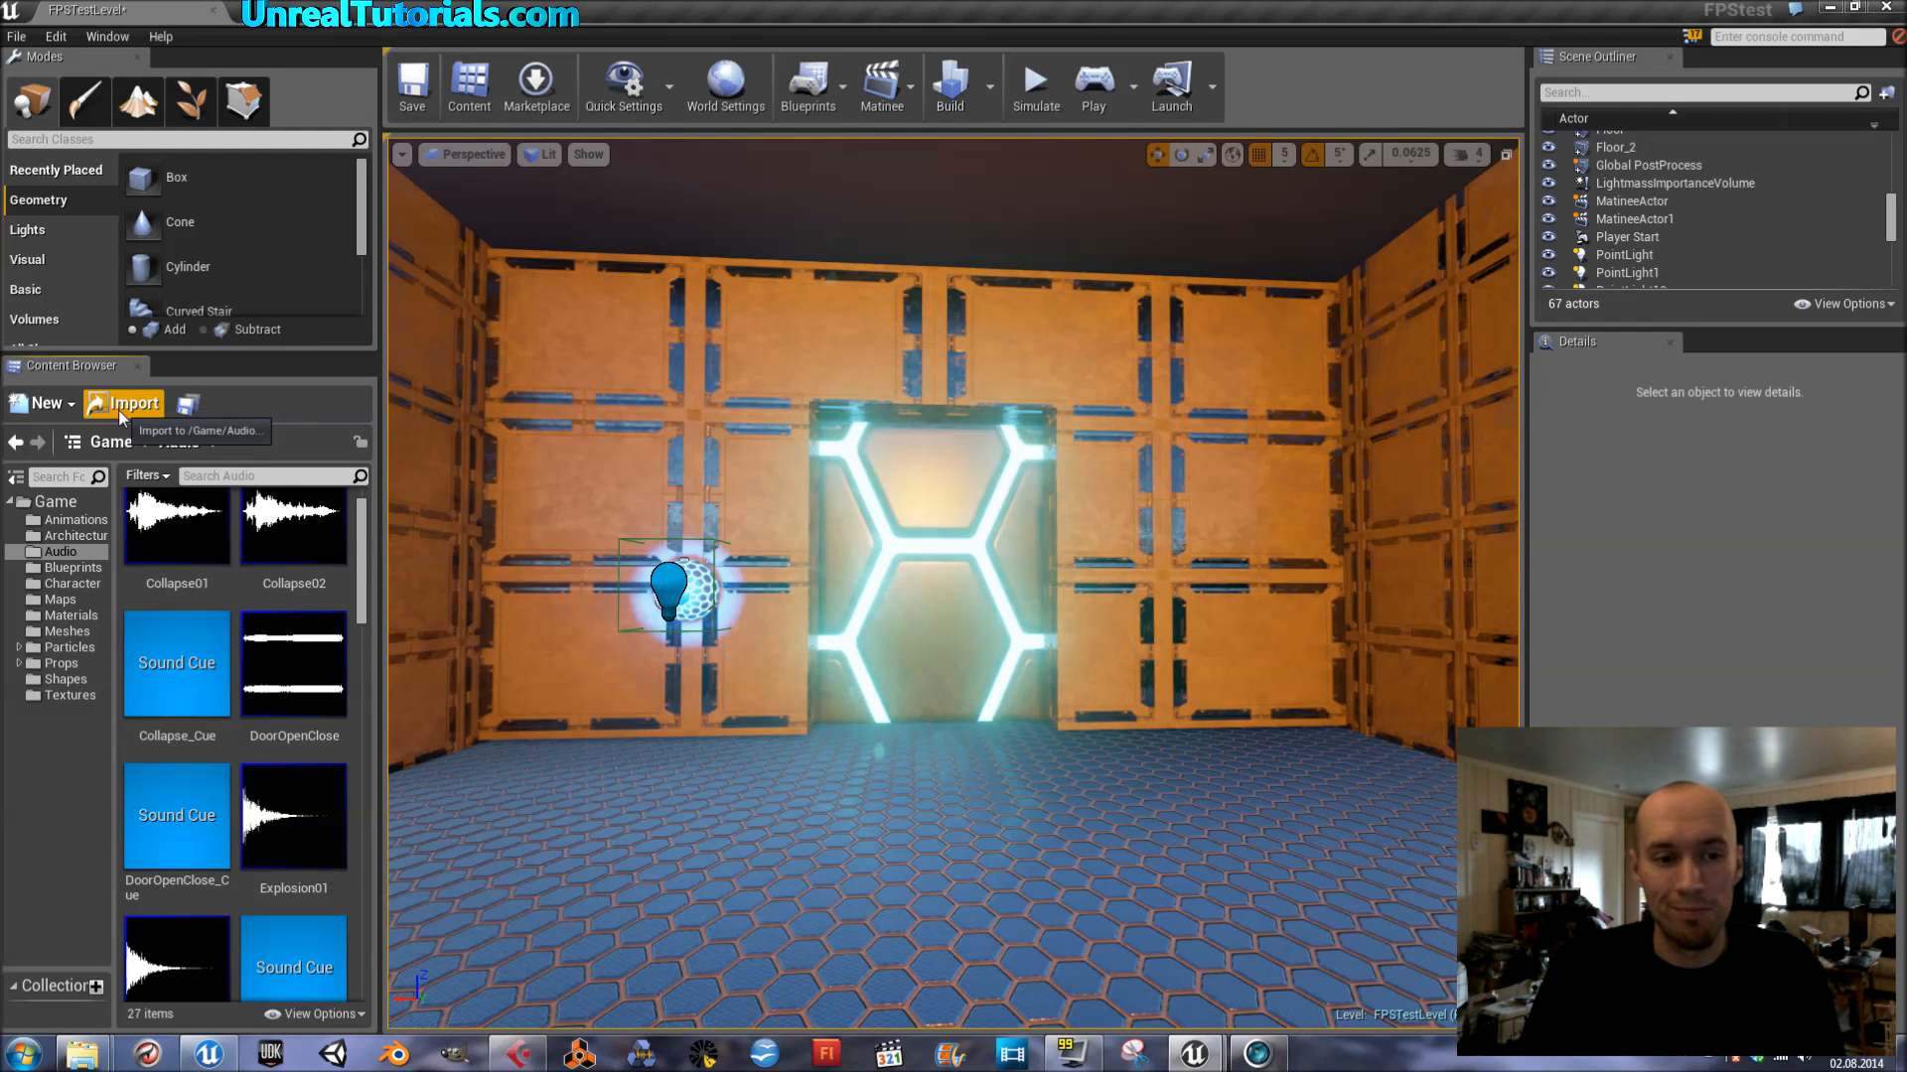
pyautogui.click(131, 402)
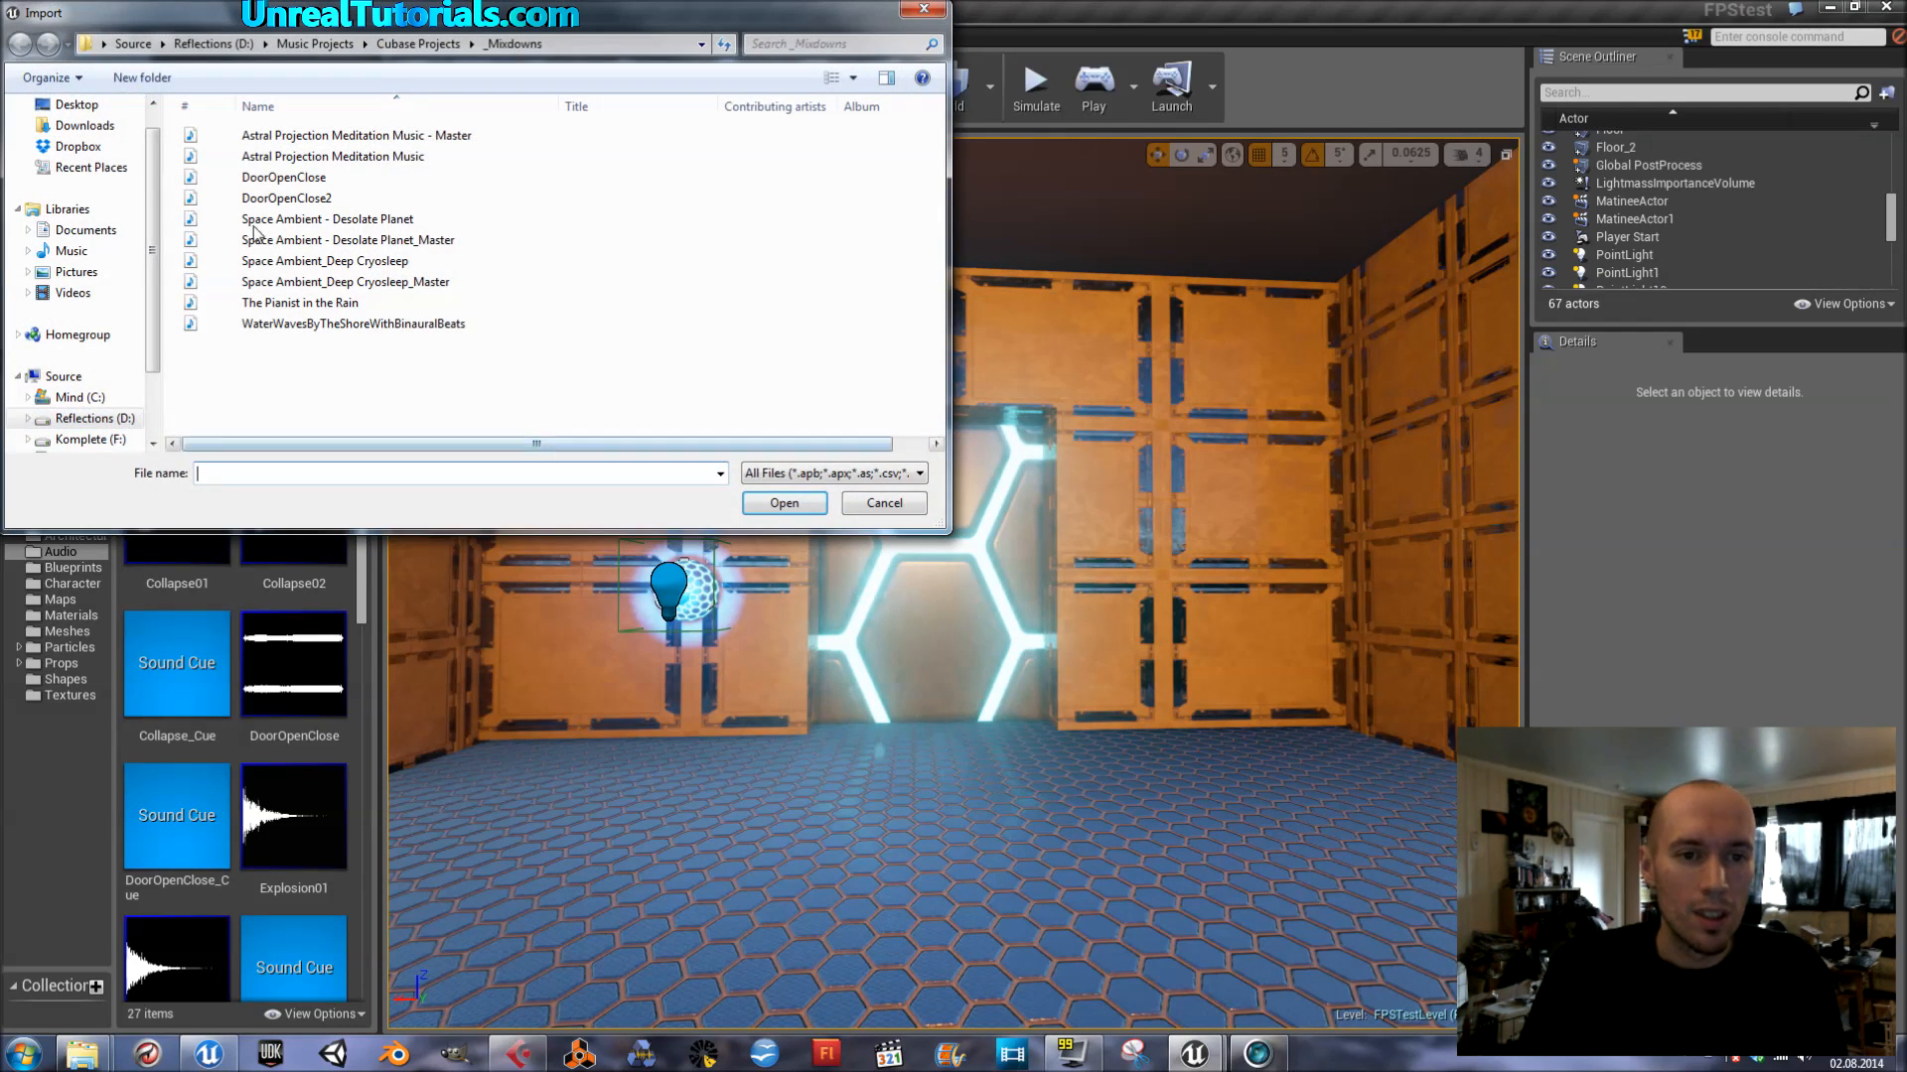
pyautogui.click(286, 197)
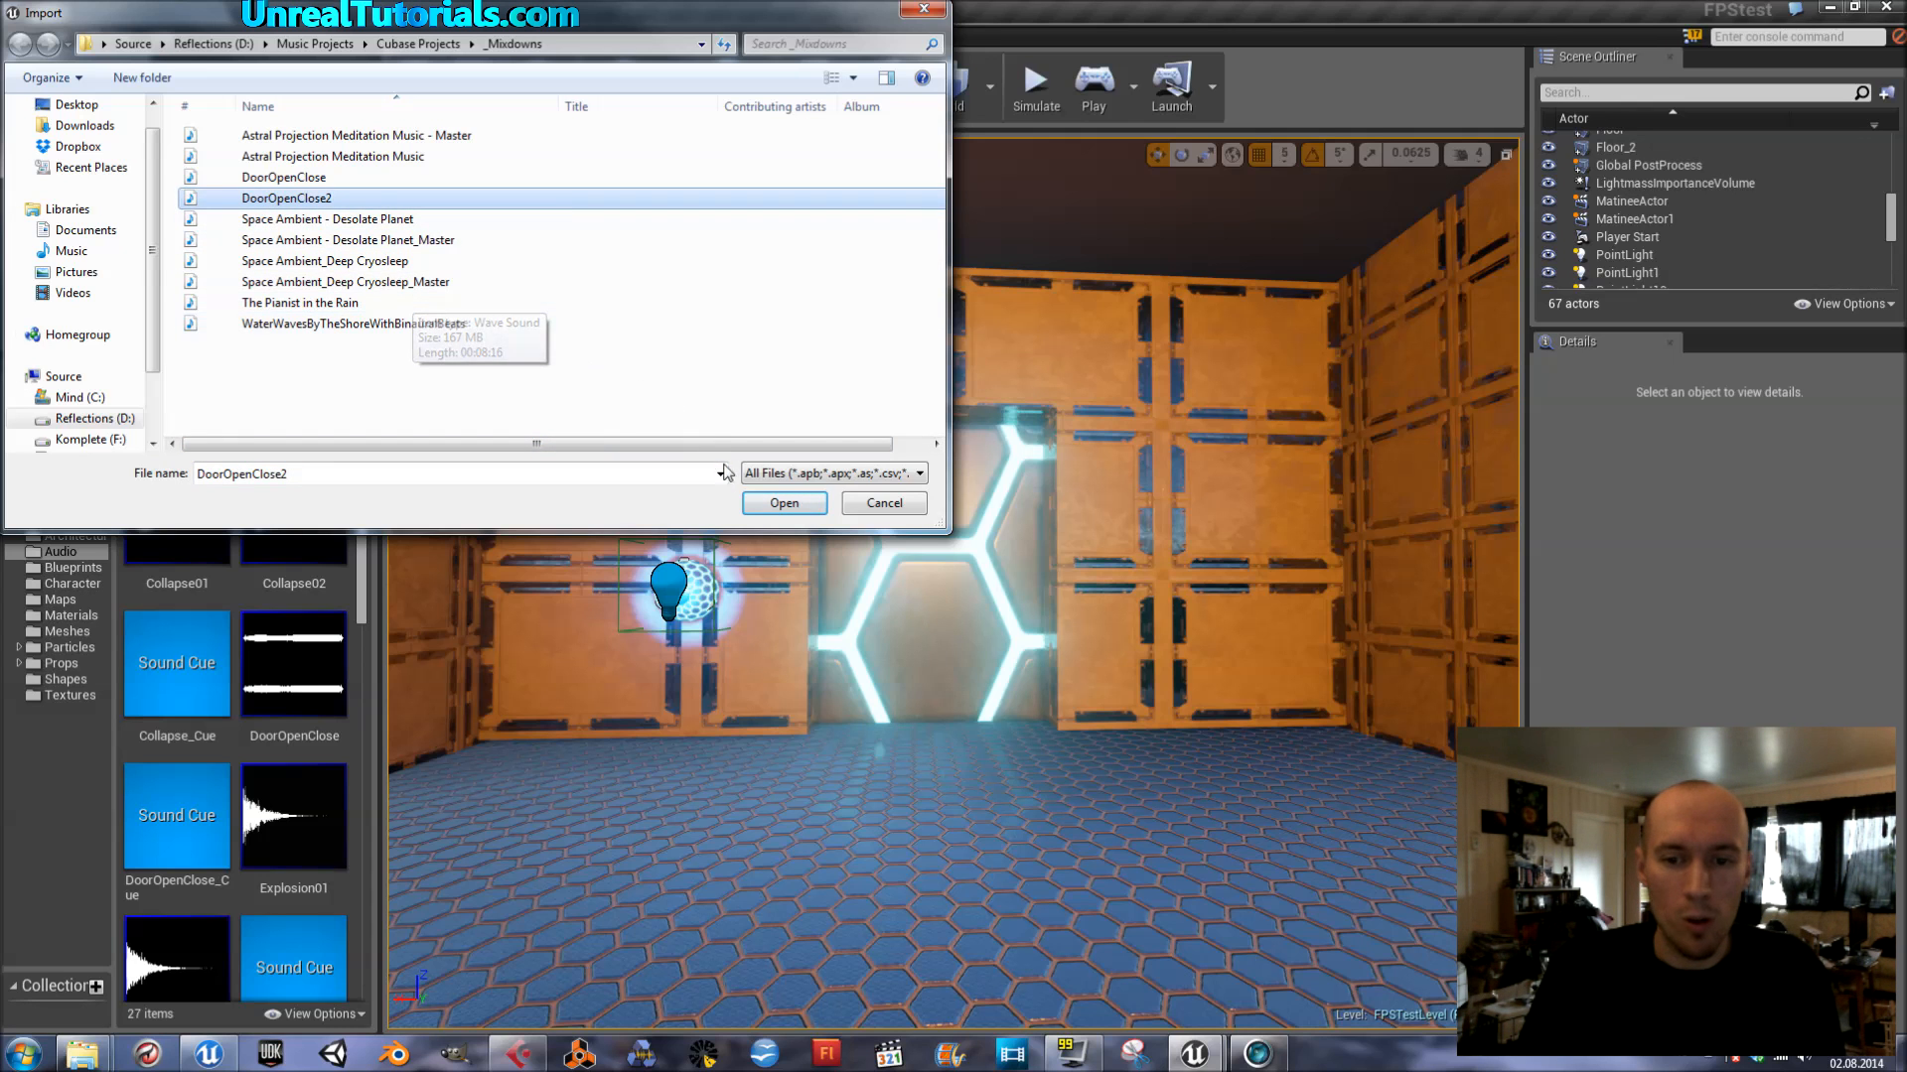
pyautogui.click(783, 503)
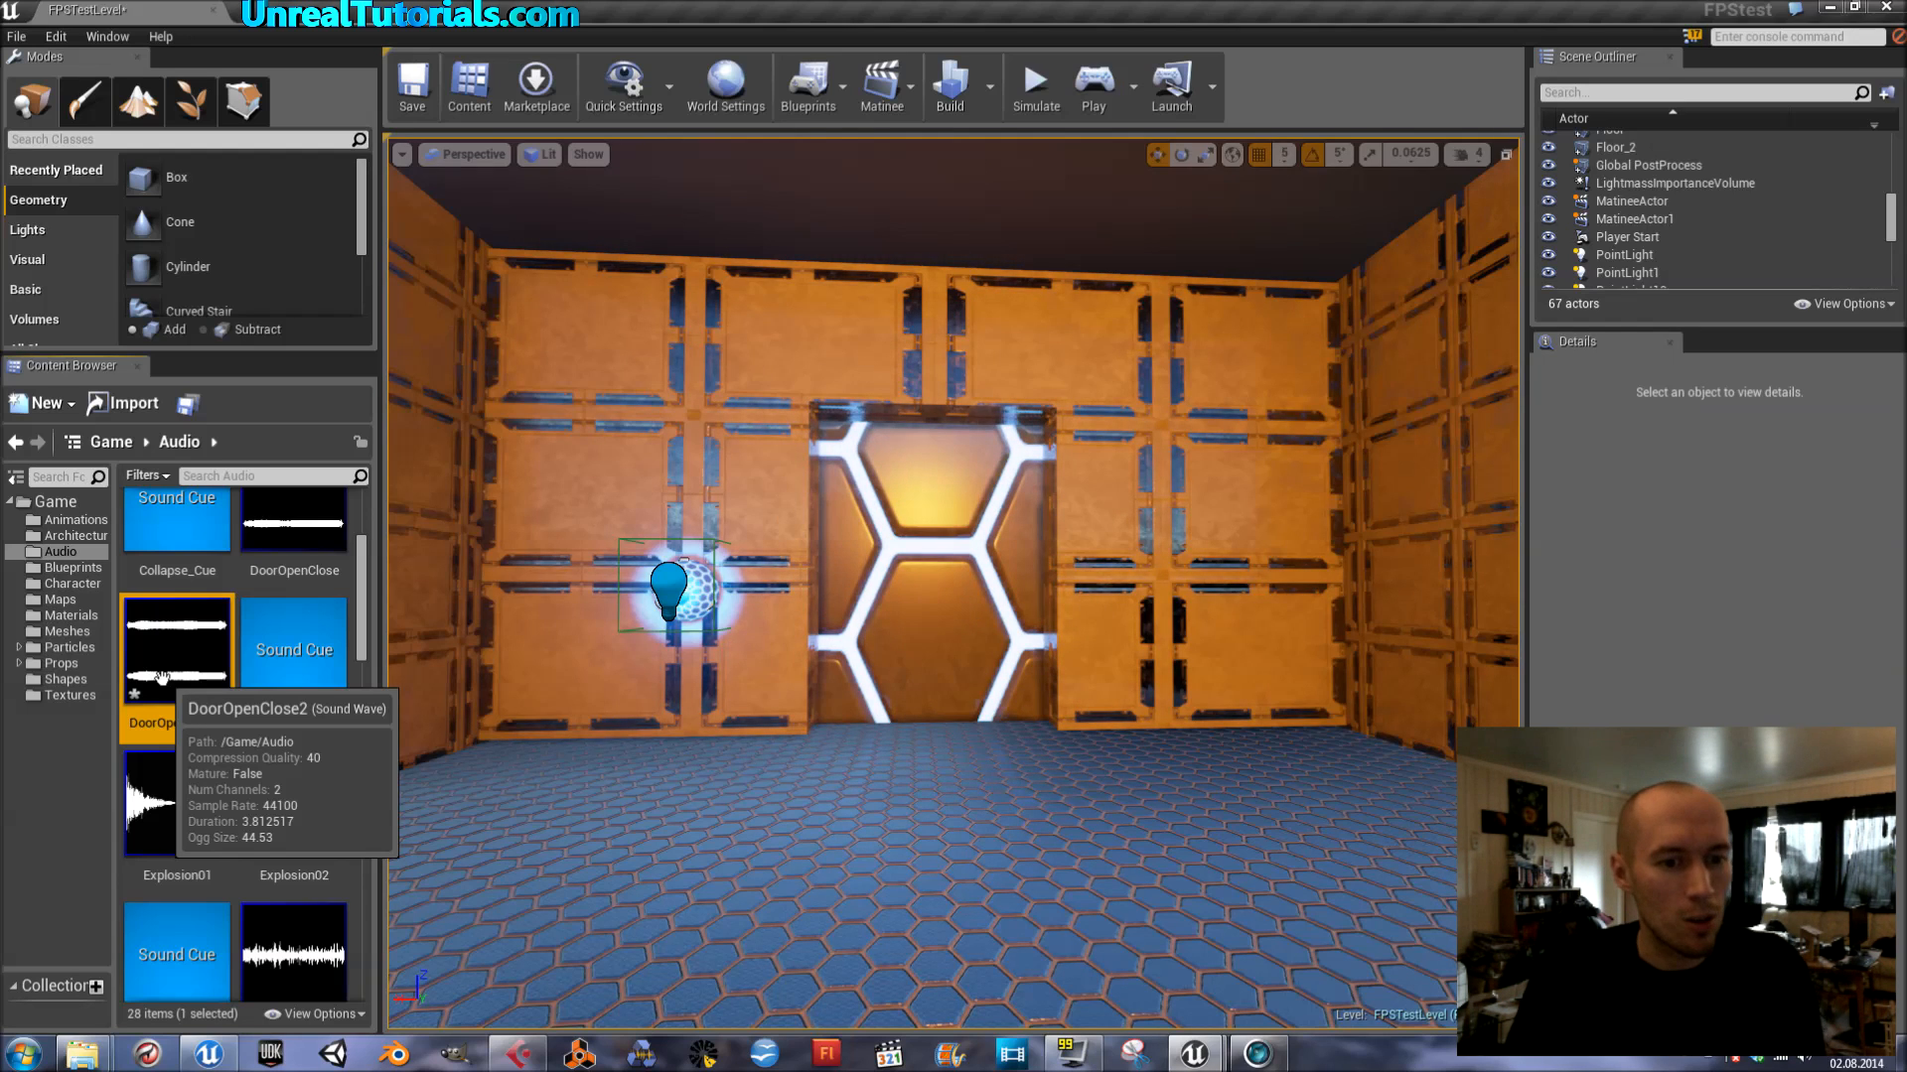
# Step: Preview the DoorOpenClose2 sound wave, then save it with Save All
pyautogui.rightClick(177, 656)
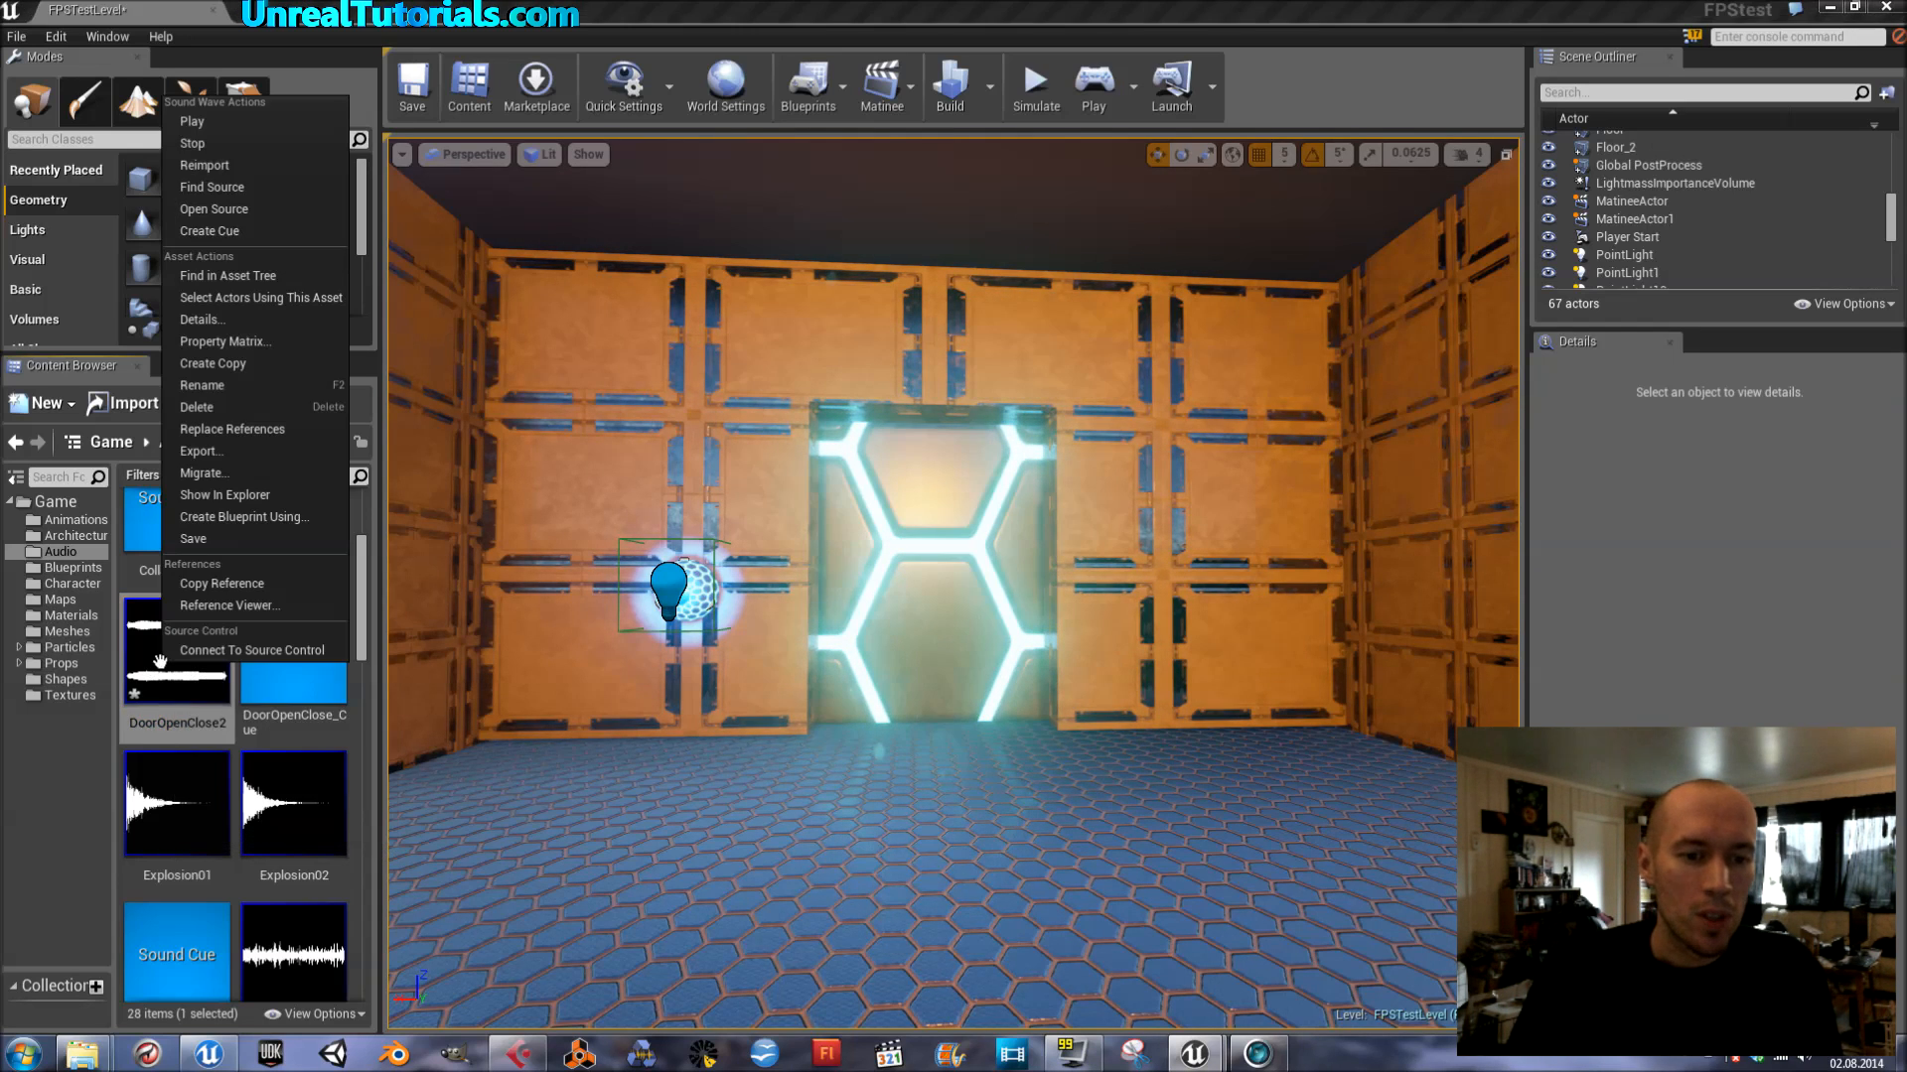
pyautogui.moveTo(190, 120)
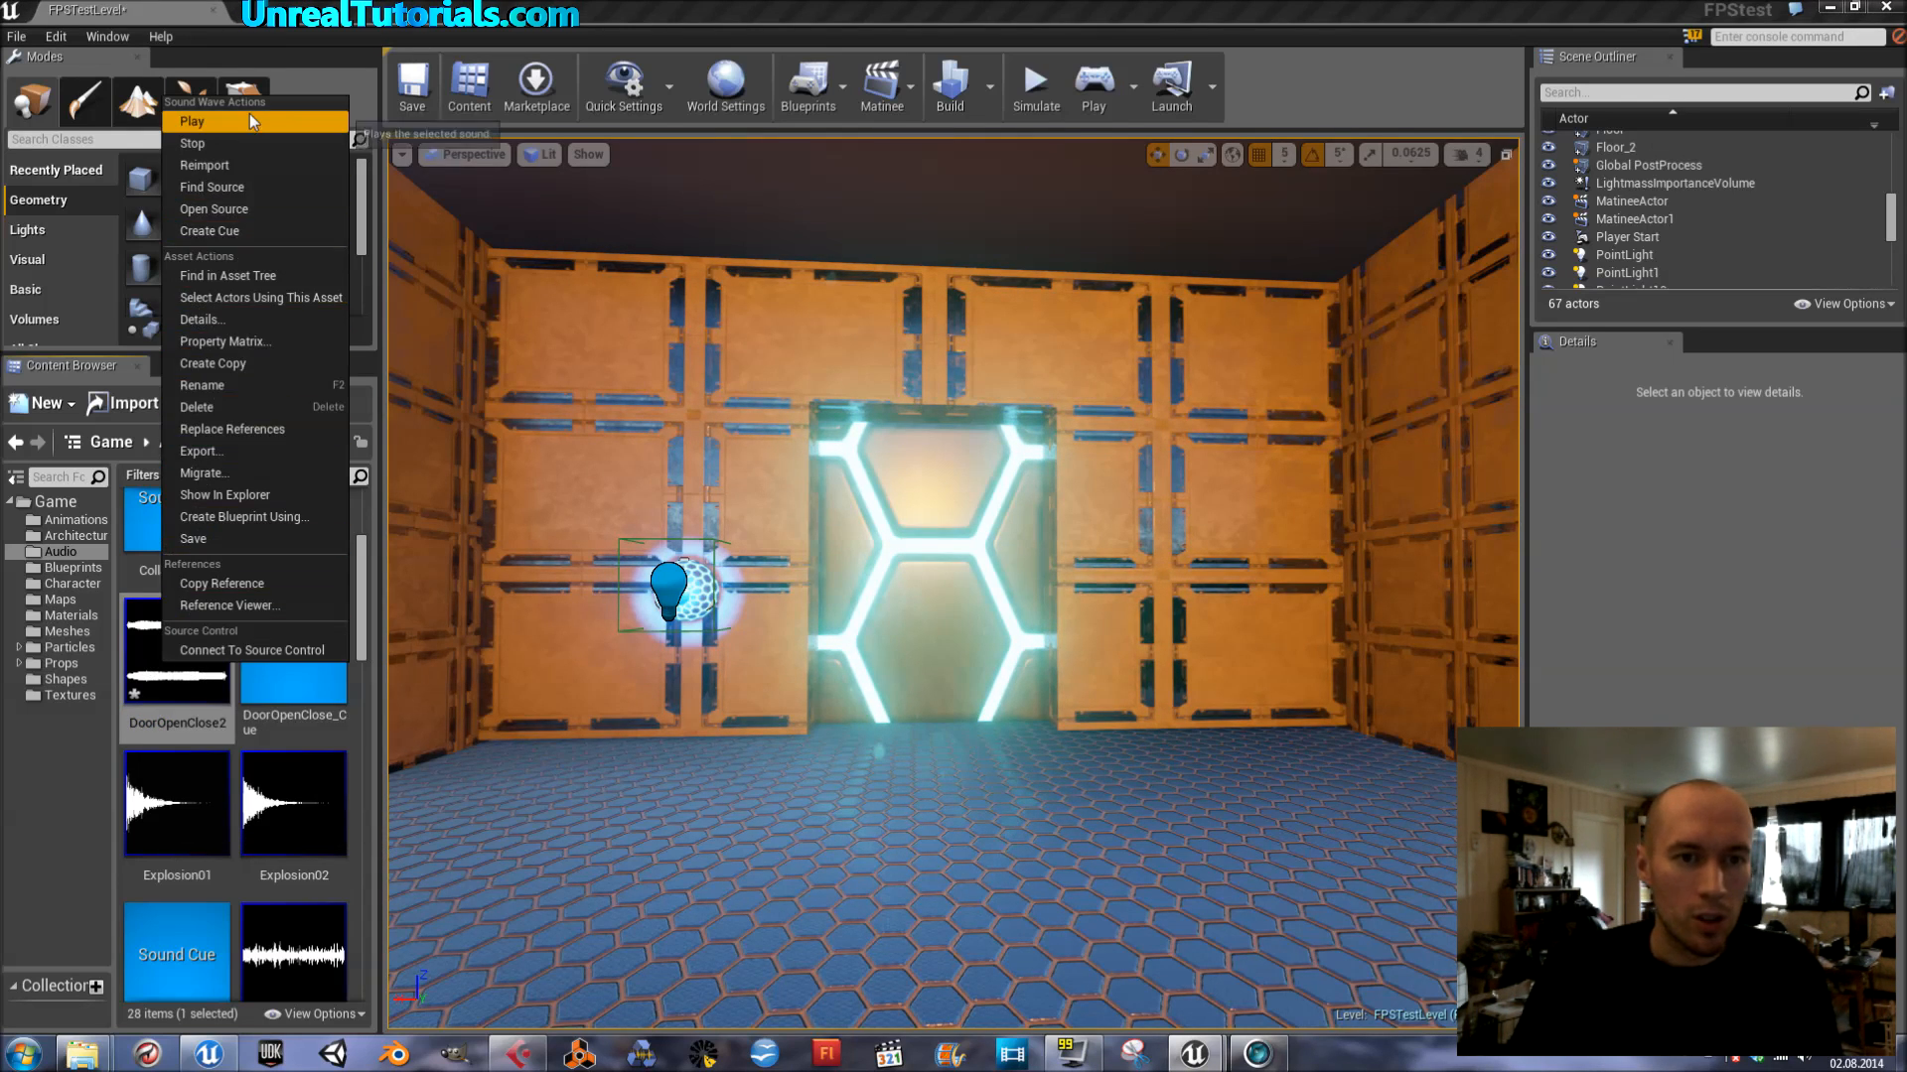
pyautogui.click(191, 120)
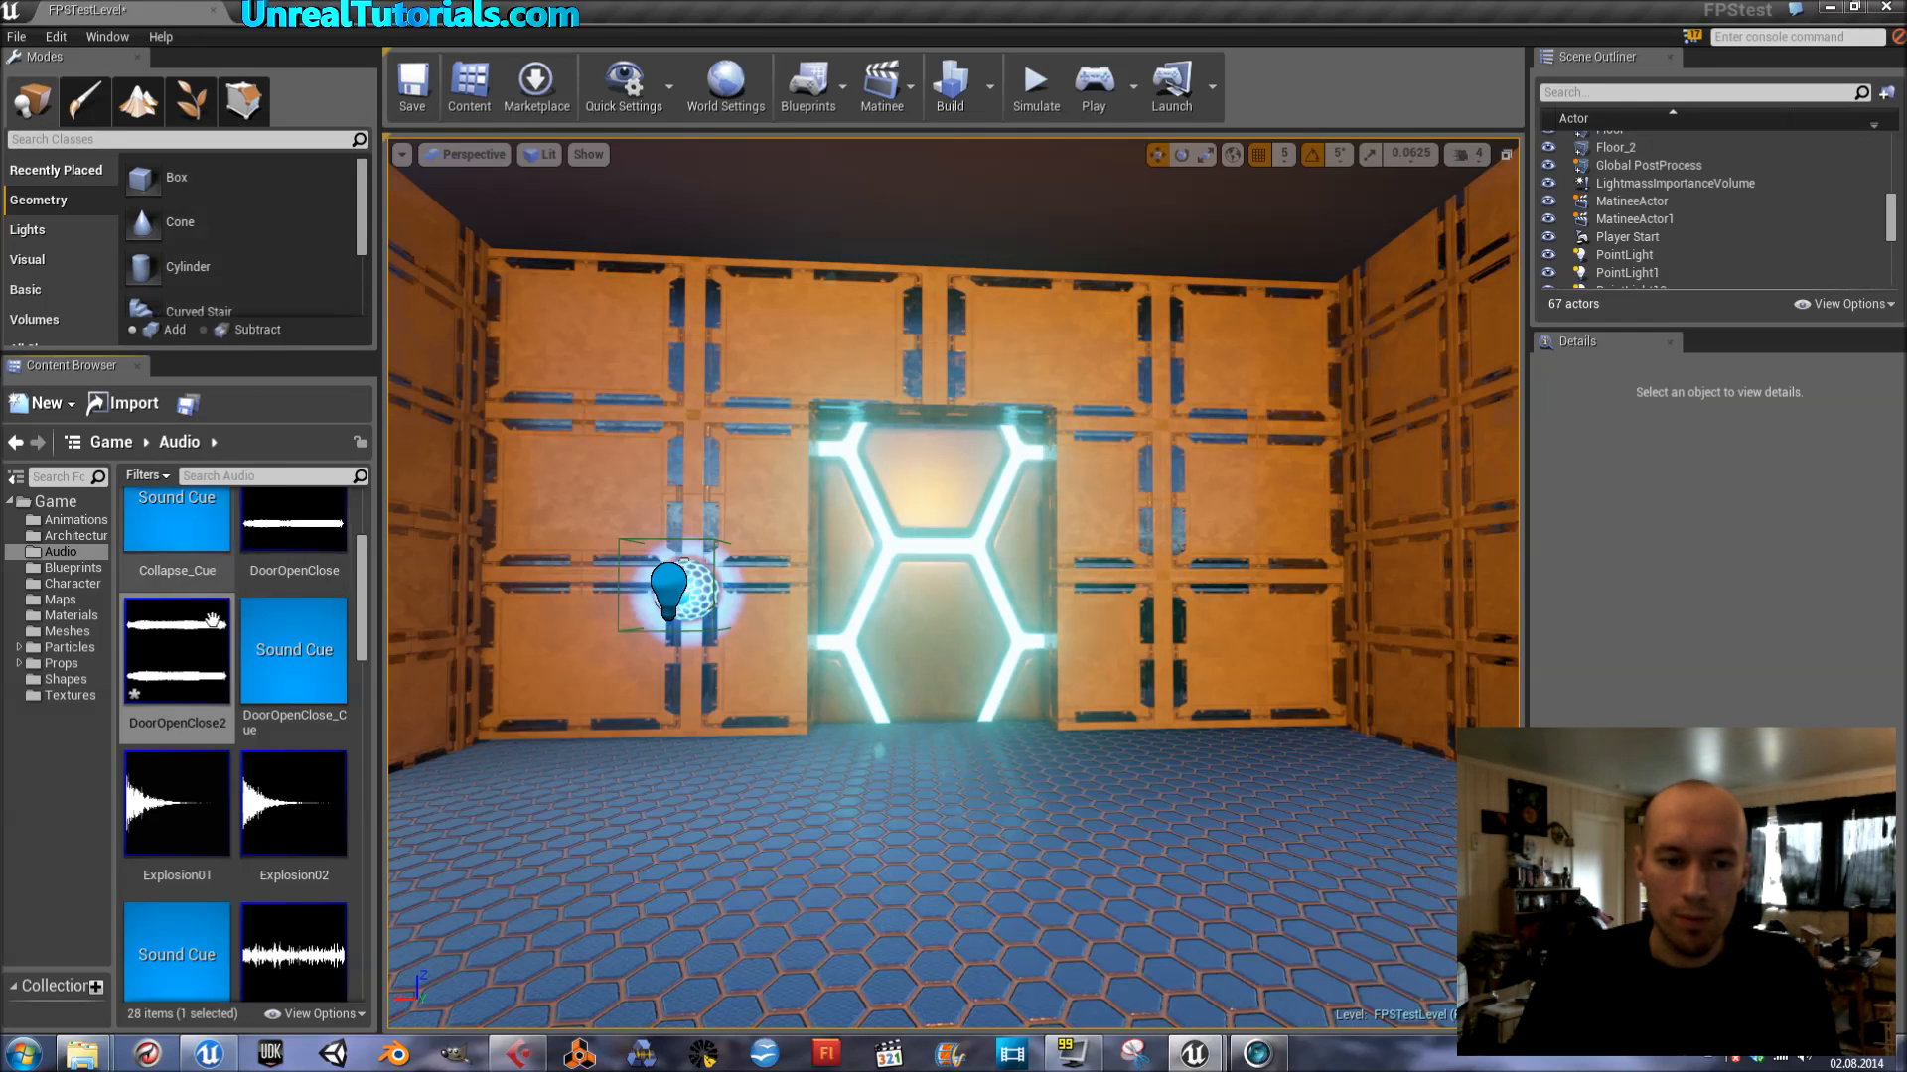
pyautogui.moveTo(176, 656)
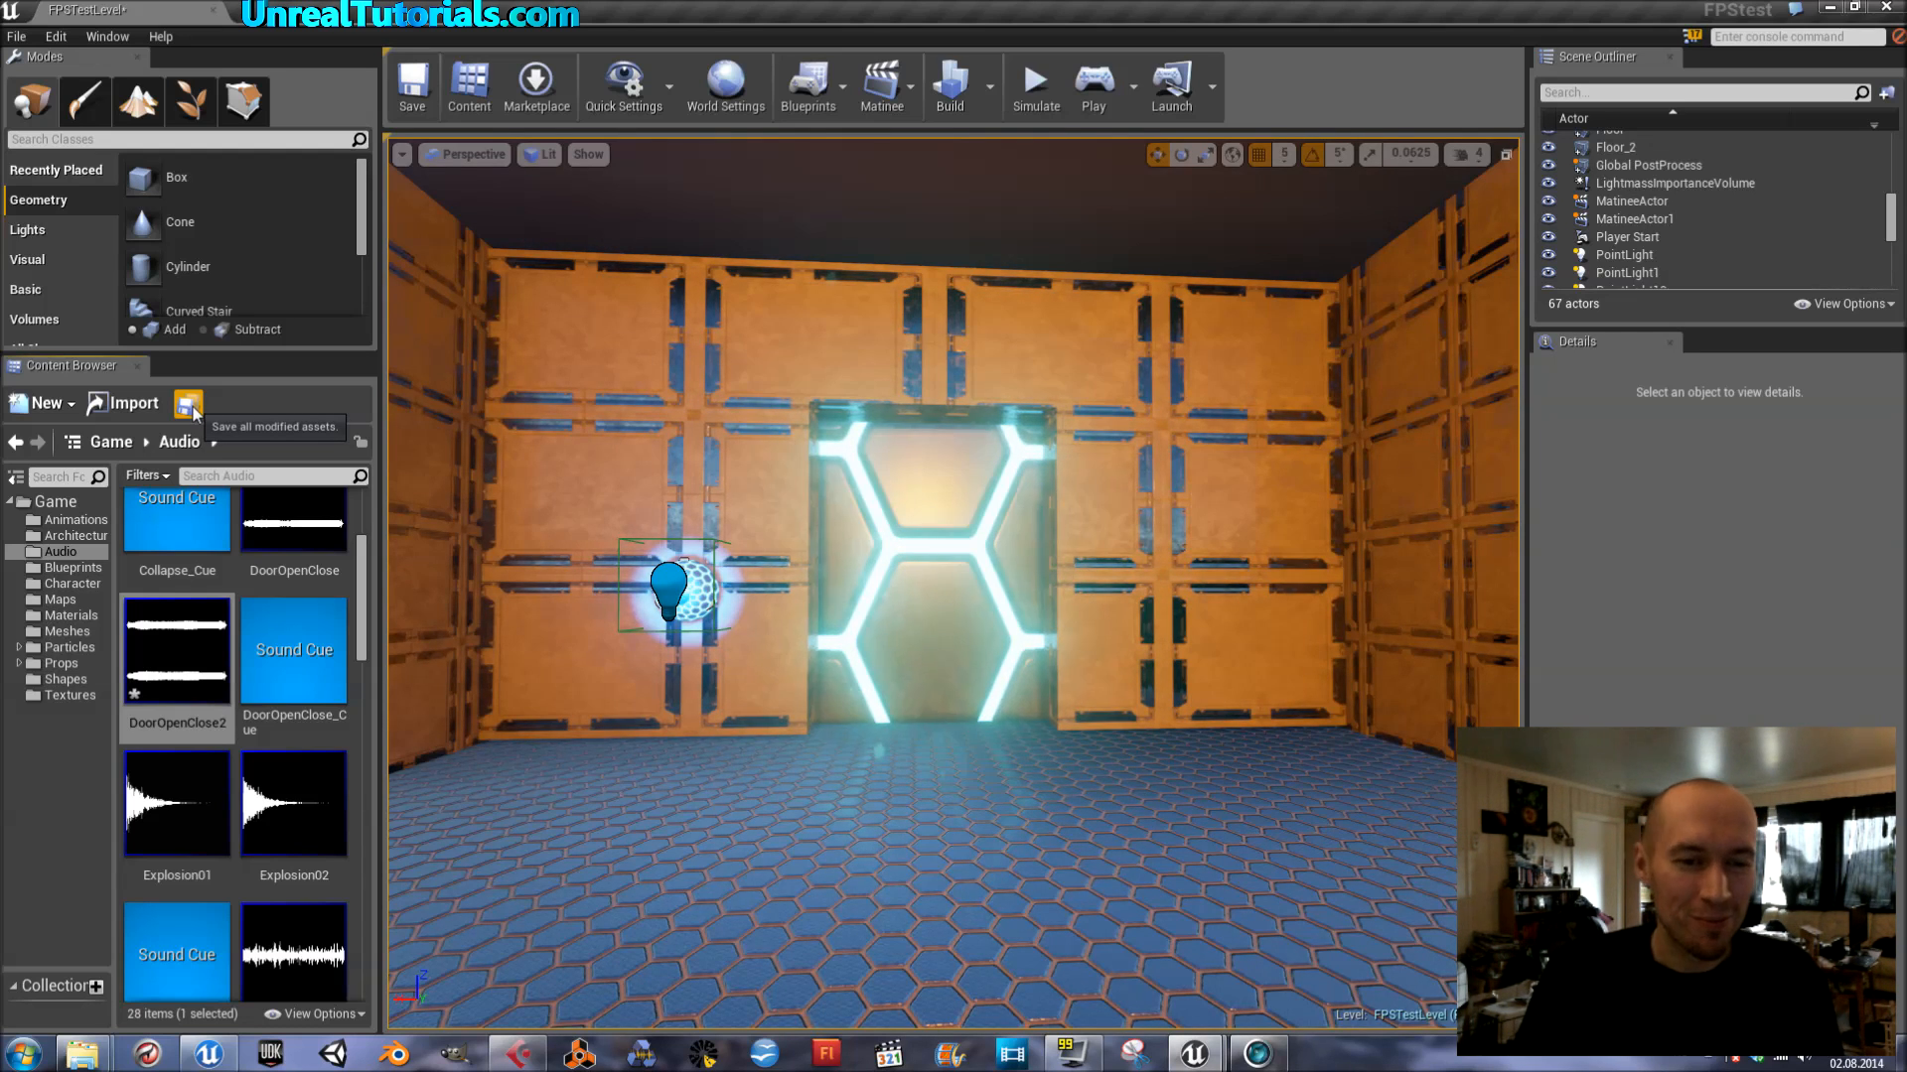
pyautogui.click(188, 402)
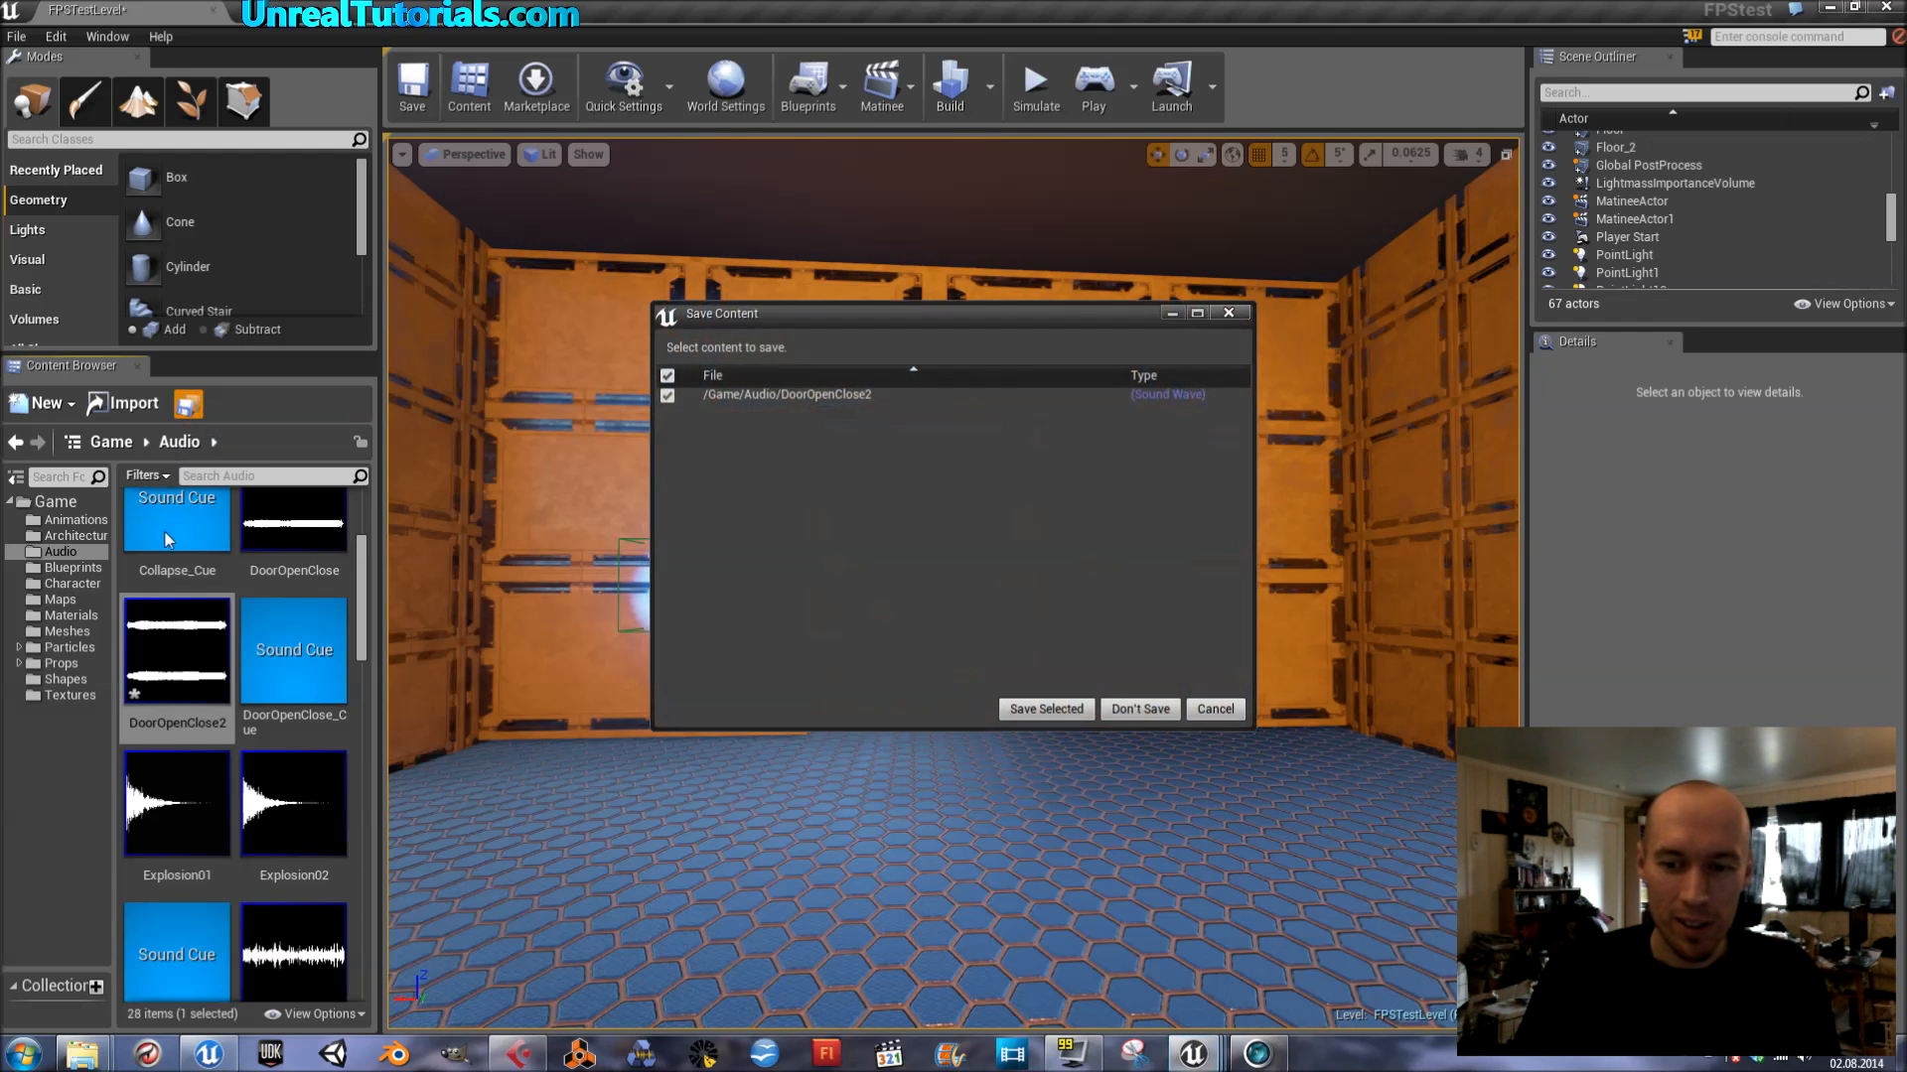
pyautogui.click(1044, 709)
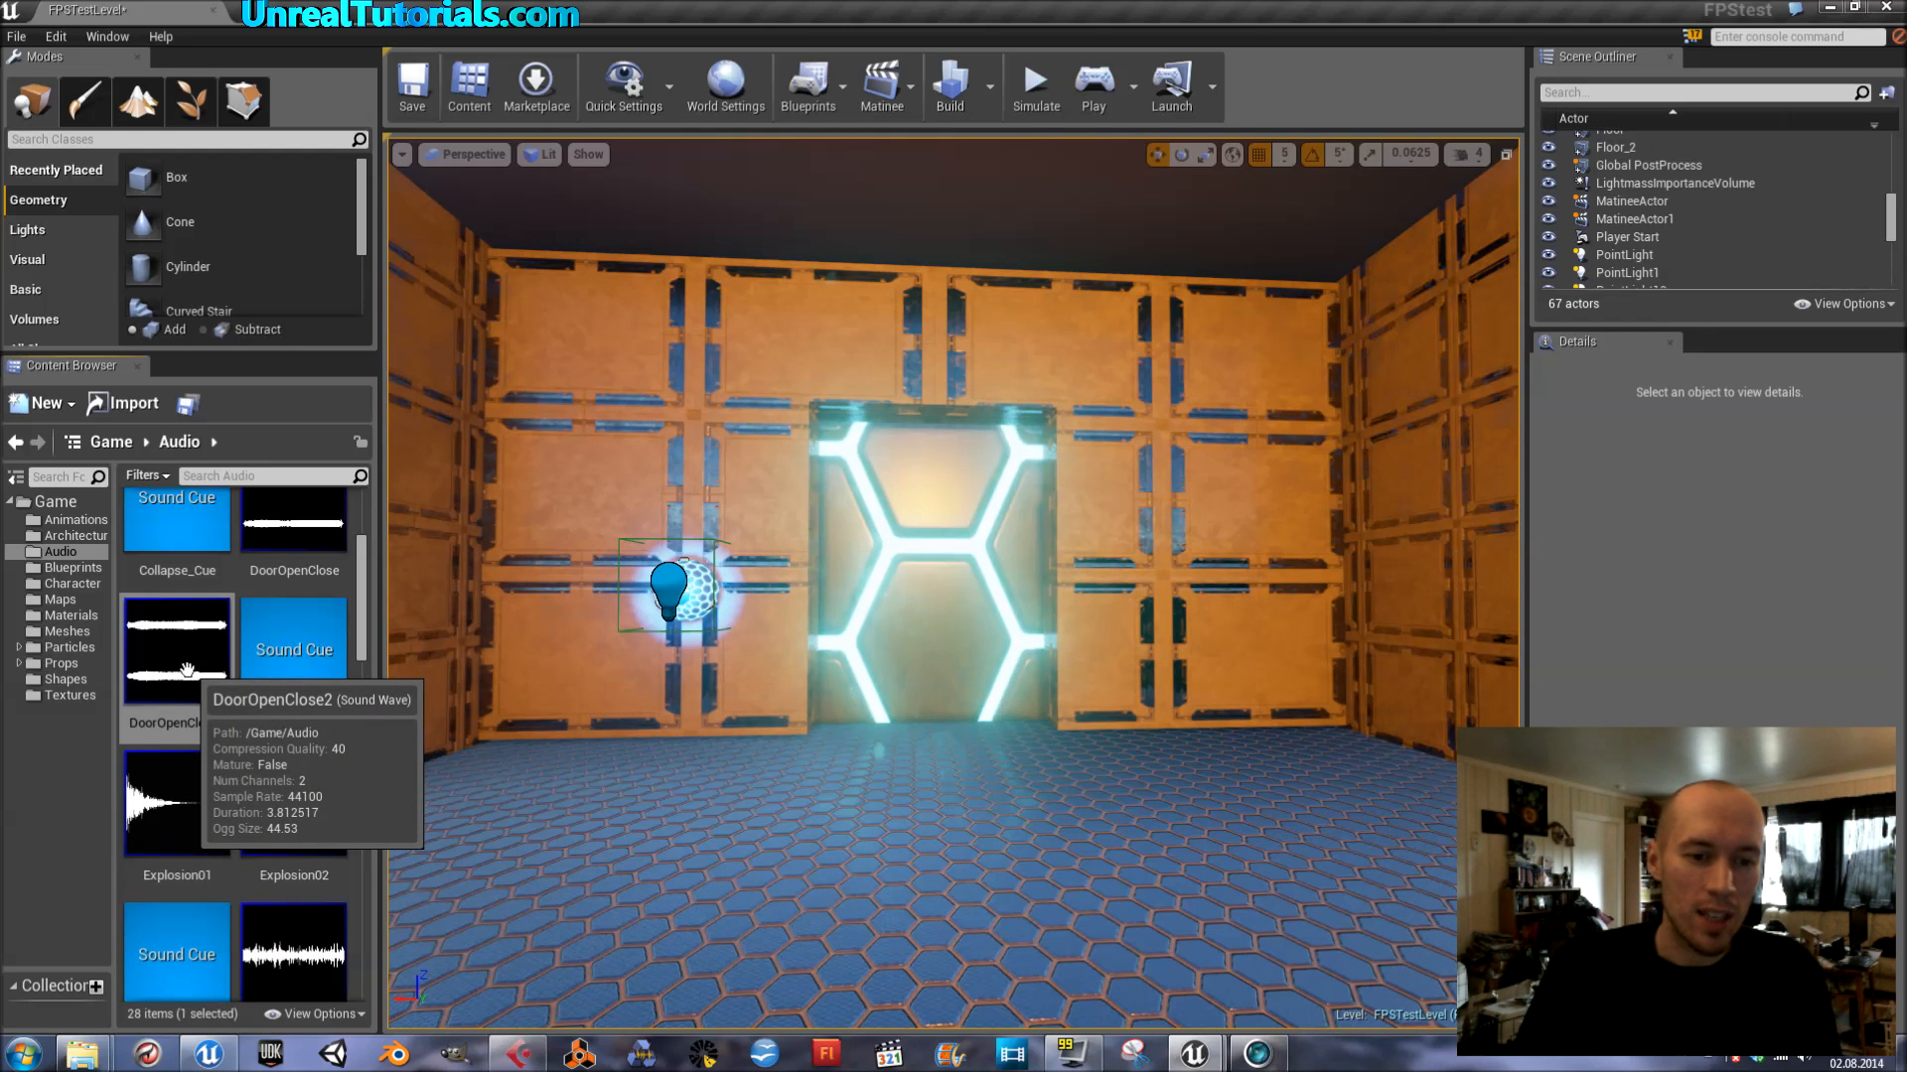
# Step: Use Create Cue on the DoorOpenClose2 wave to make DoorOpenClose2_Cue
pyautogui.rightClick(176, 650)
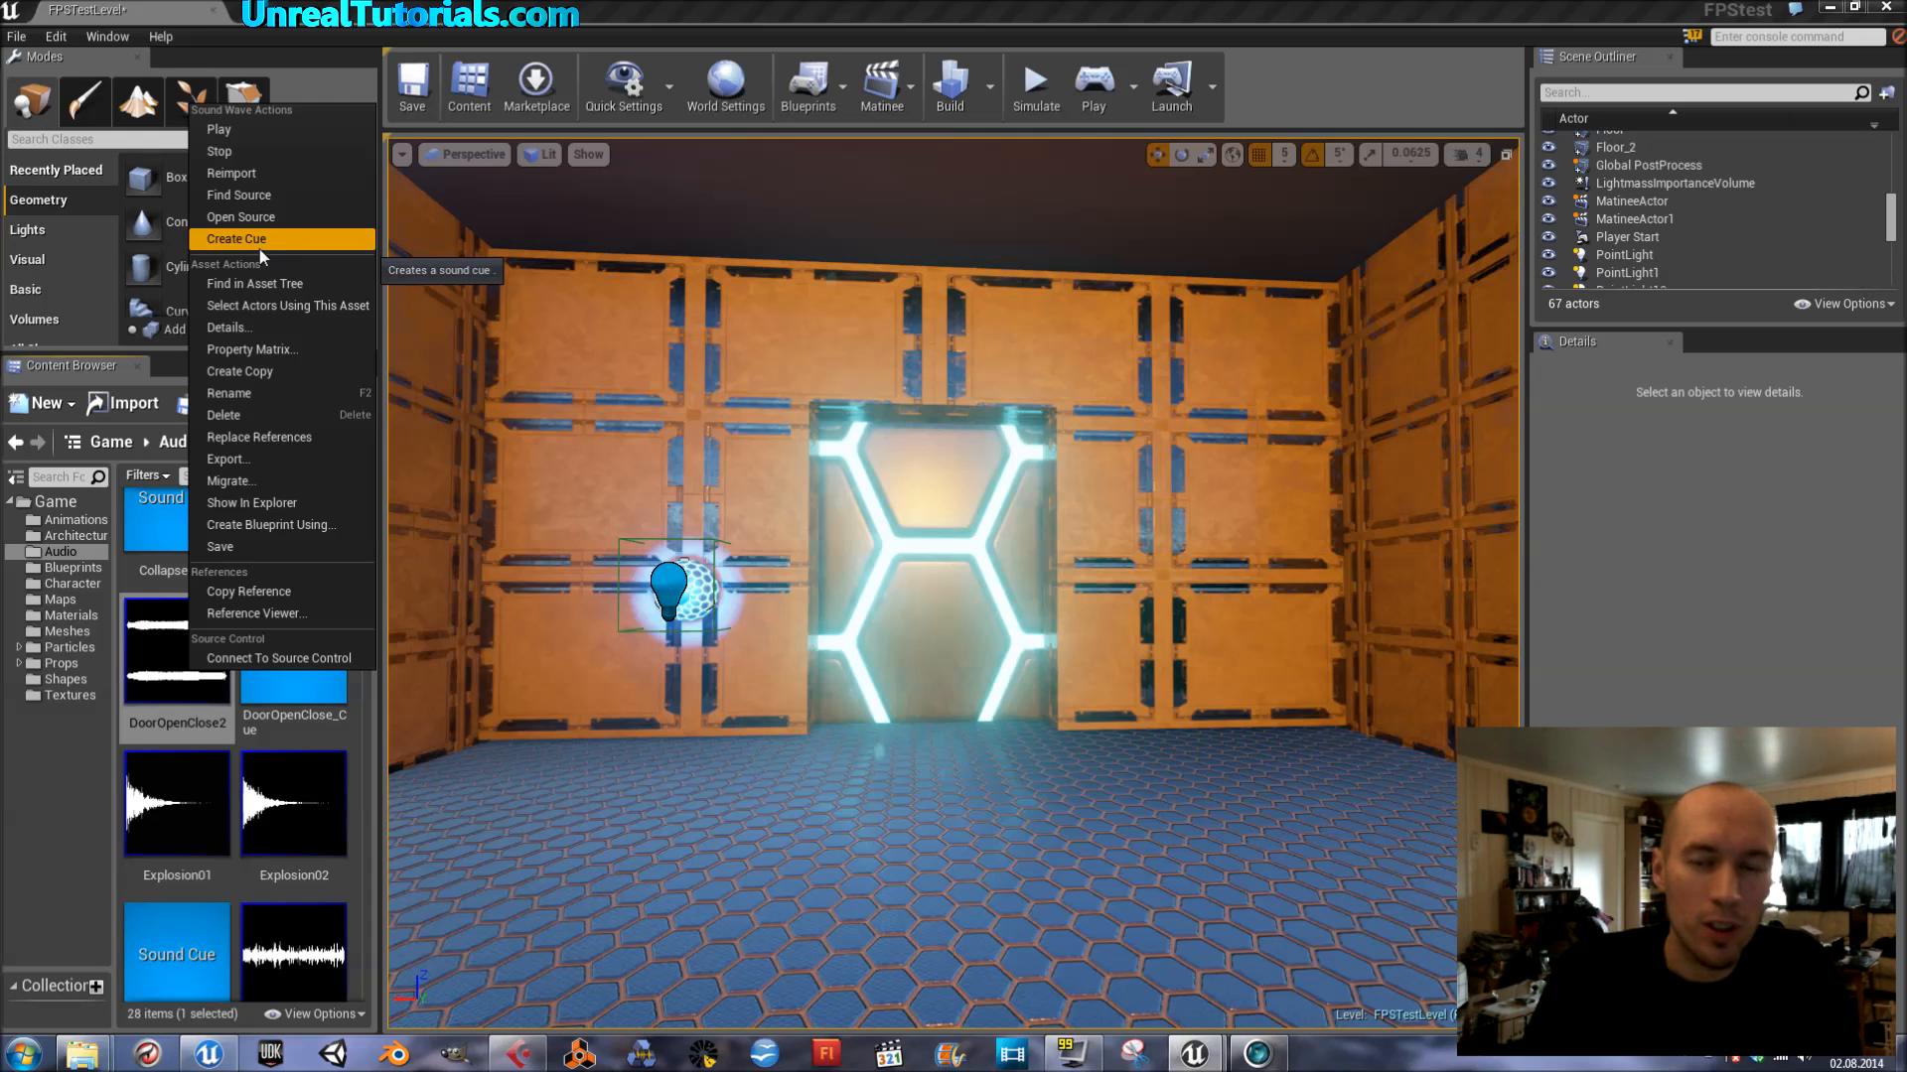
pyautogui.click(238, 238)
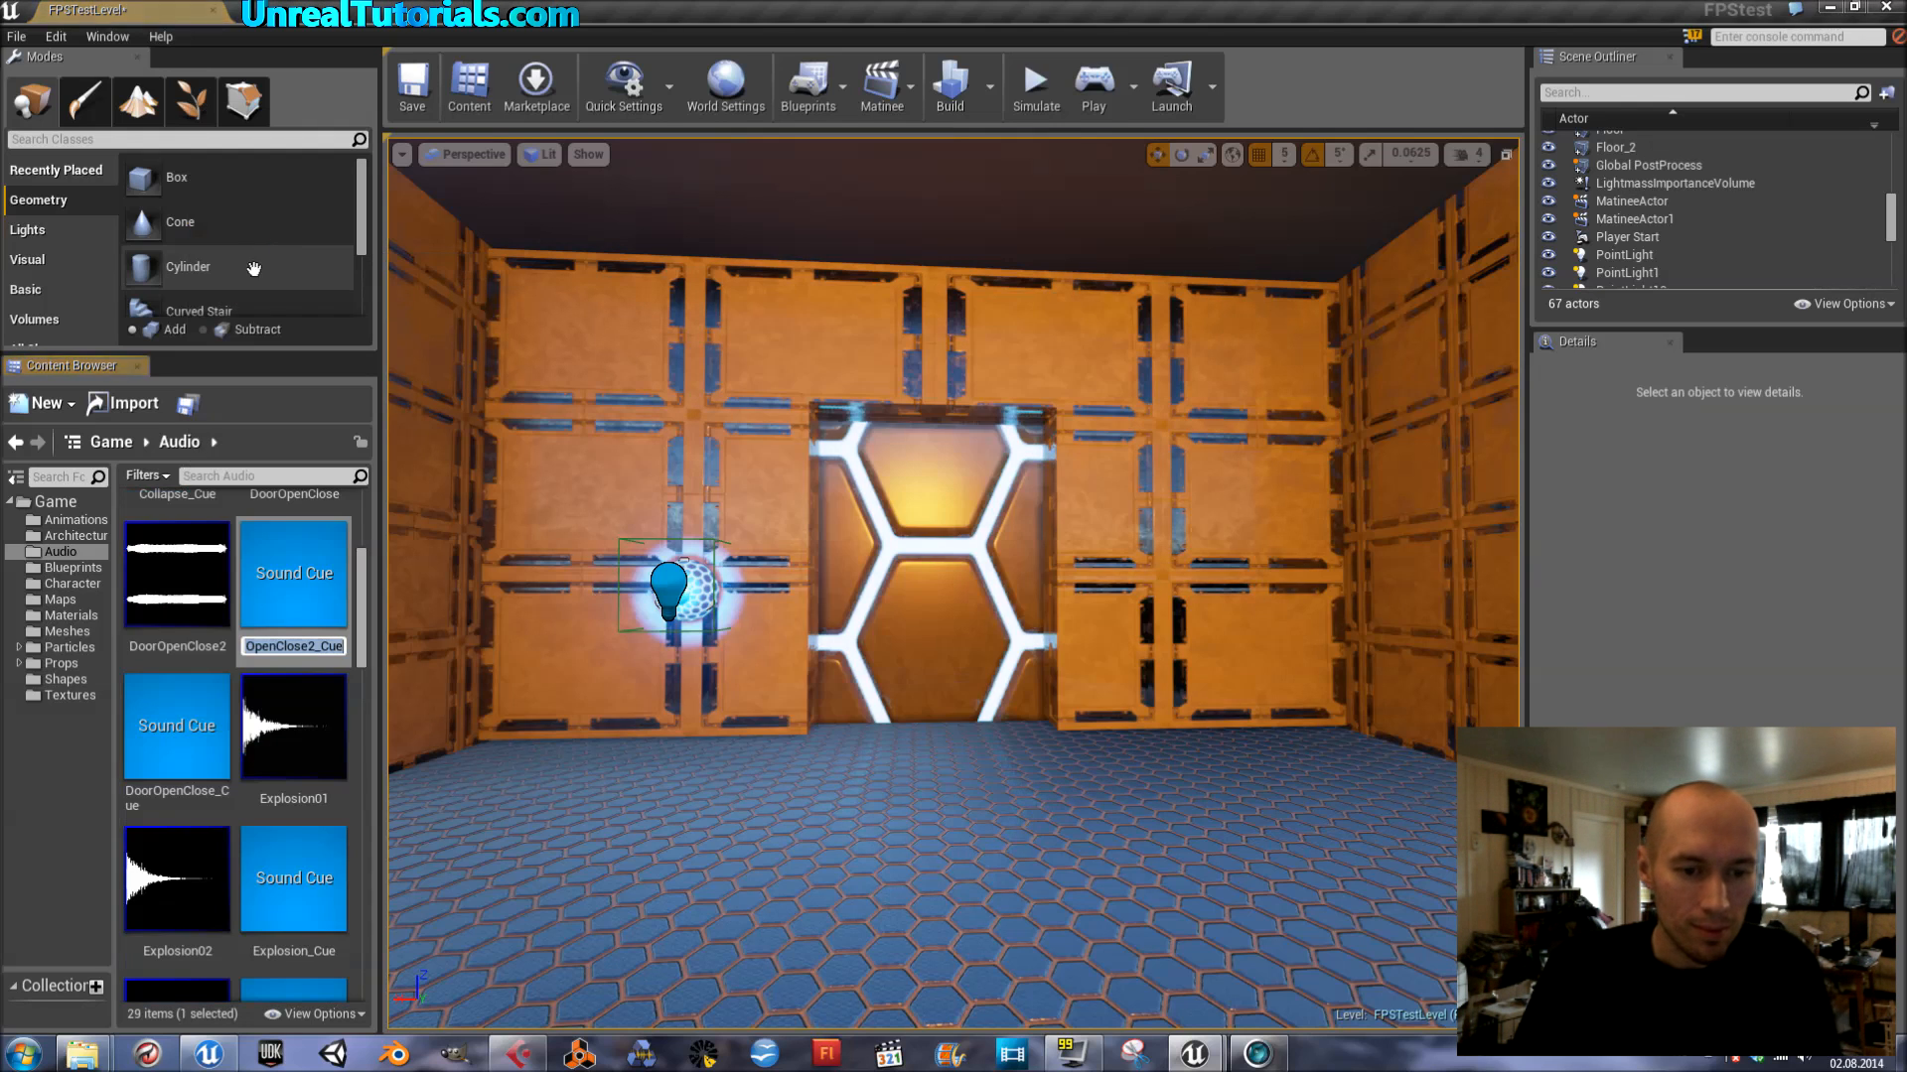
pyautogui.moveTo(262, 645)
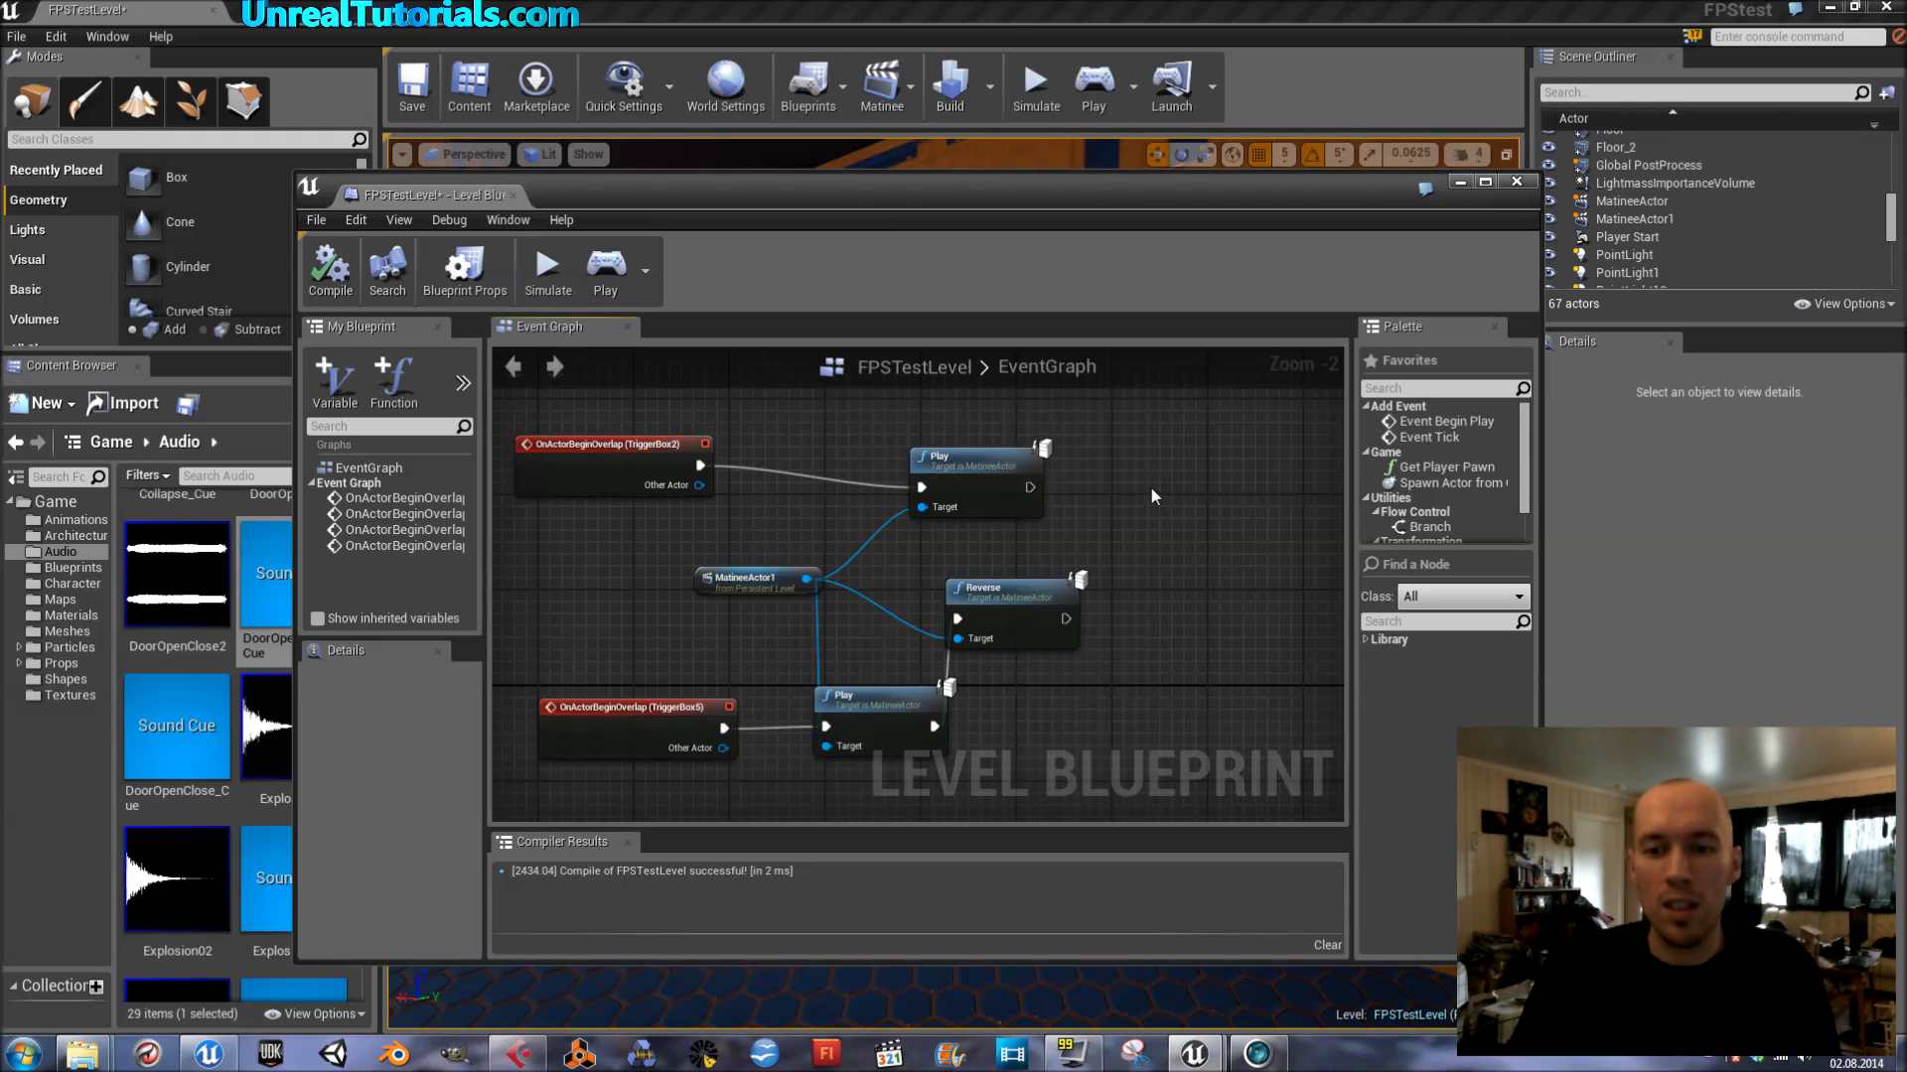
pyautogui.moveTo(1155, 493)
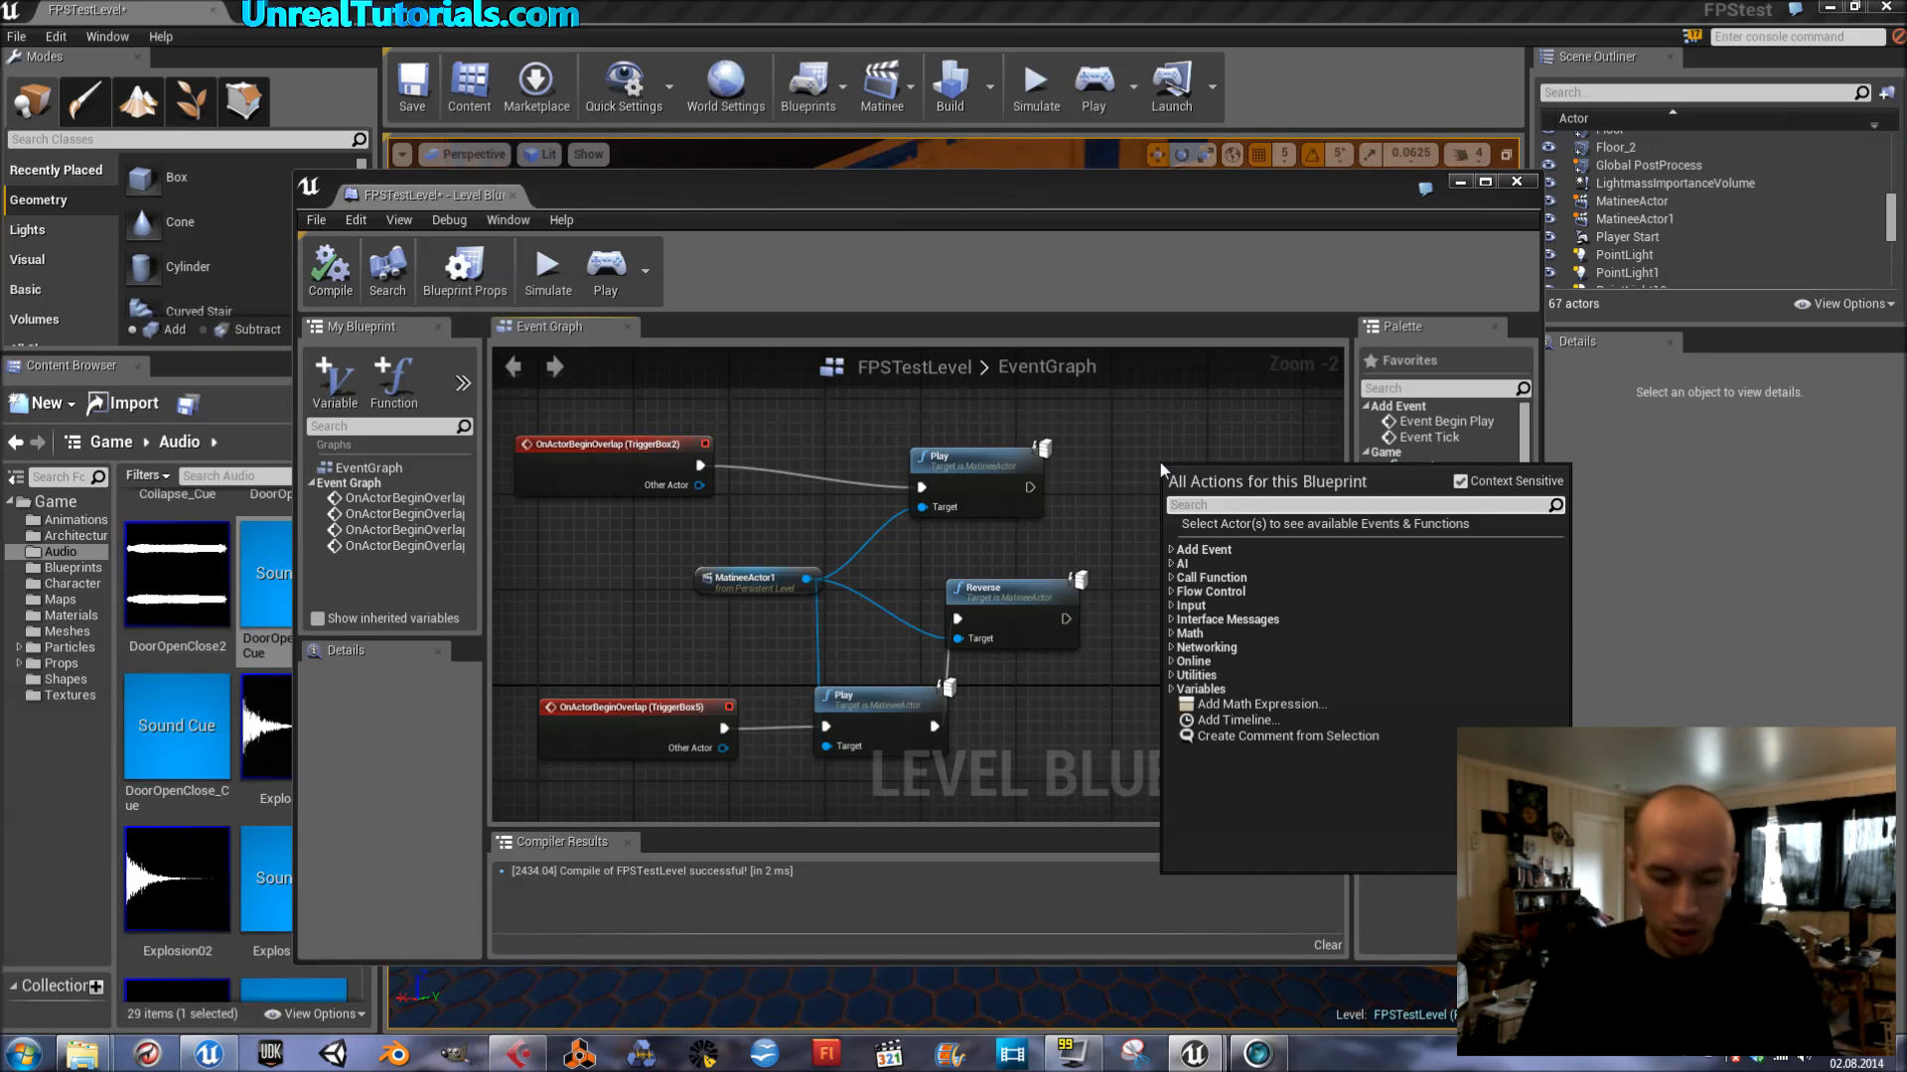
# Step: Add a Play Sound at Location node to the level blueprint, set to DoorOpenClose2
pyautogui.write('play sound')
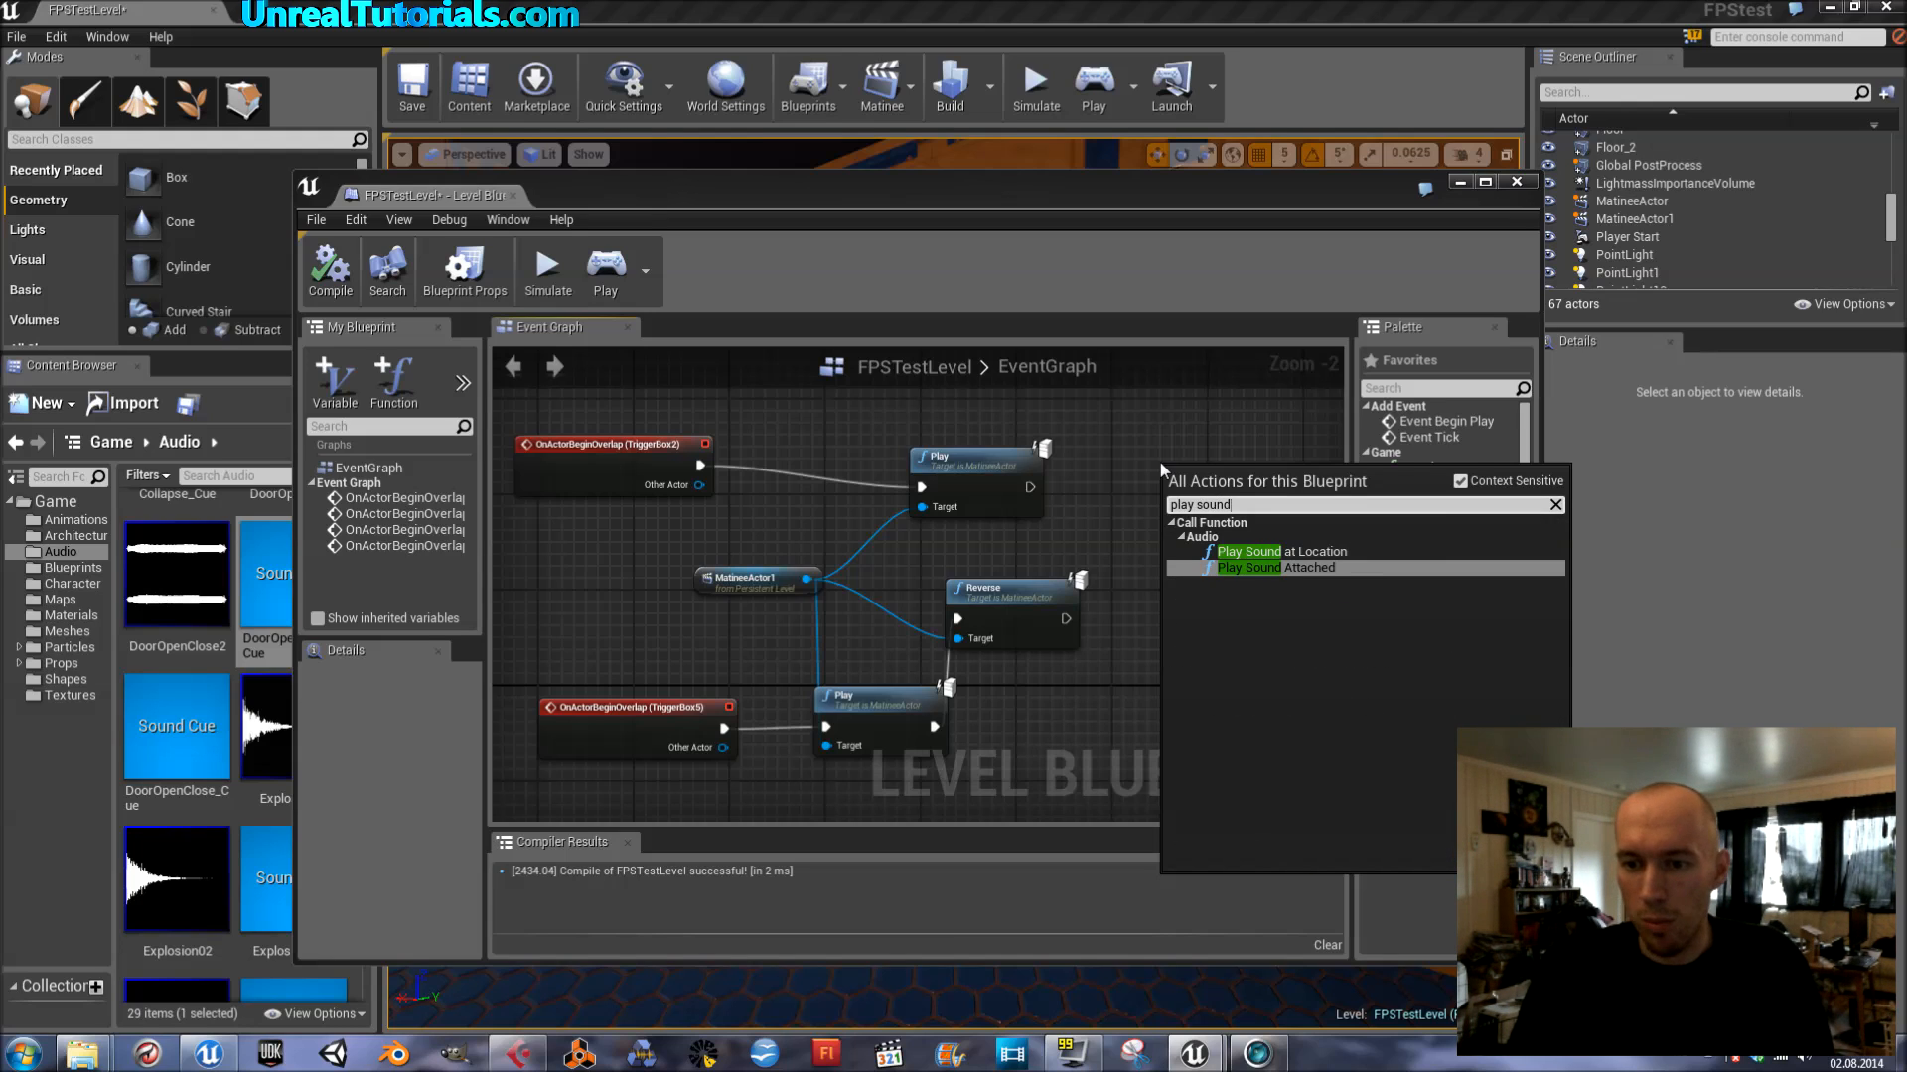
pyautogui.moveTo(1247, 551)
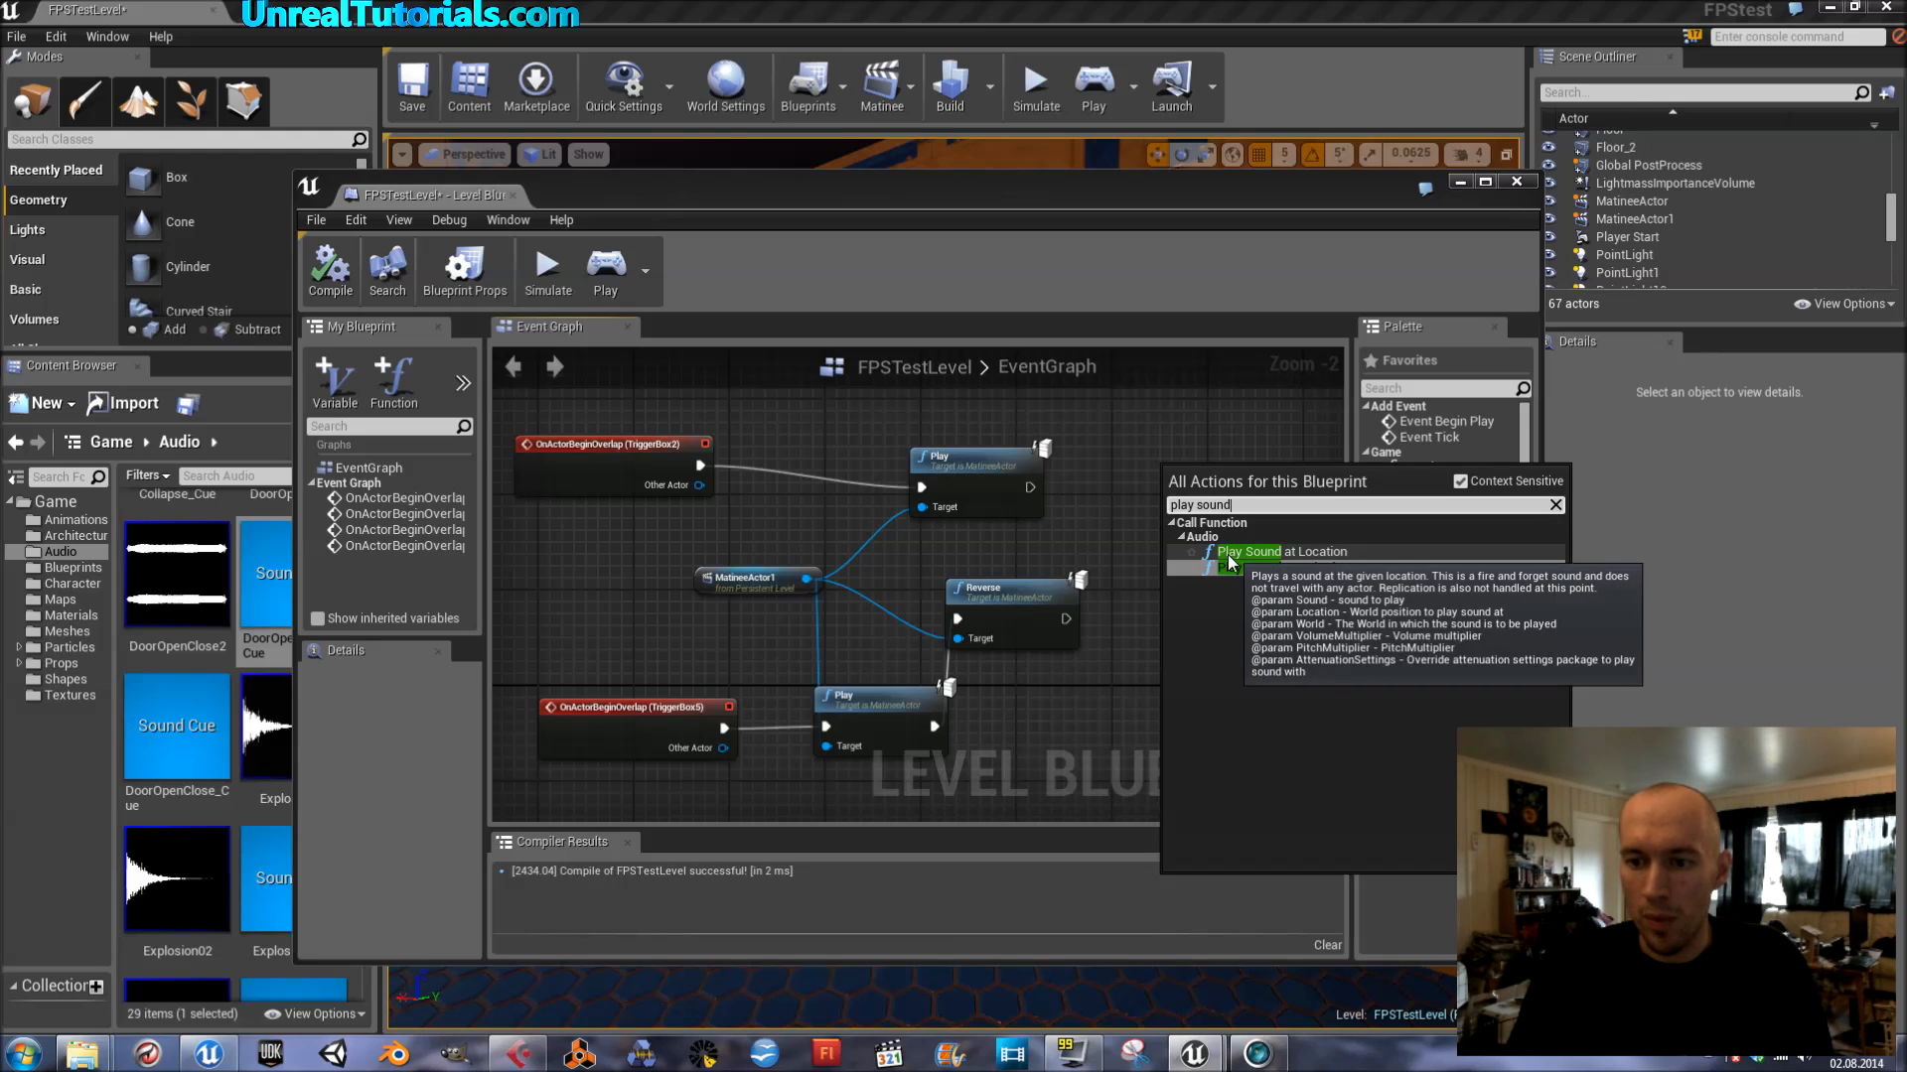
pyautogui.click(1249, 552)
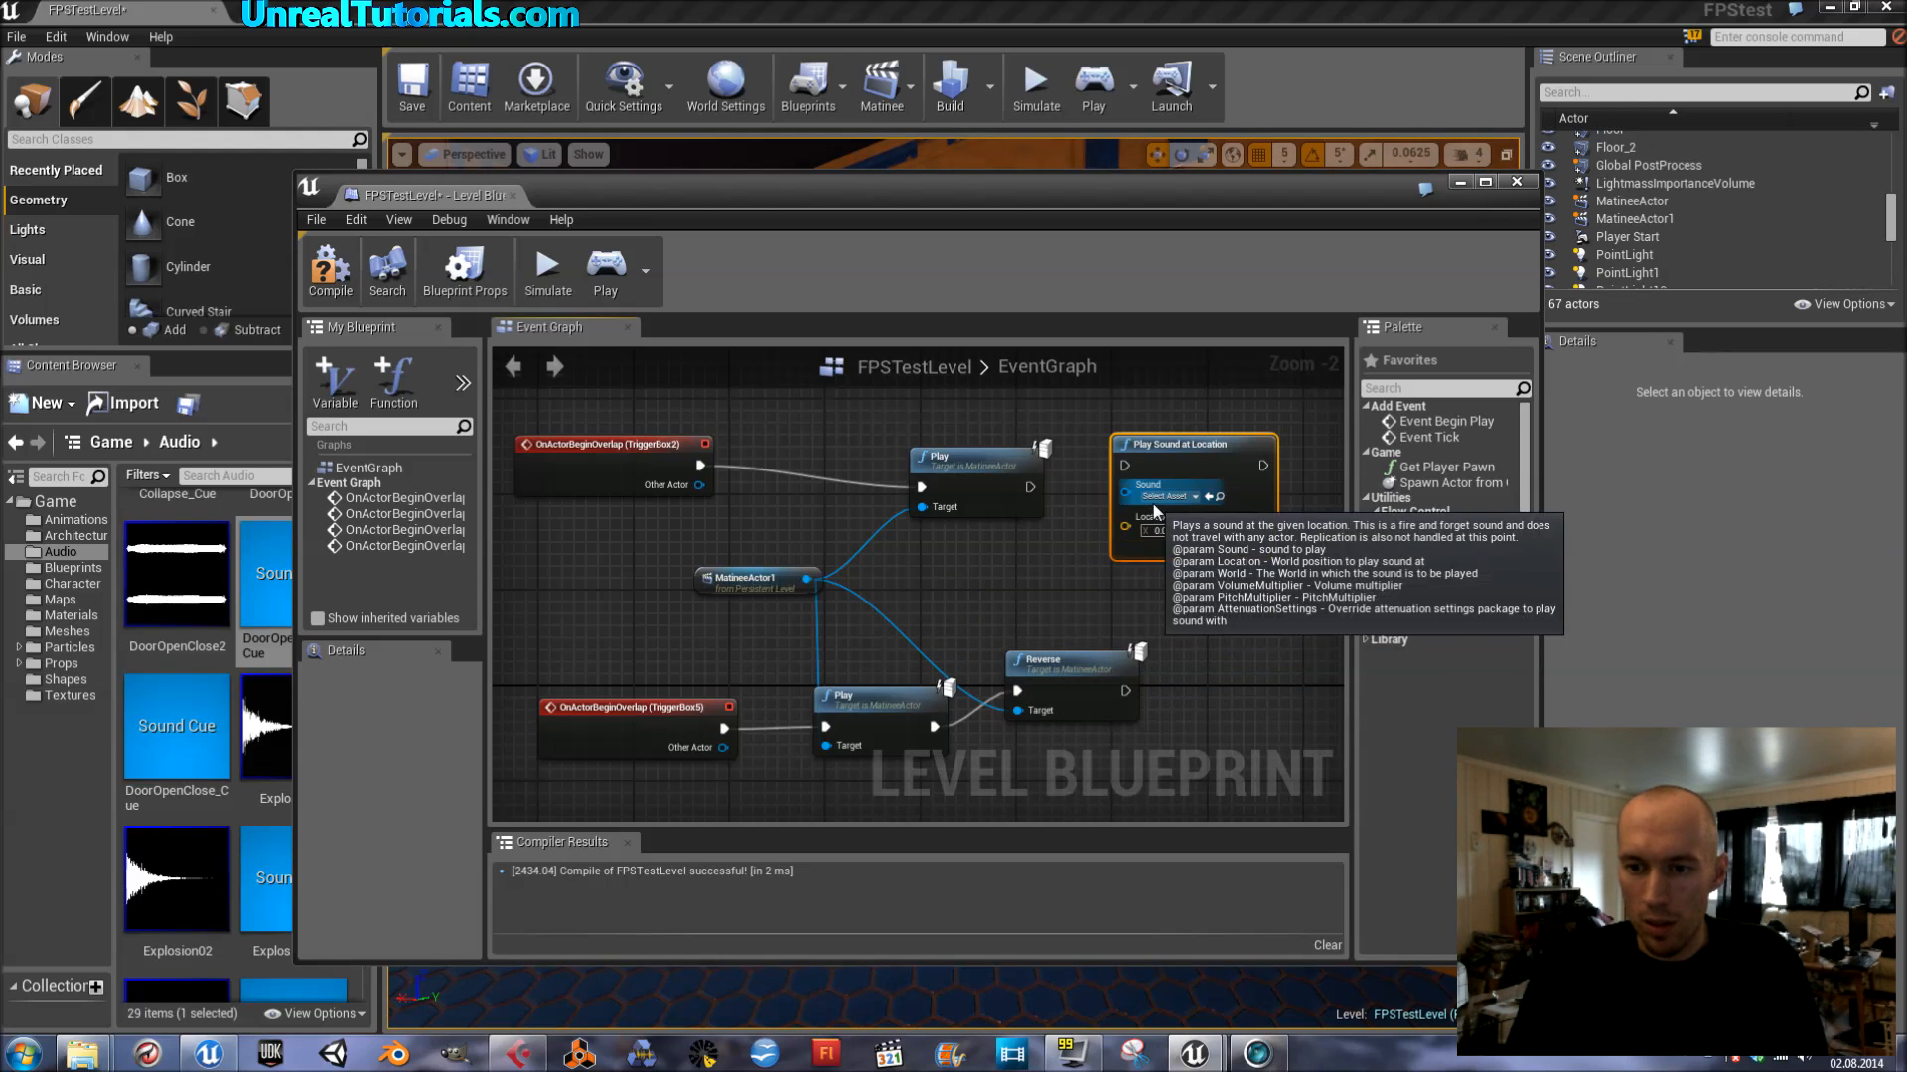
pyautogui.click(1159, 497)
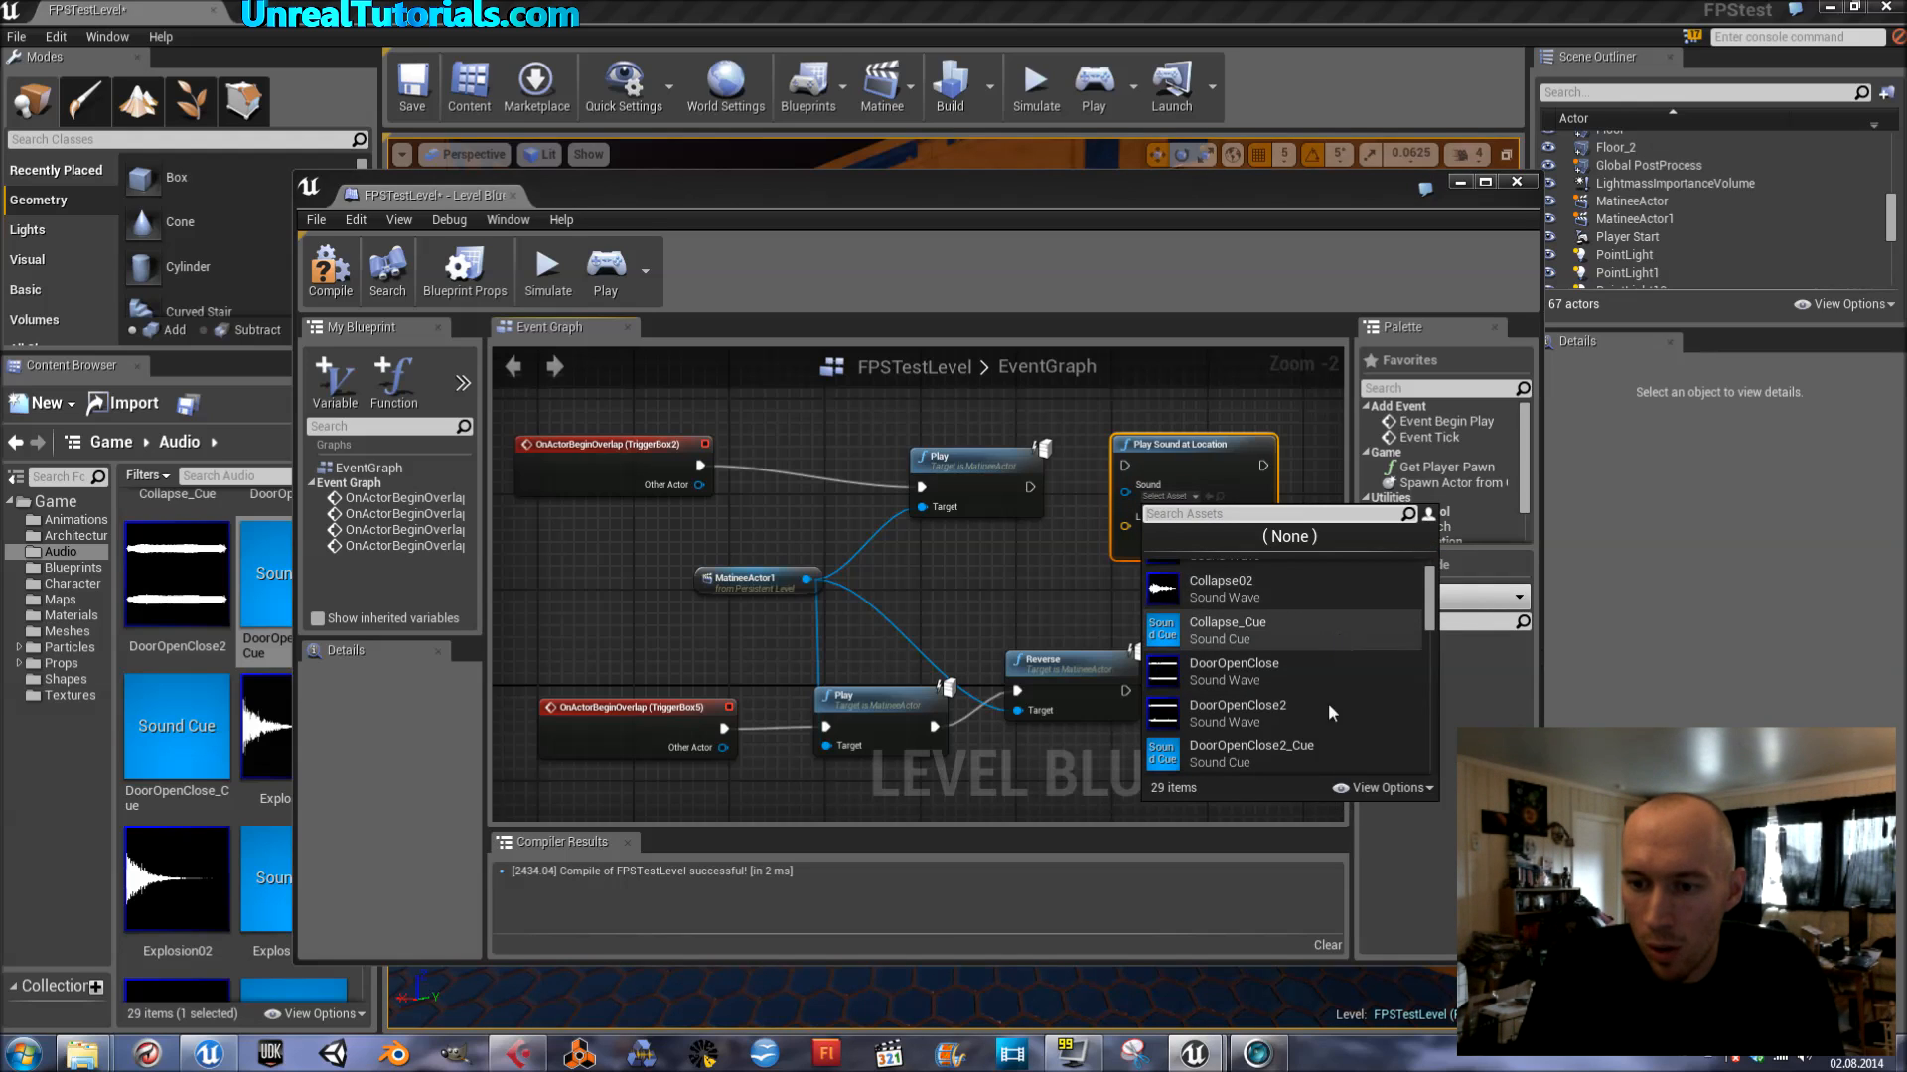
pyautogui.moveTo(1236, 711)
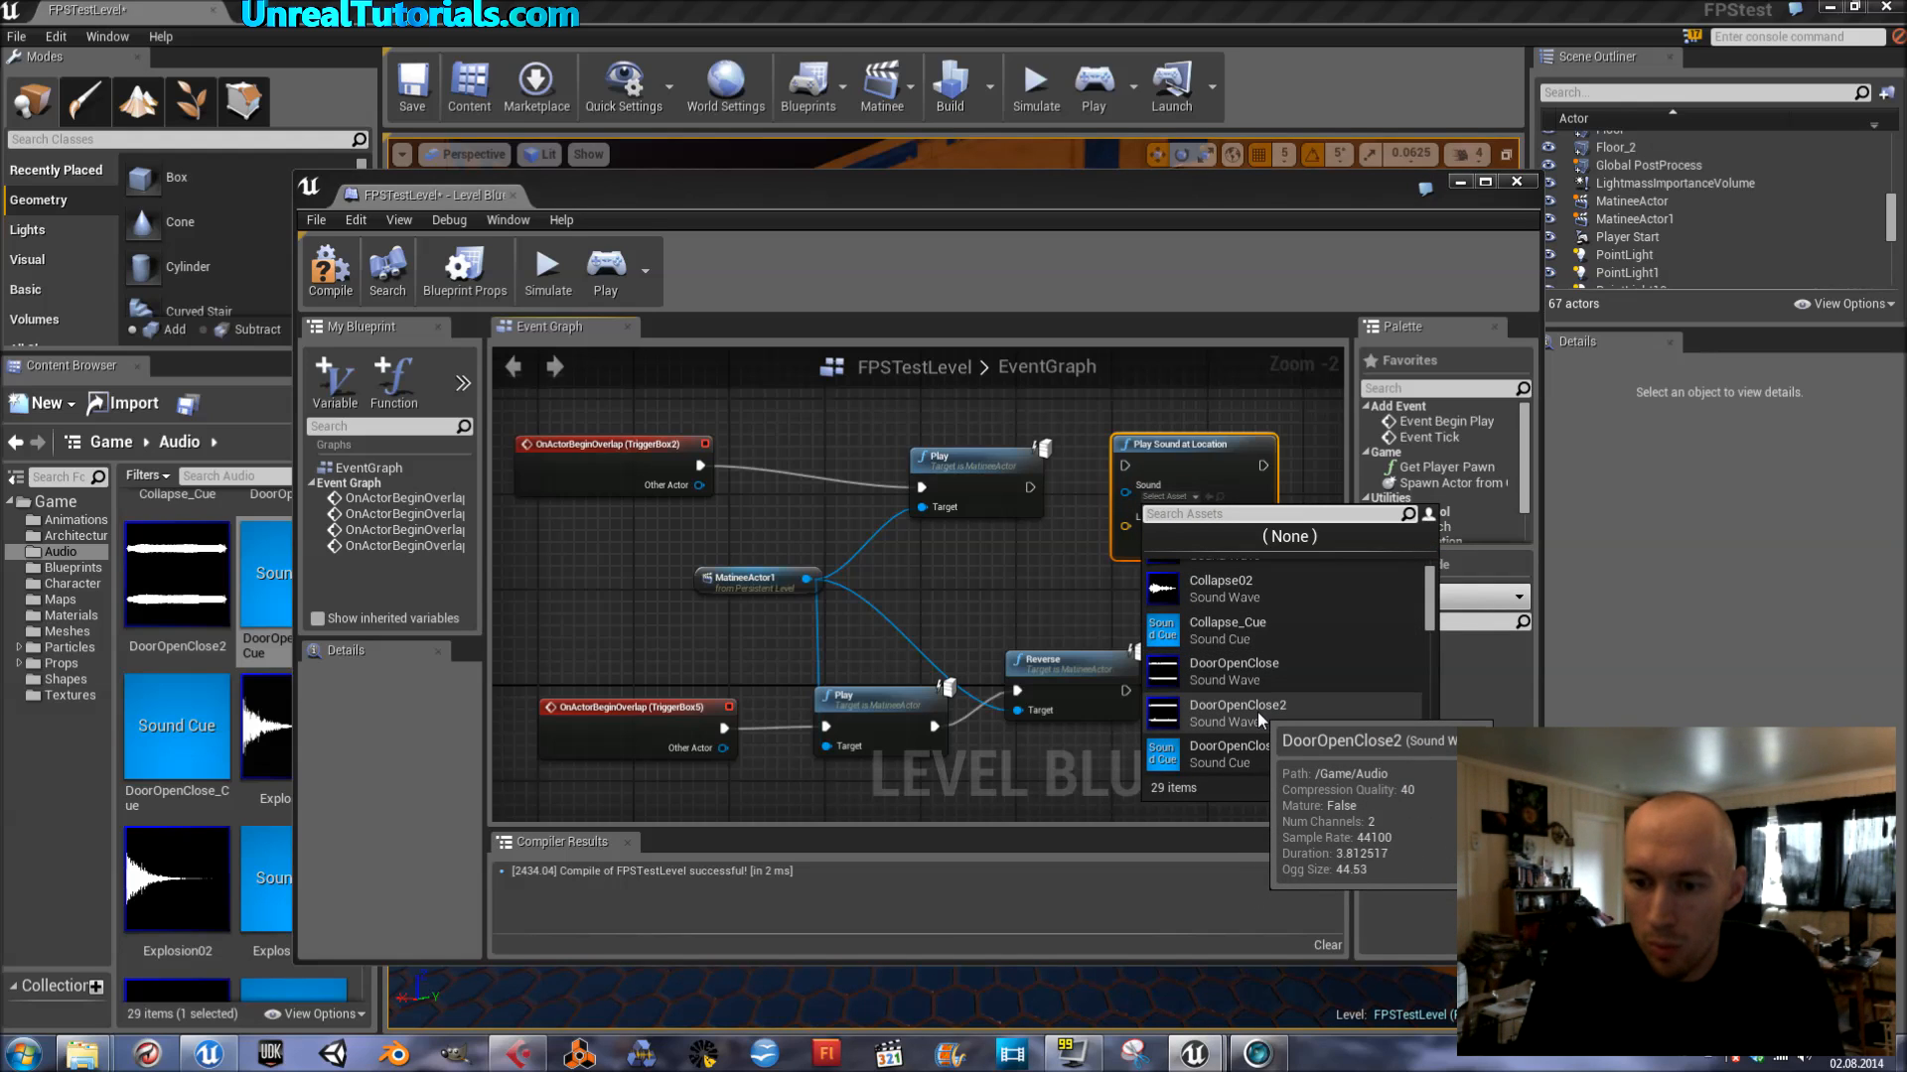
pyautogui.click(1236, 713)
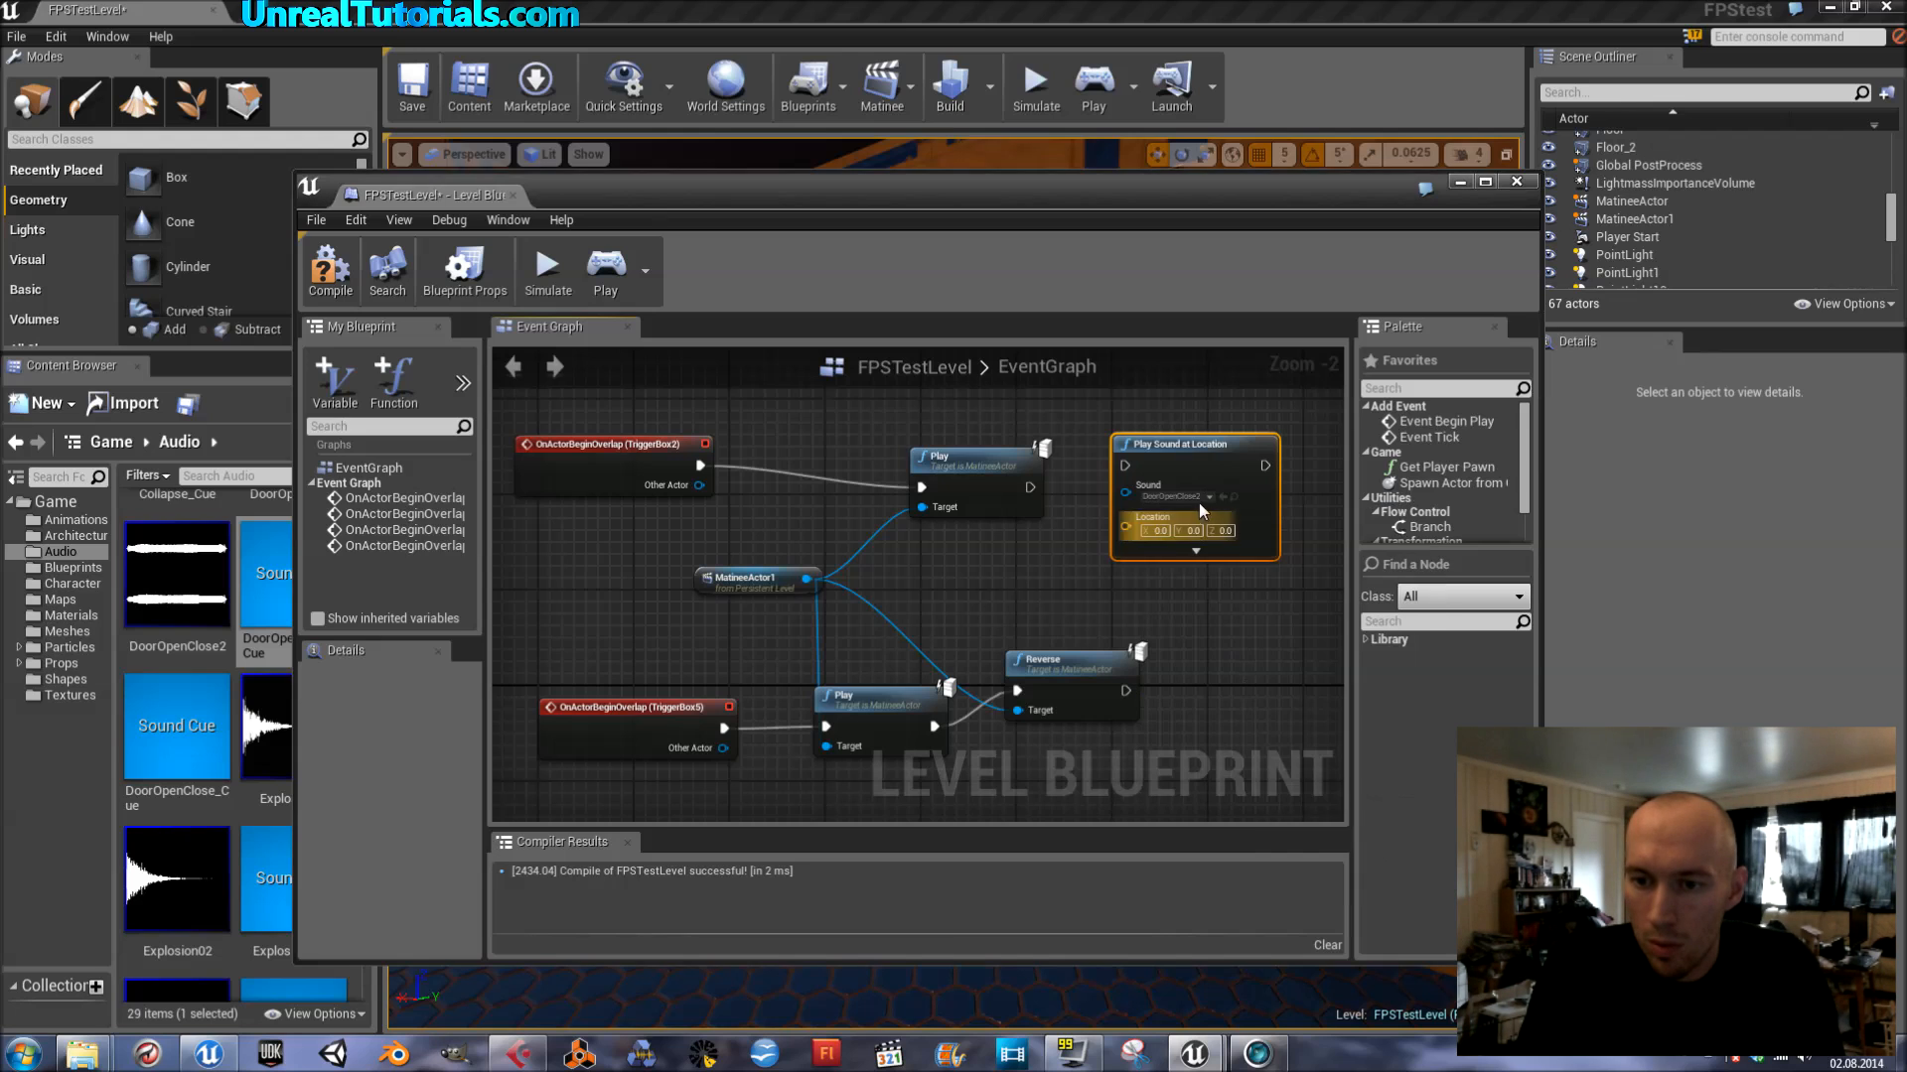
pyautogui.moveTo(1198, 509)
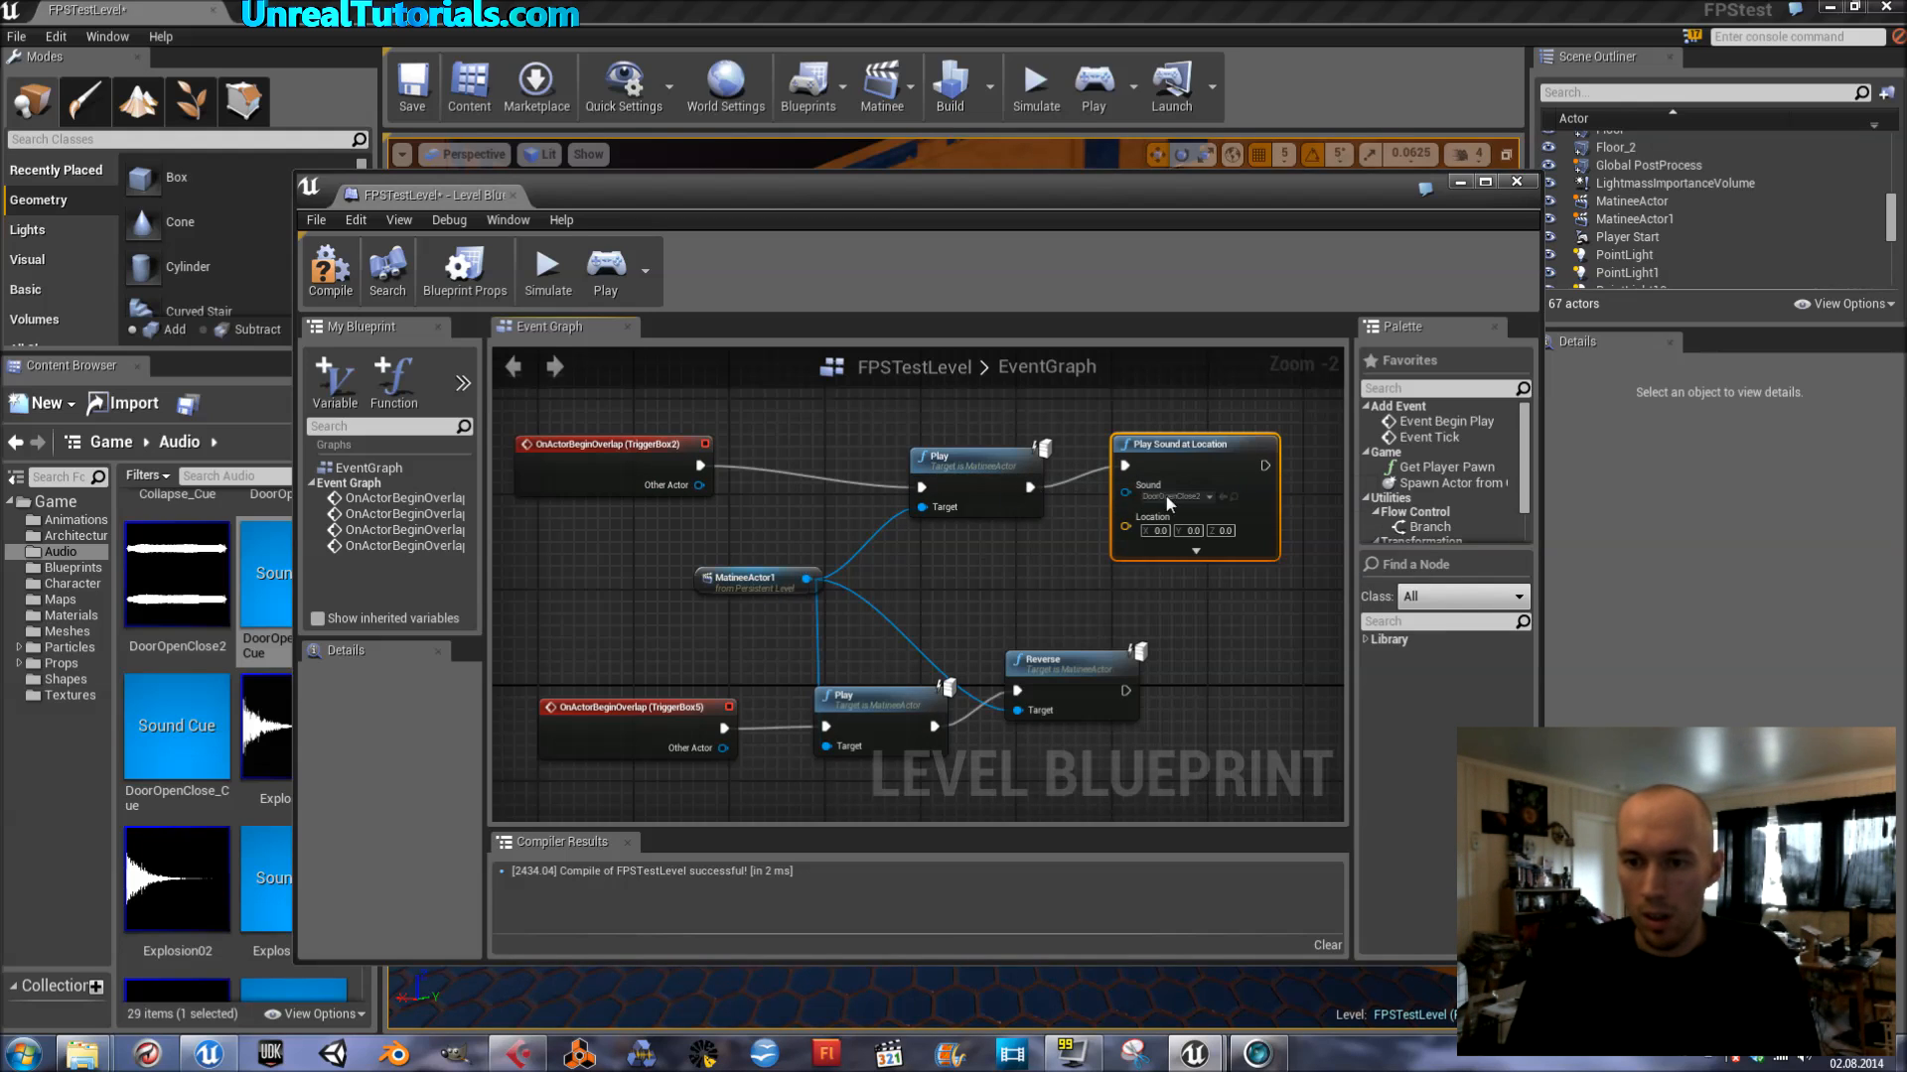
pyautogui.moveTo(1060, 584)
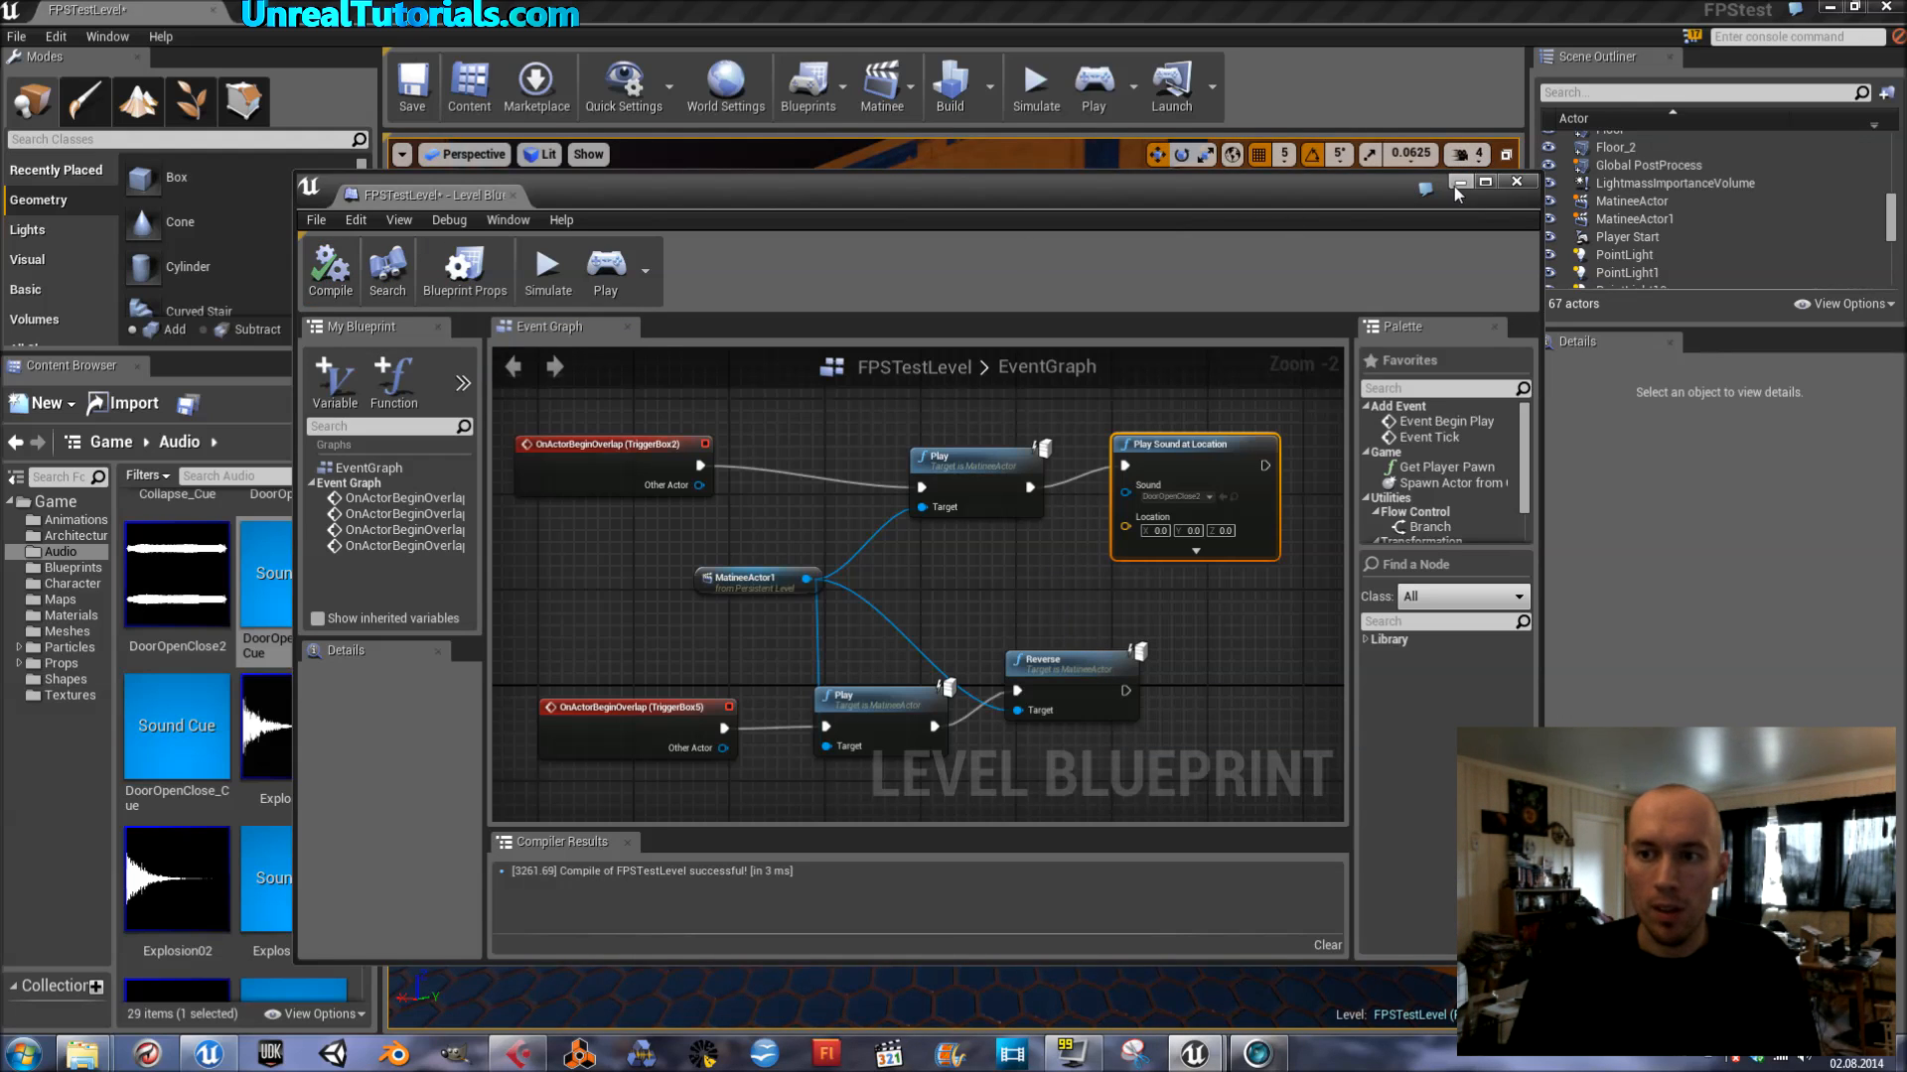
# Step: Close the Level Blueprint editor and start a play-test of the level
pyautogui.click(1516, 183)
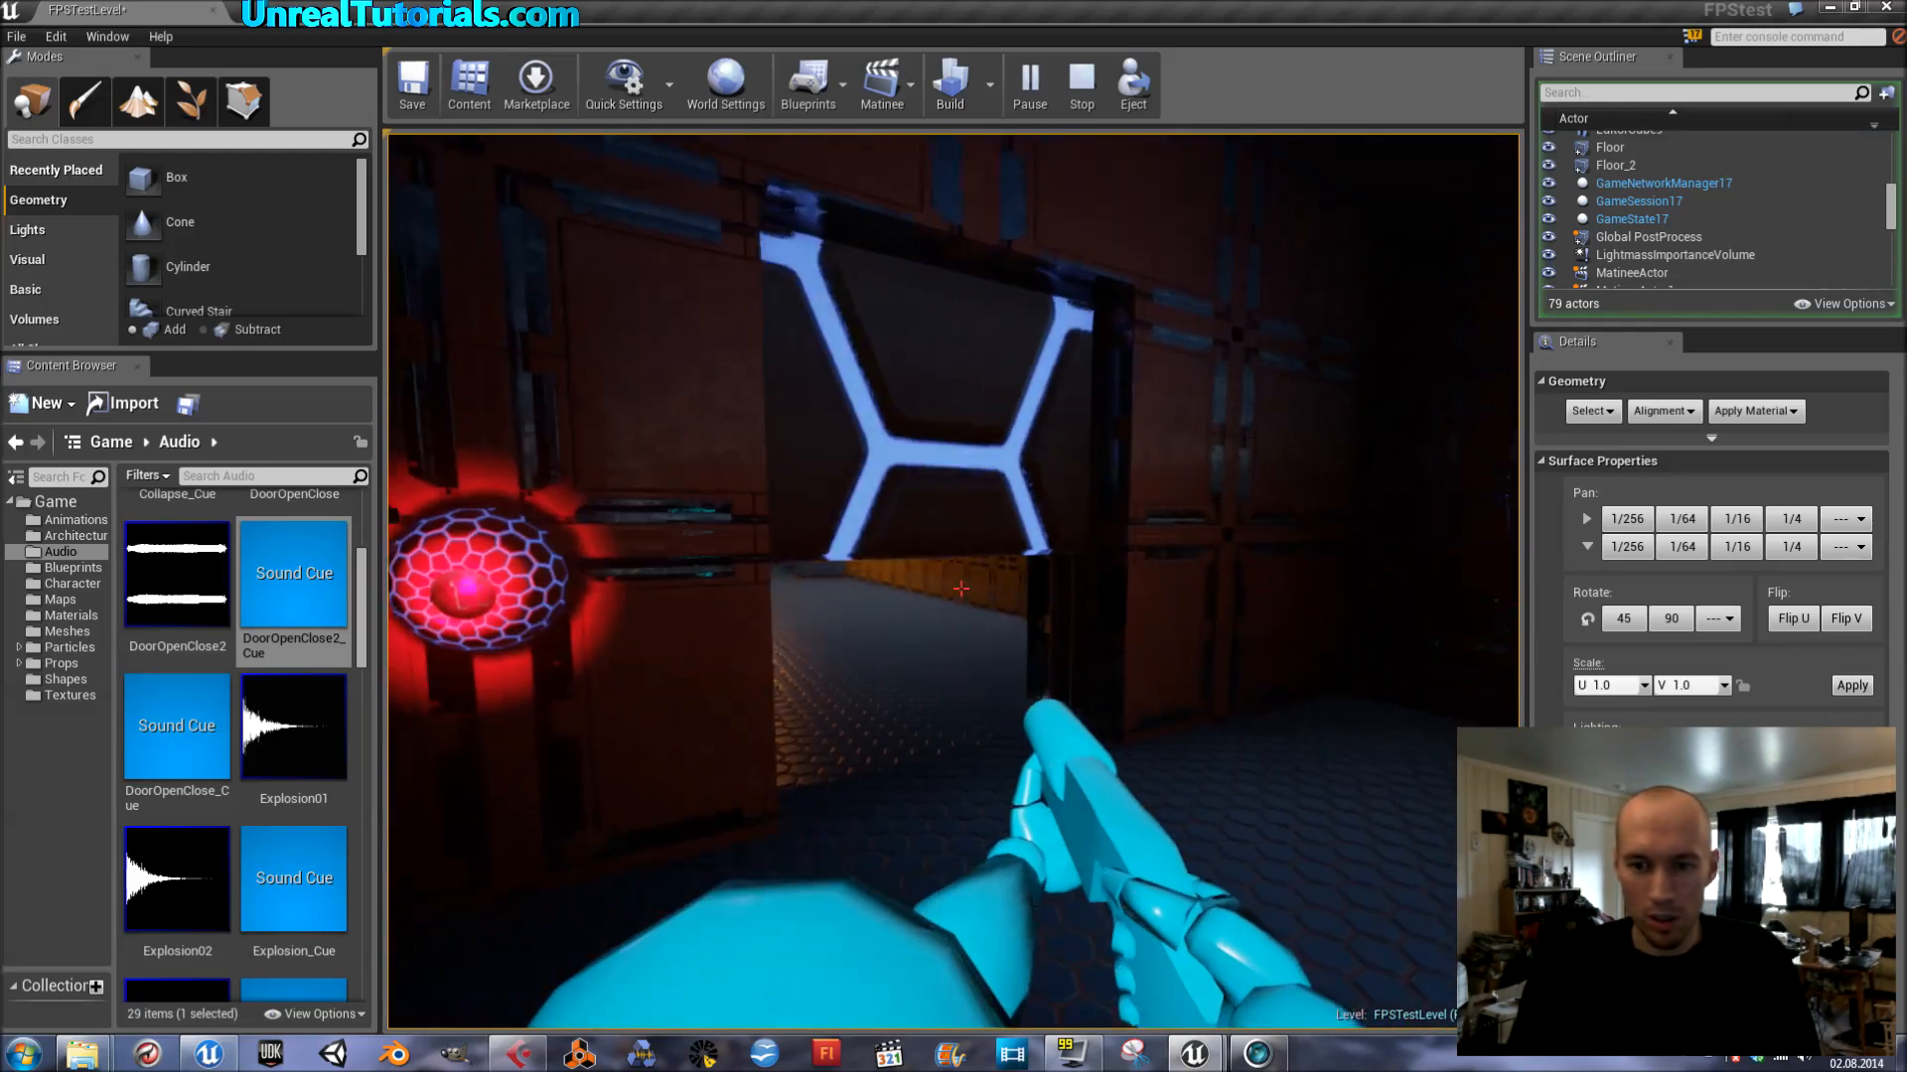
pyautogui.click(1078, 85)
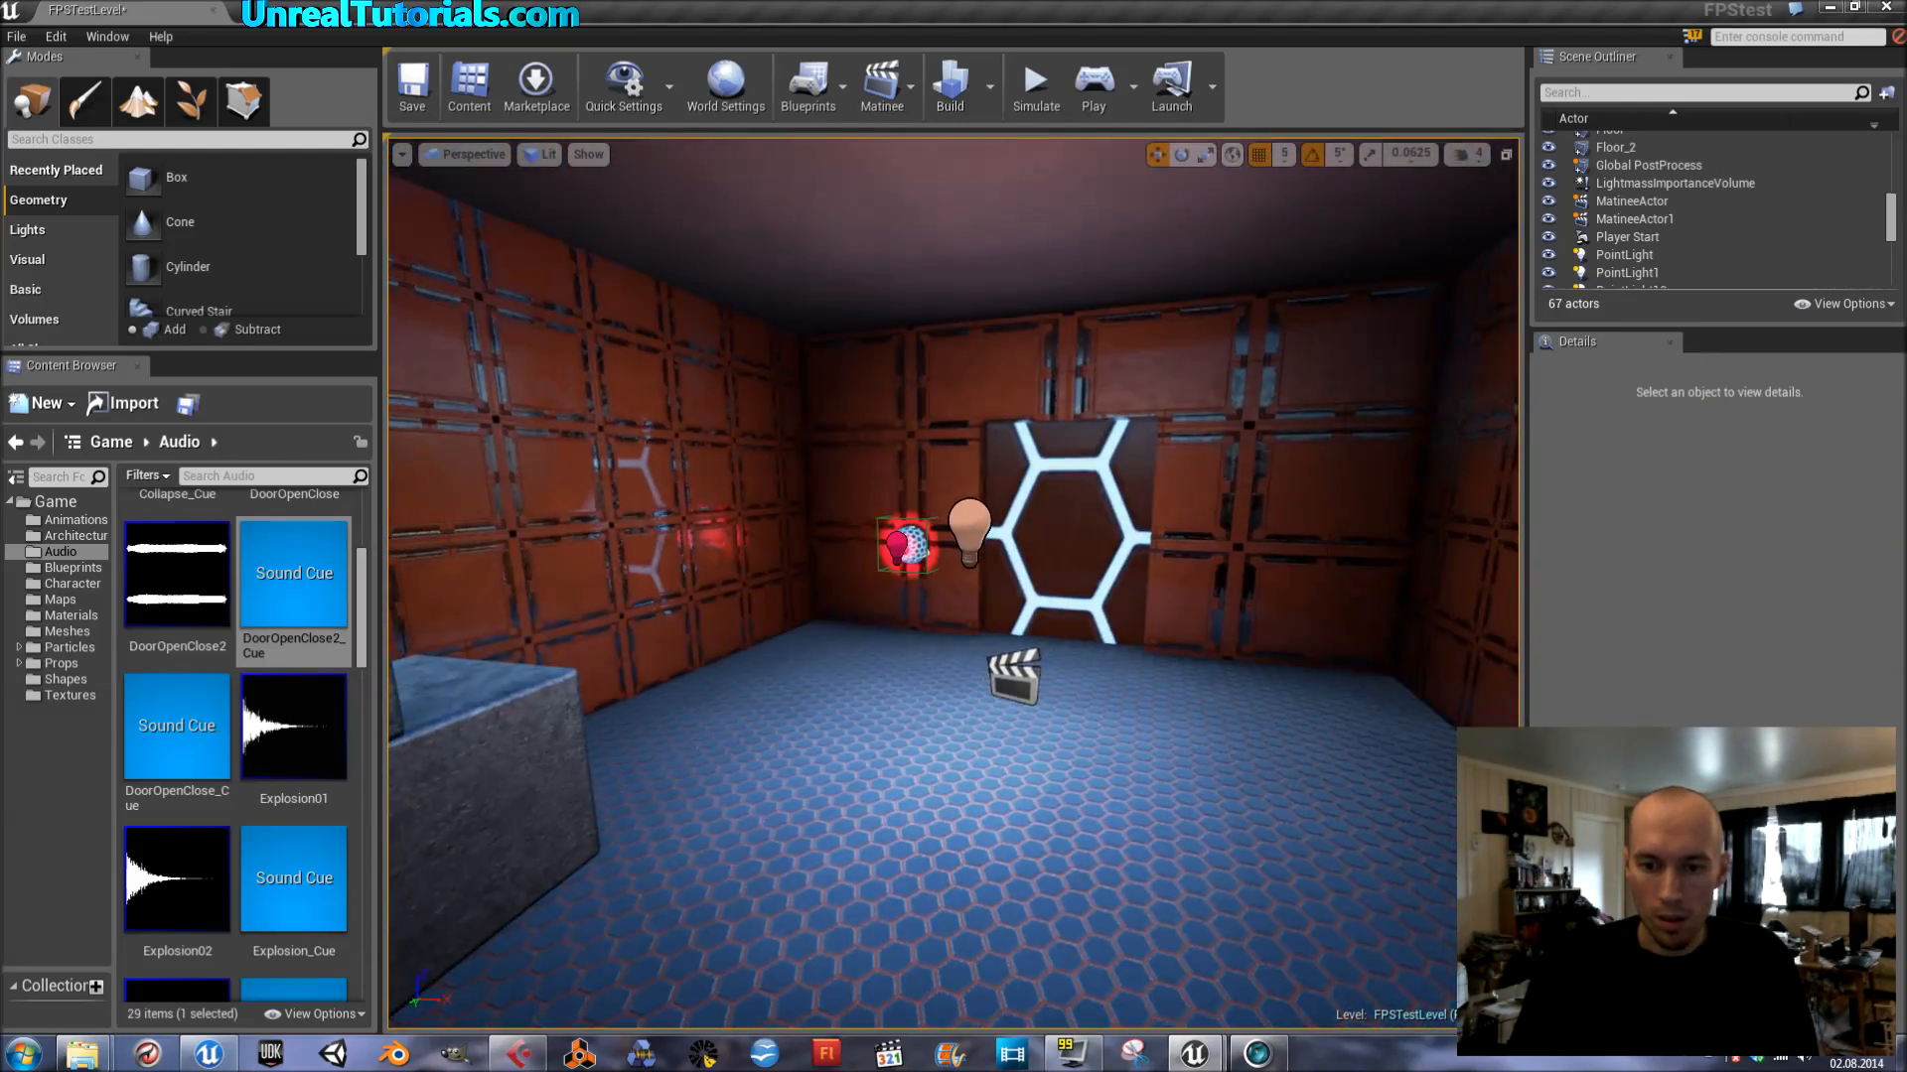
# Step: Start, stop and restart the play-test, then take mouse control of the player
pyautogui.click(1090, 85)
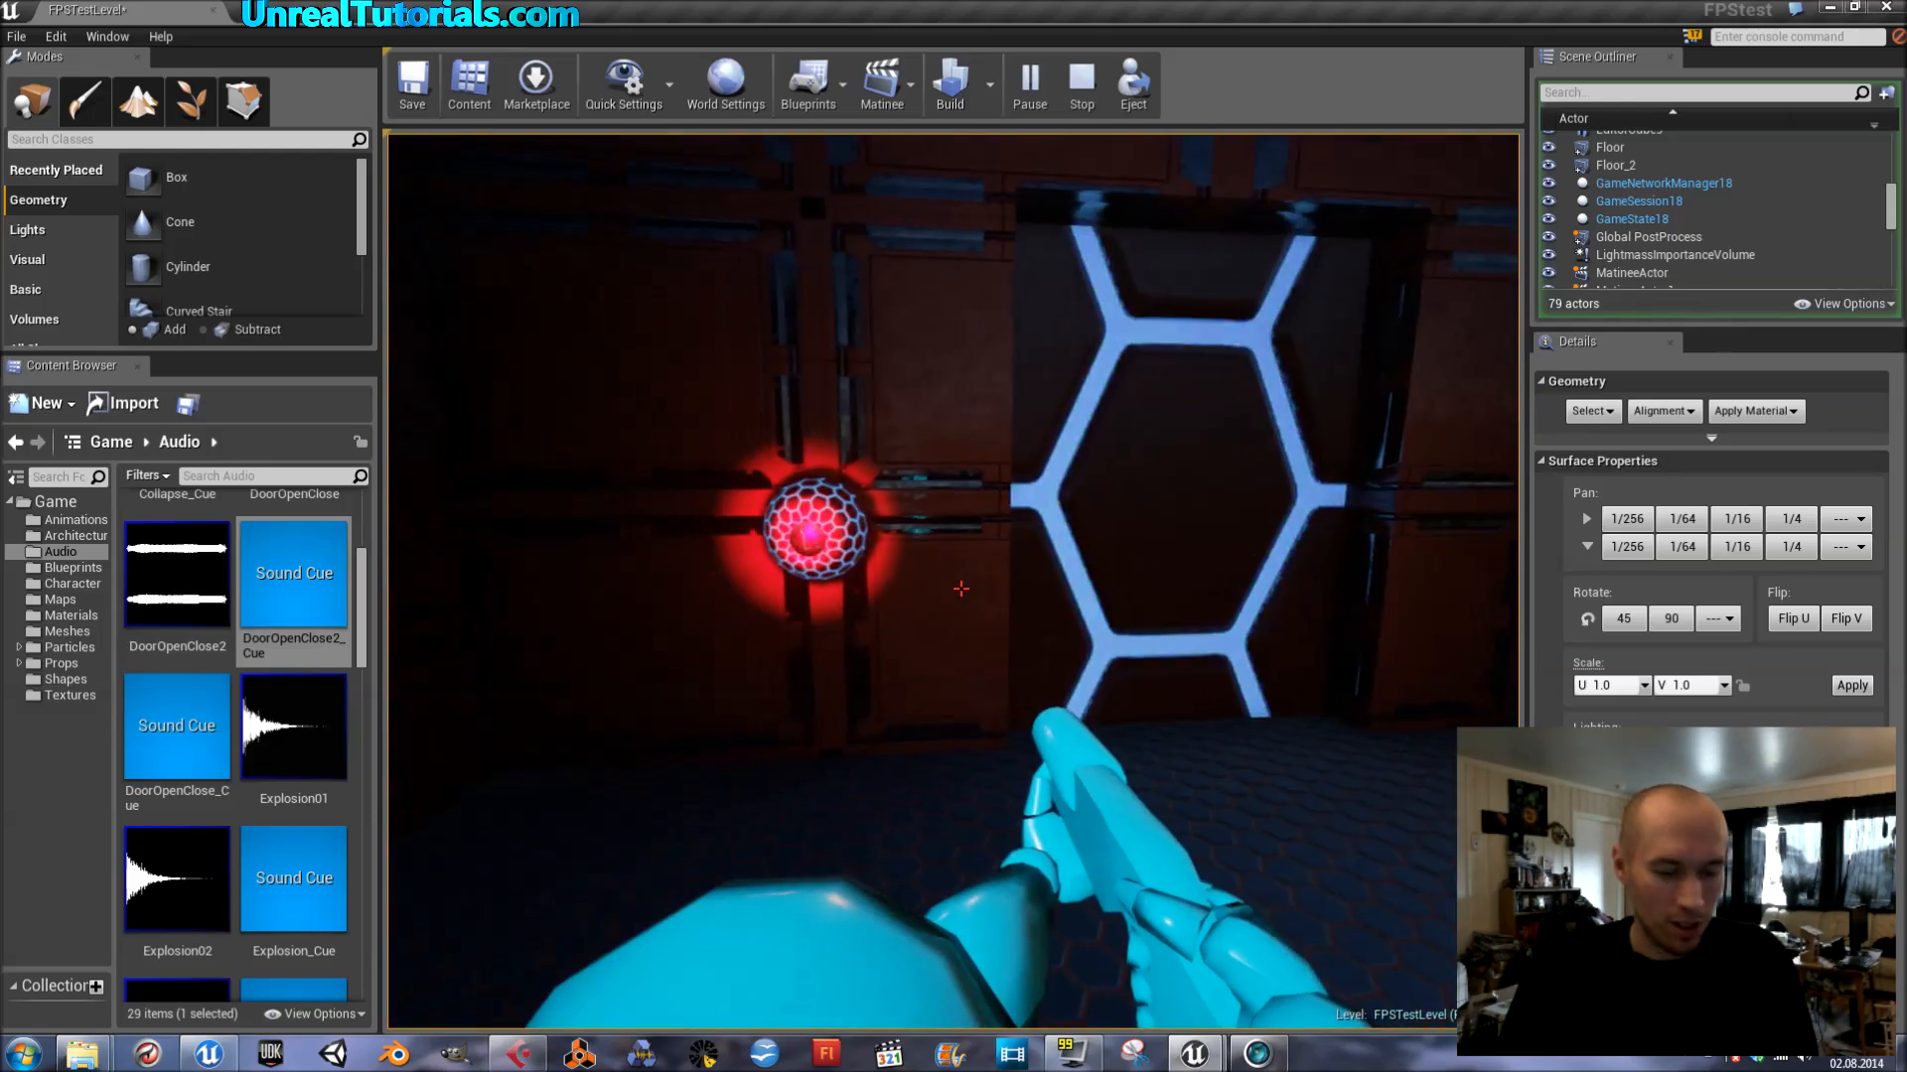
pyautogui.click(1079, 83)
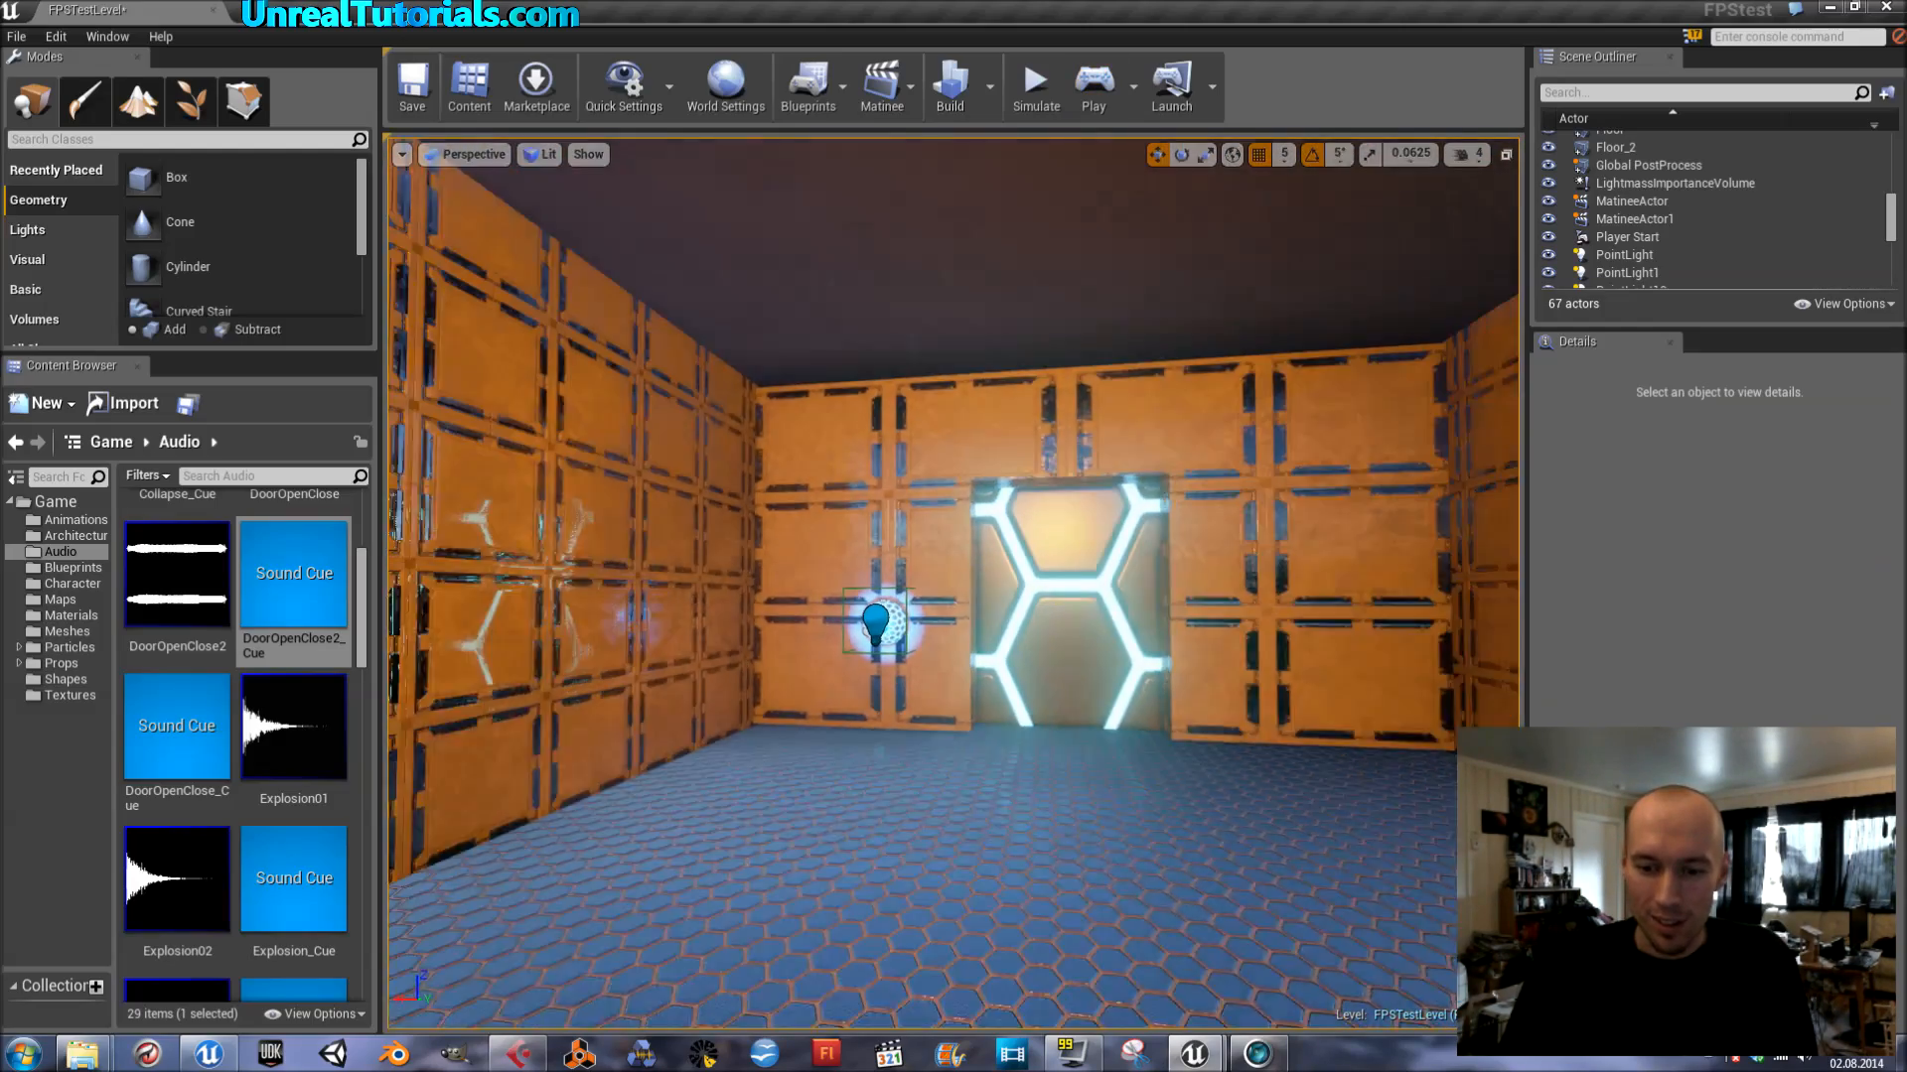
pyautogui.click(1090, 86)
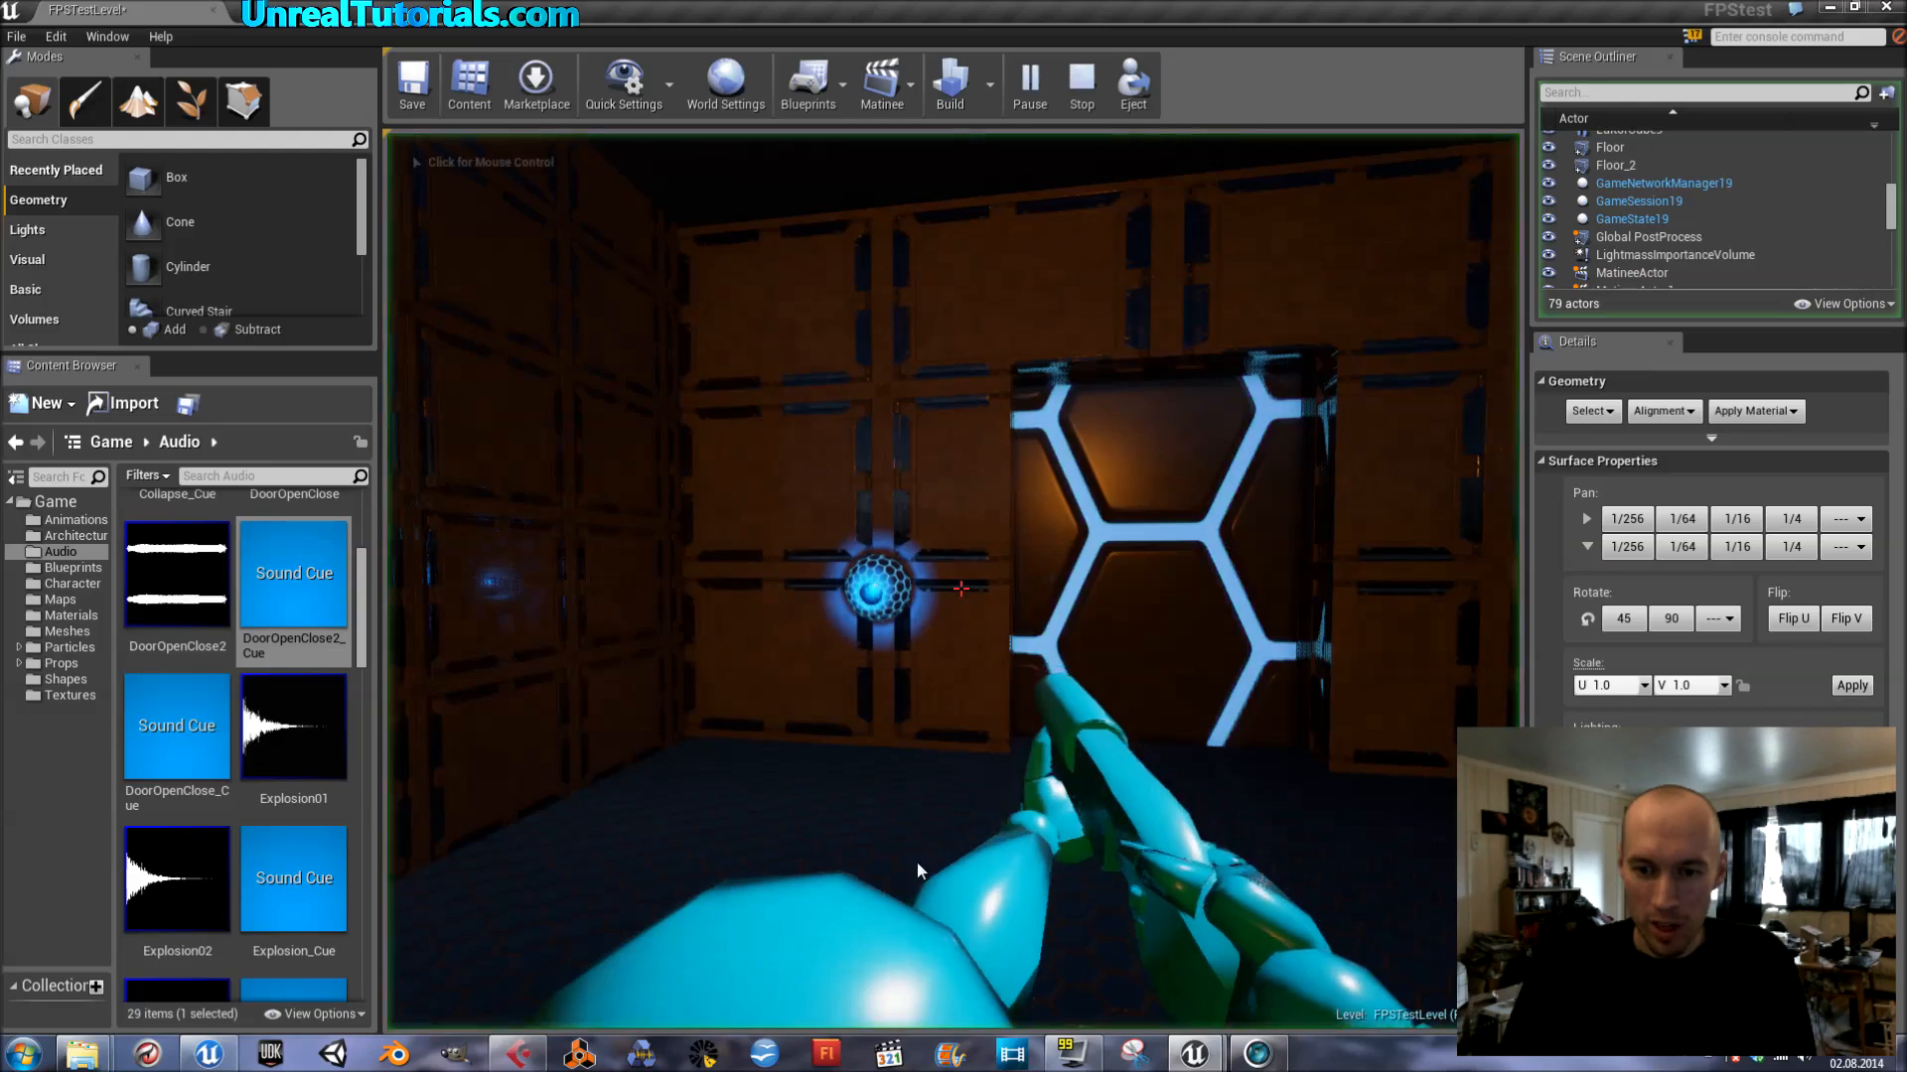
pyautogui.click(919, 870)
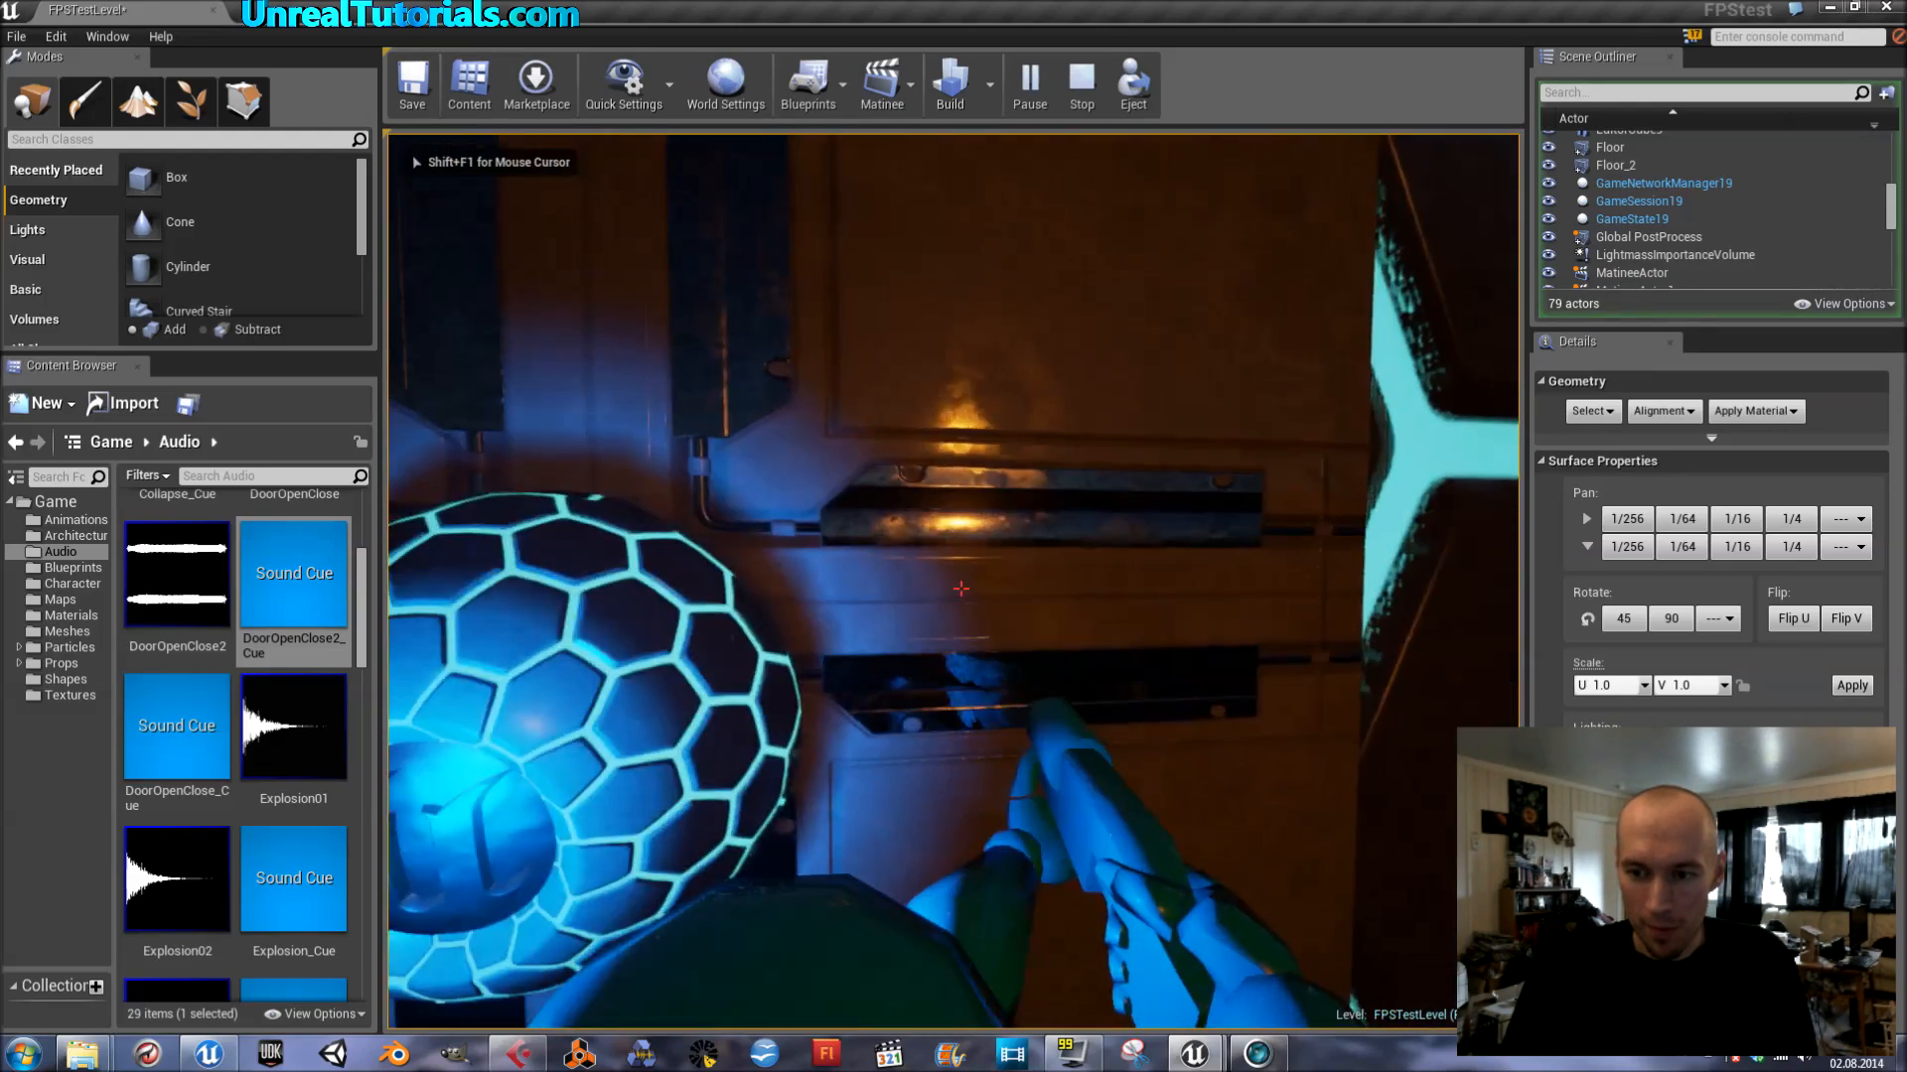